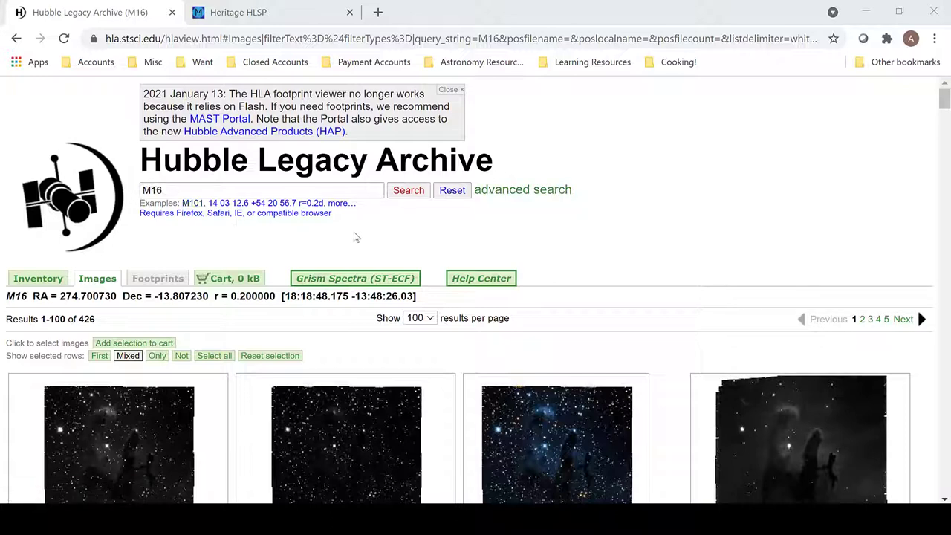
mouse_move(565, 241)
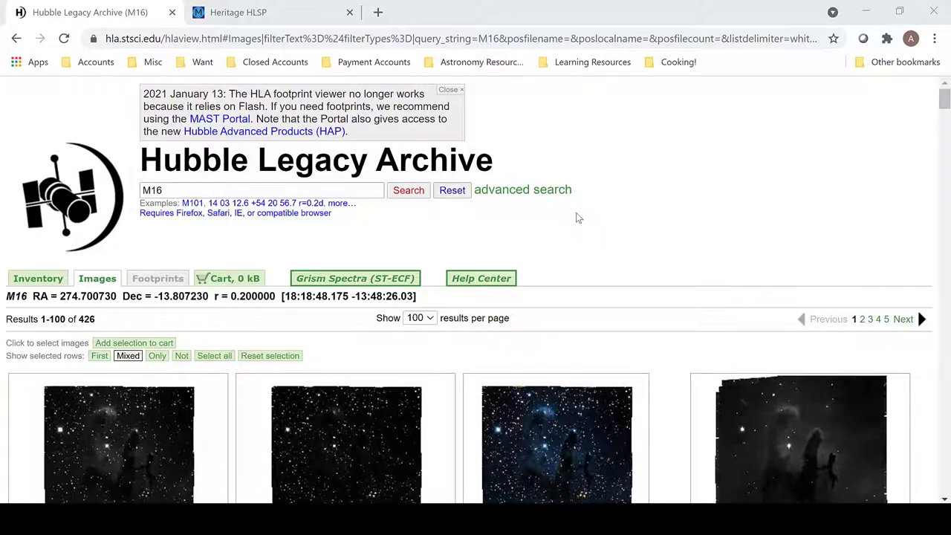
mouse_move(596, 217)
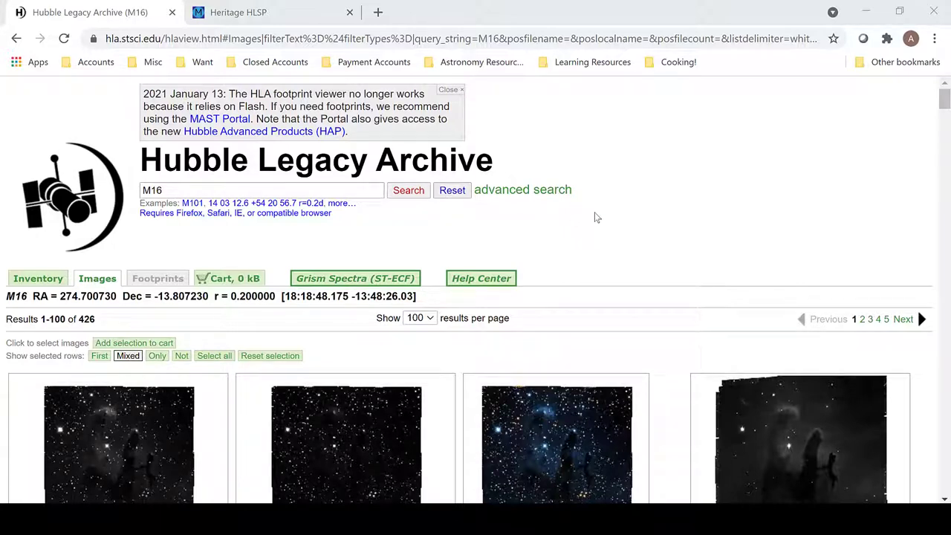
Scroll down through the M16 data listing to the WFPC2 file names.
scroll("down", 3)
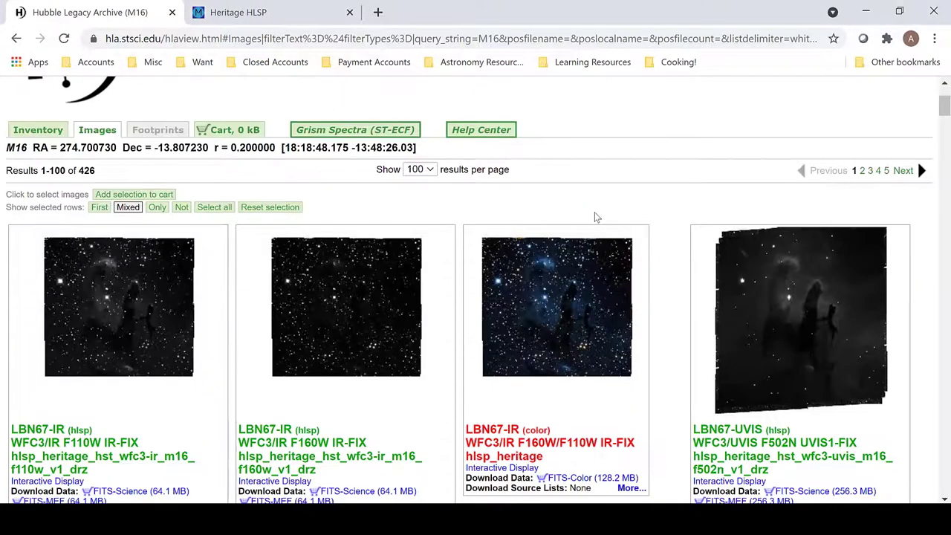
scroll("down", 3)
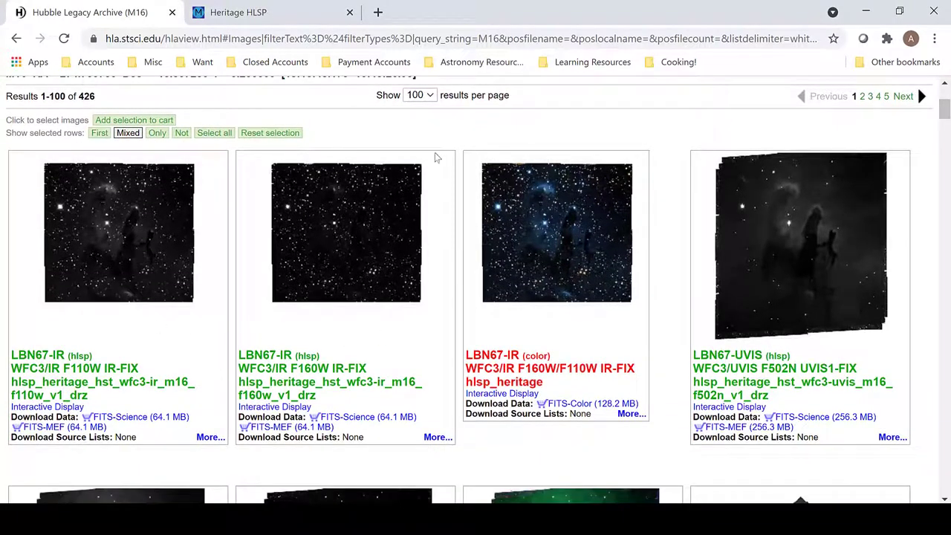
scroll("down", 3)
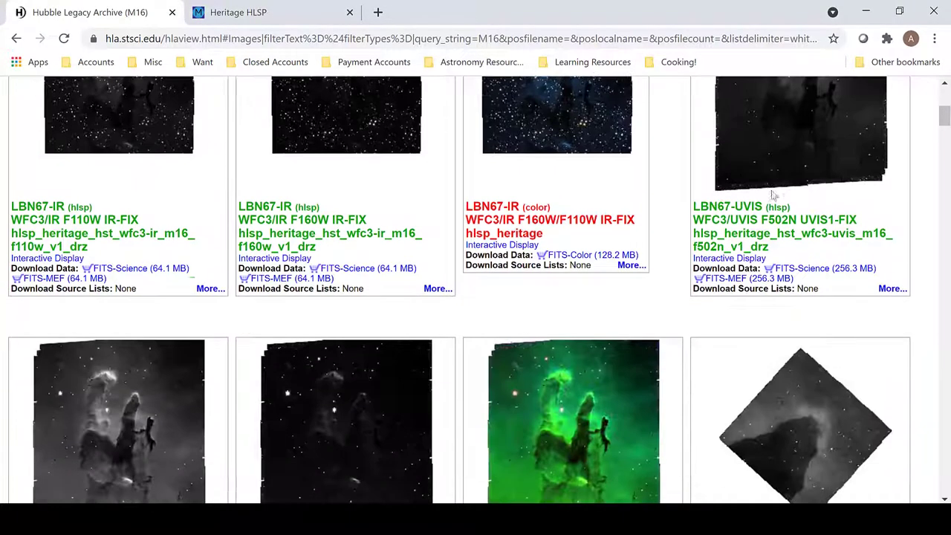
scroll("down", 3)
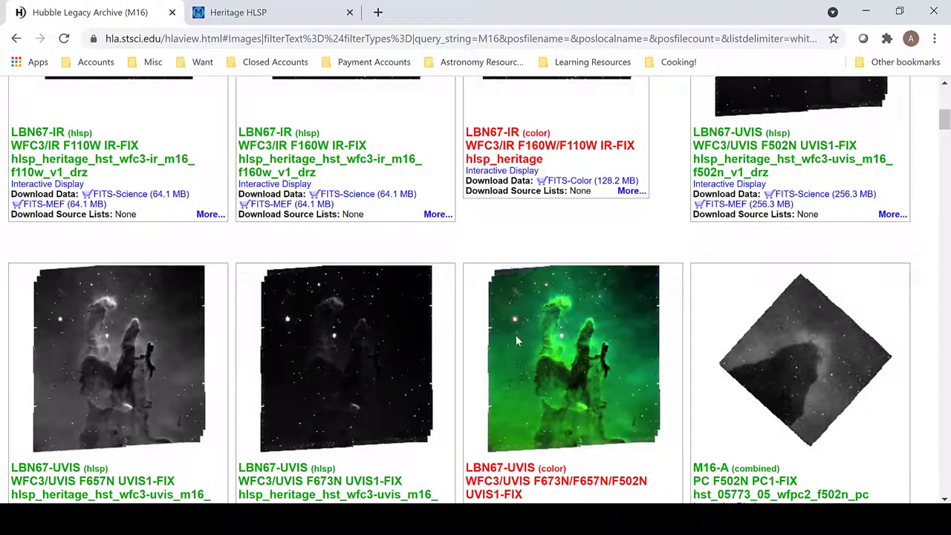
scroll("down", 3)
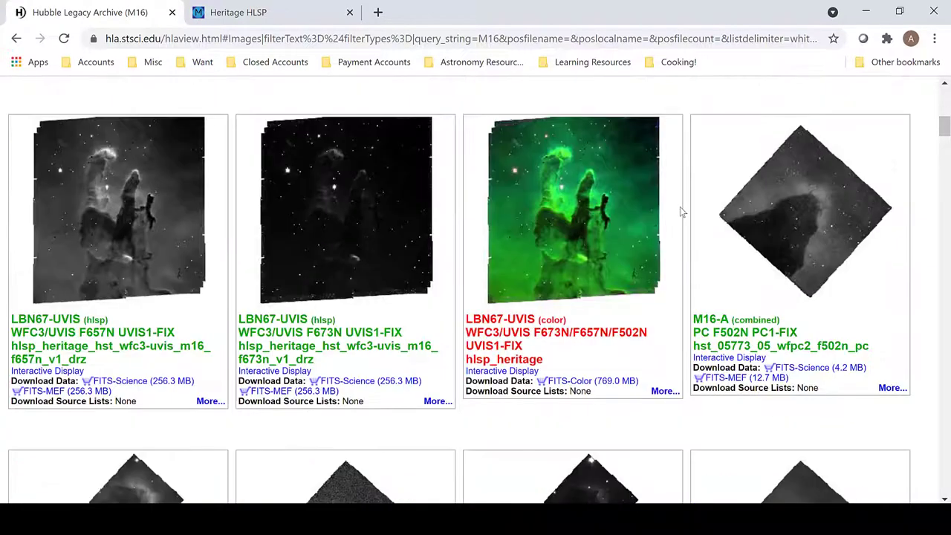
scroll("down", 3)
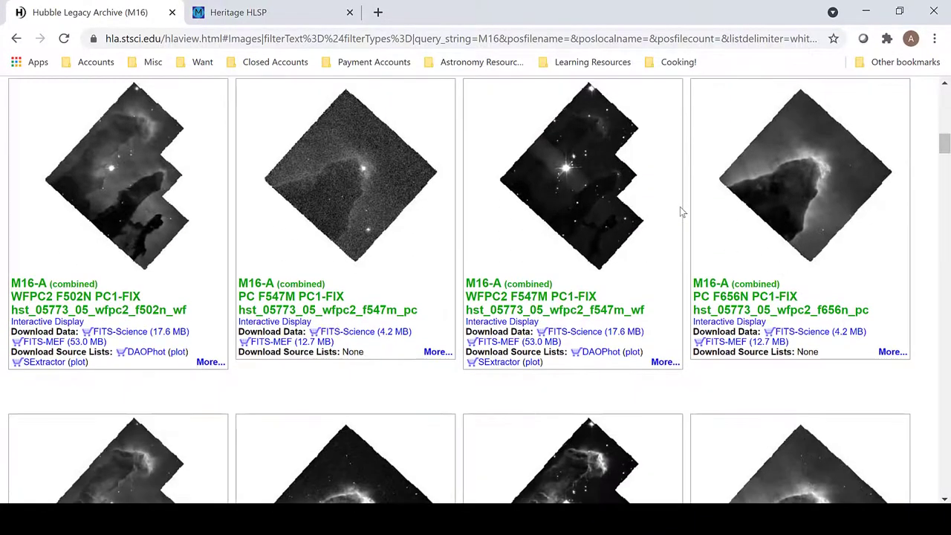
scroll("down", 3)
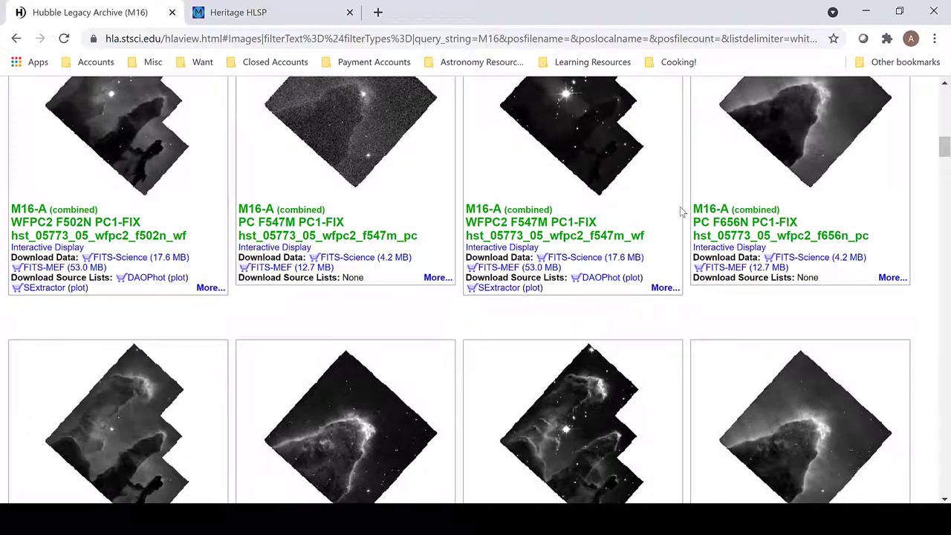
scroll("down", 3)
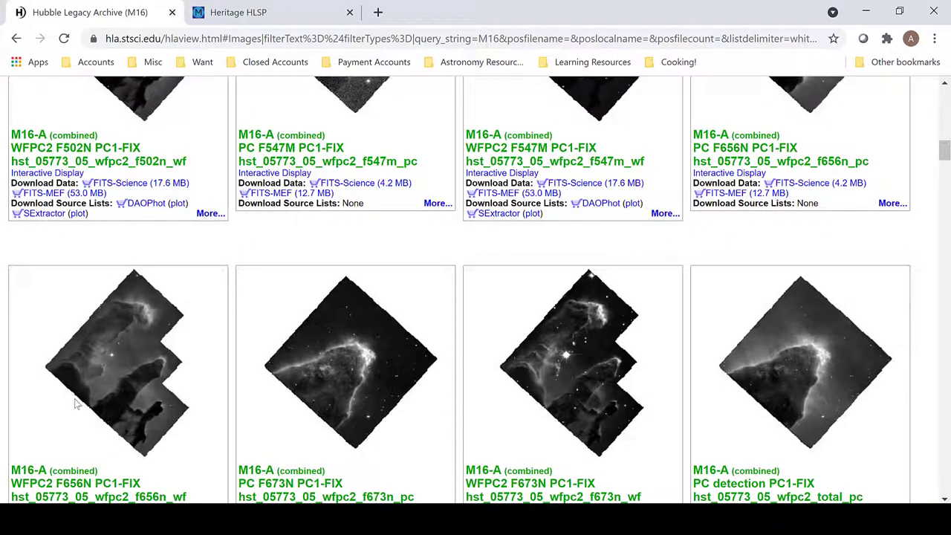
mouse_move(152, 327)
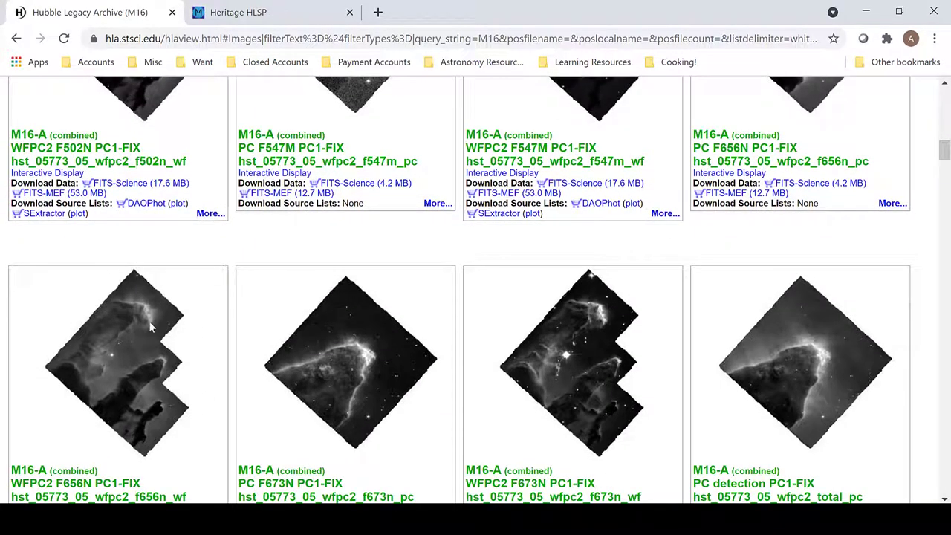
mouse_move(565, 413)
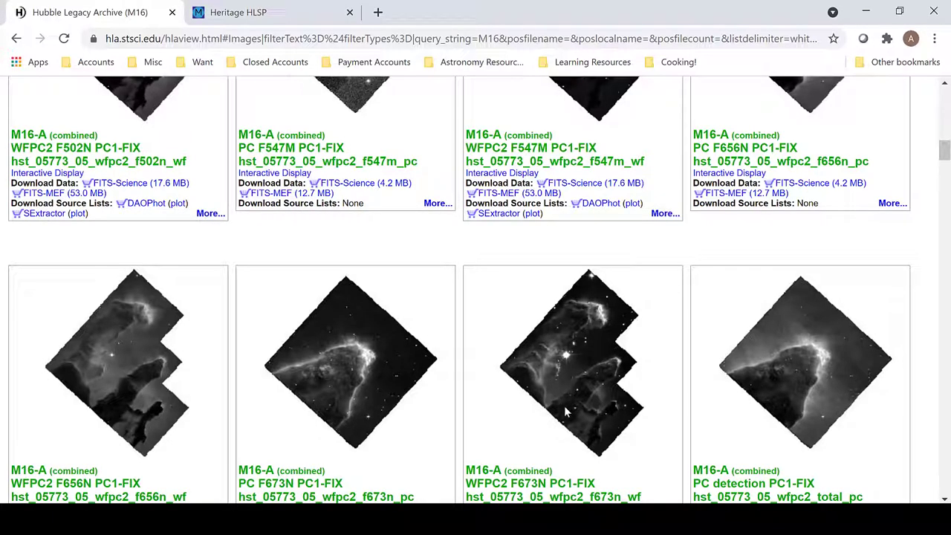
scroll("down", 3)
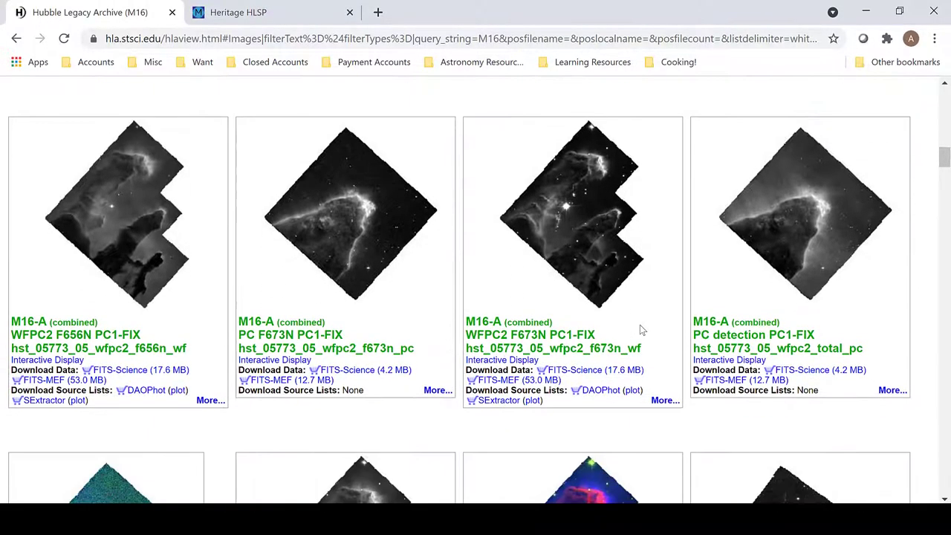
scroll("down", 3)
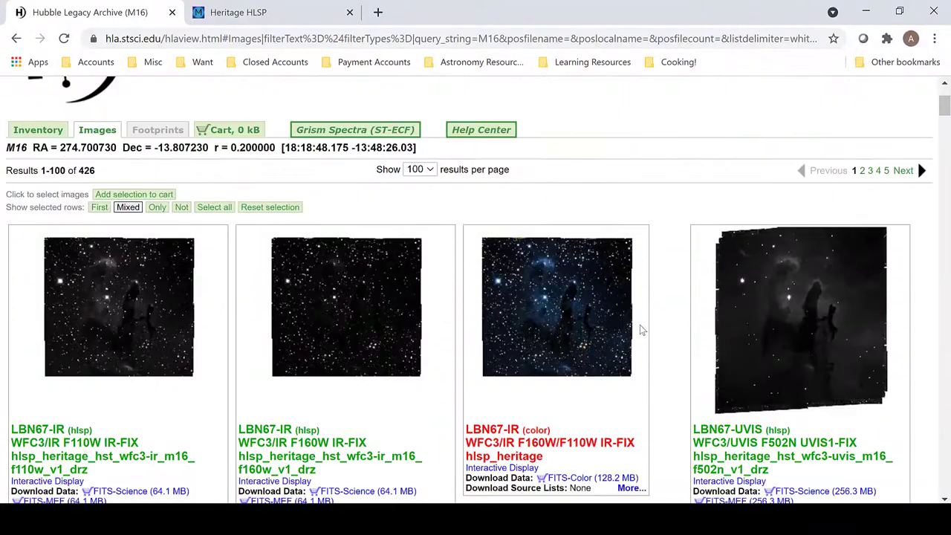
scroll("down", 3)
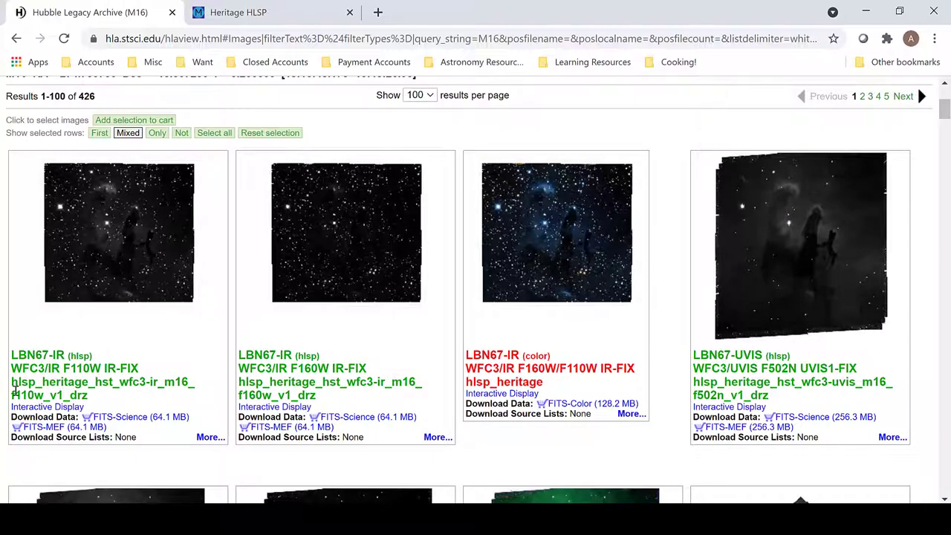
double_click(23, 395)
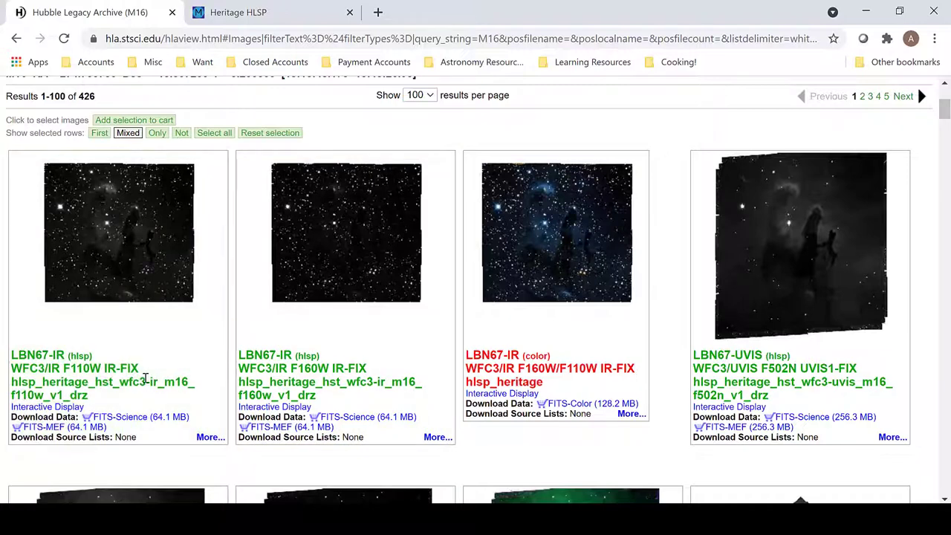
scroll("down", 3)
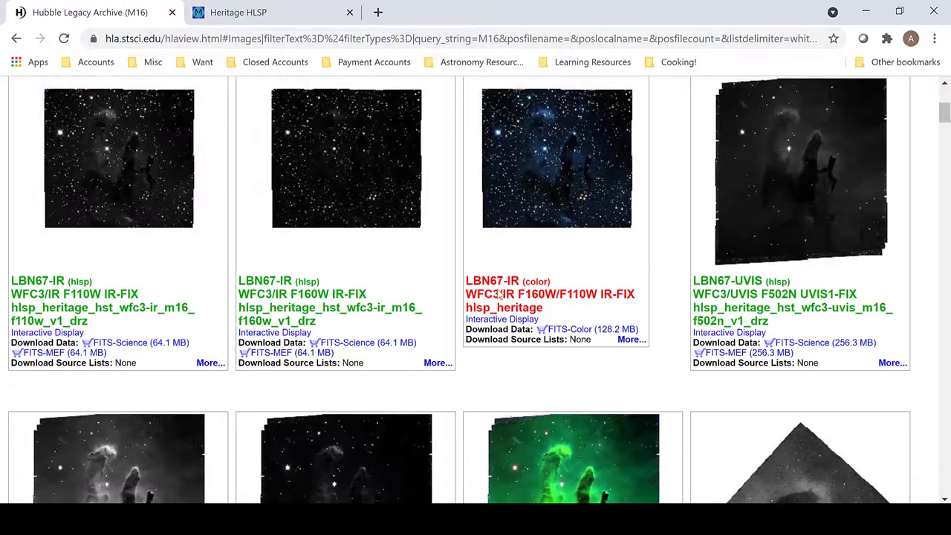
scroll("down", 3)
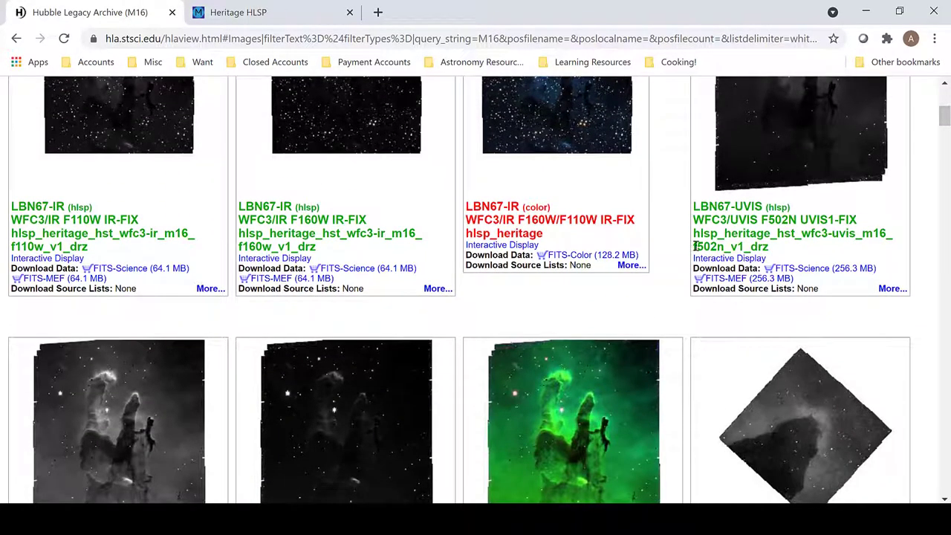
scroll("down", 3)
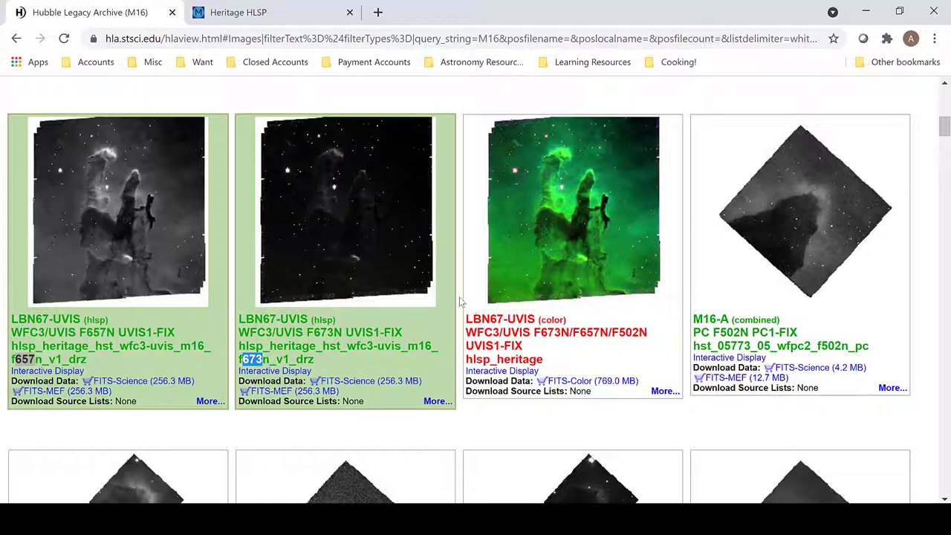
scroll("down", 3)
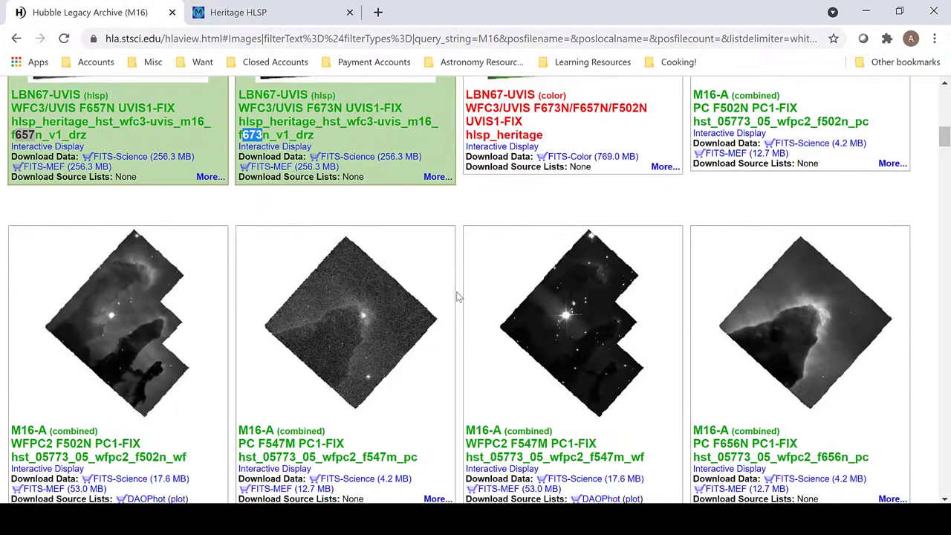
scroll("down", 3)
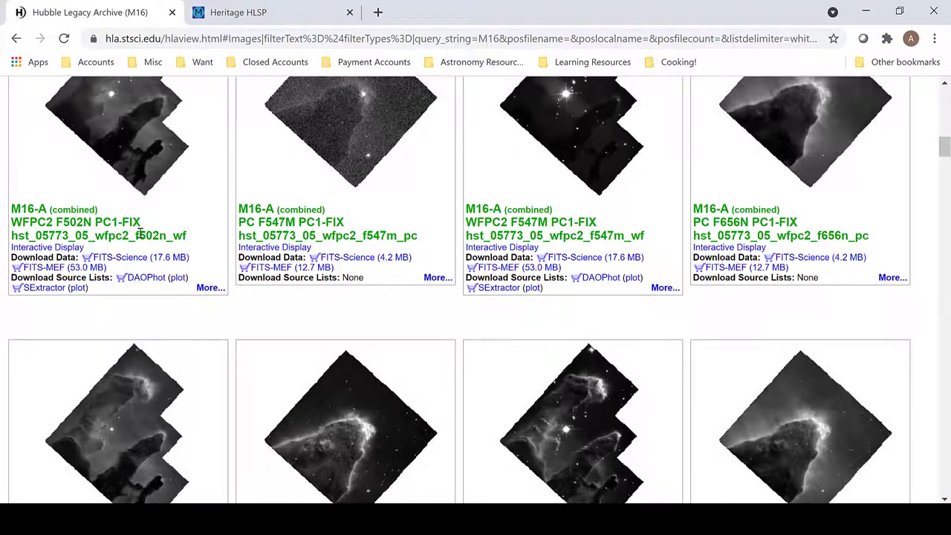
Highlight the f502n and 656 filter codes in the WFPC2 file names.
double_click(149, 235)
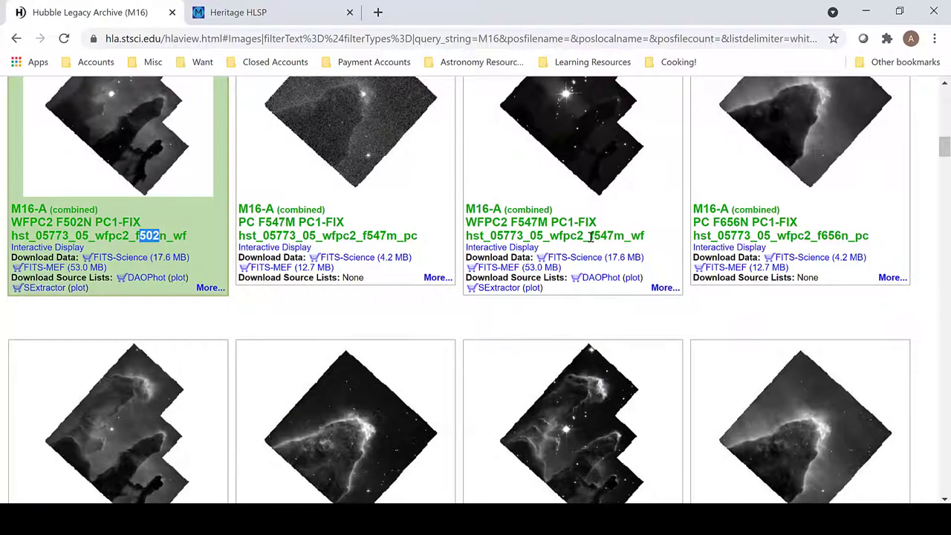
scroll("down", 3)
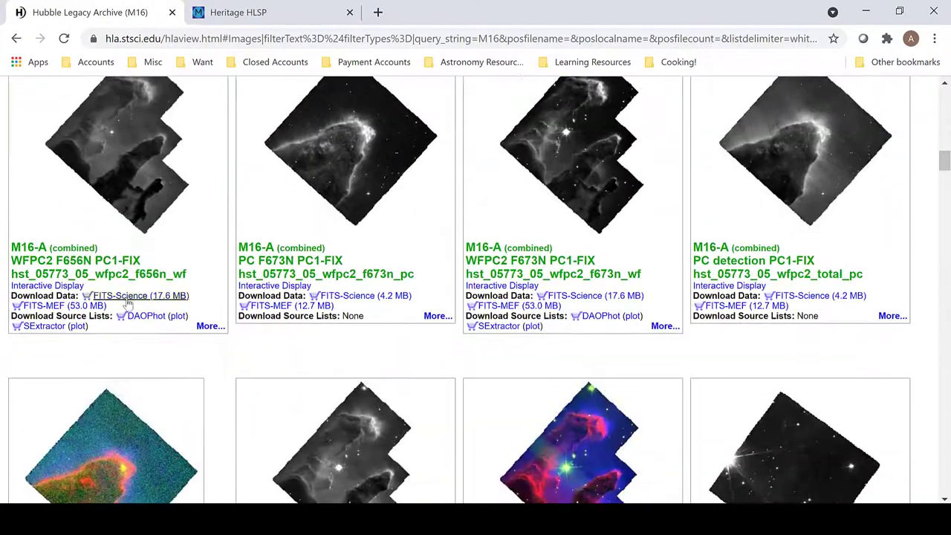
double_click(149, 274)
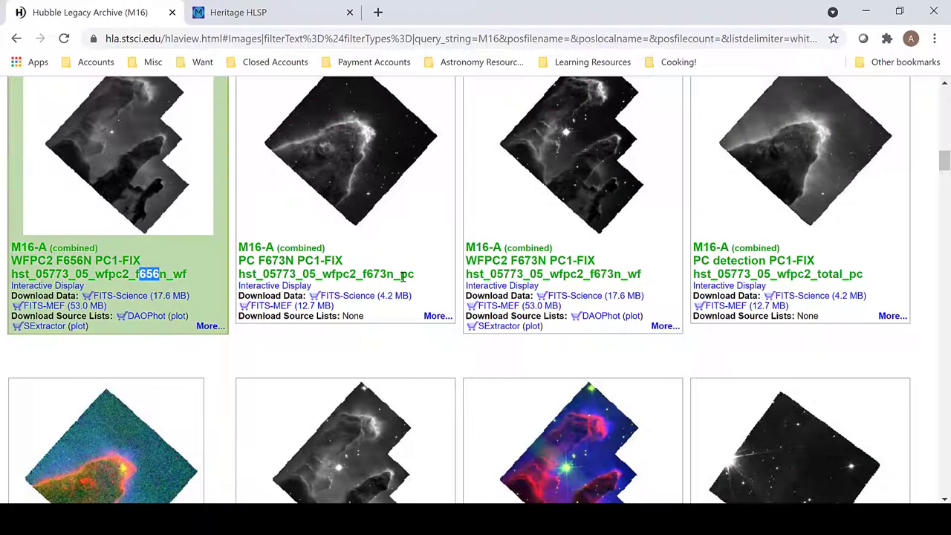
double_click(607, 273)
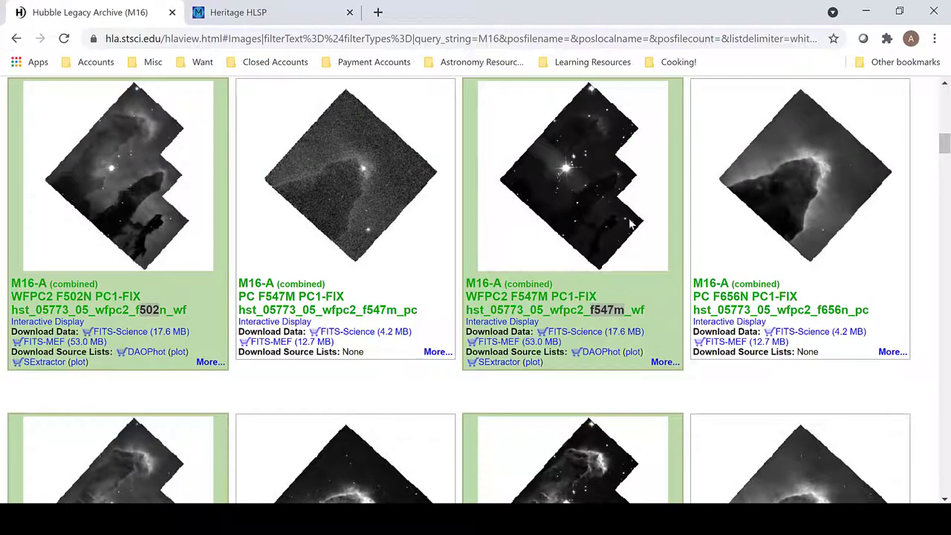
mouse_move(581, 107)
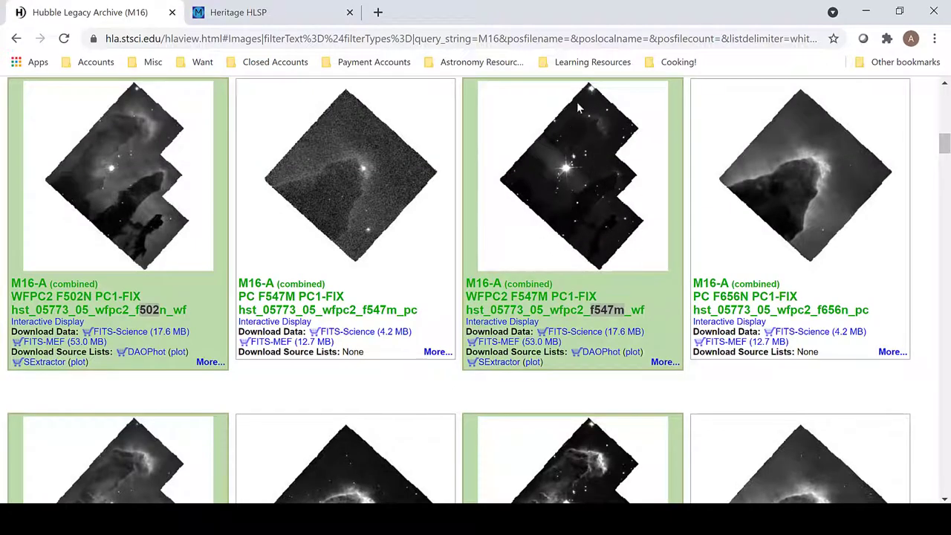
mouse_move(565, 187)
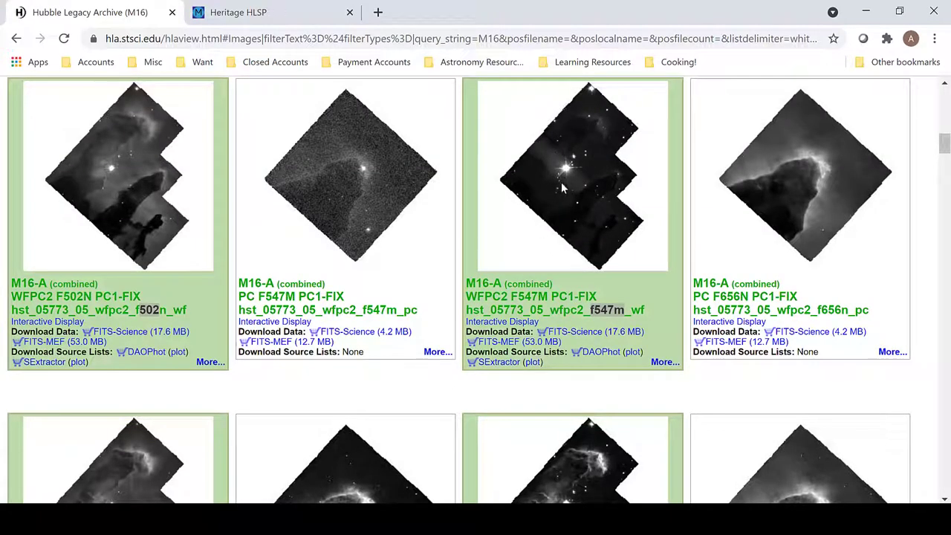
mouse_move(556, 142)
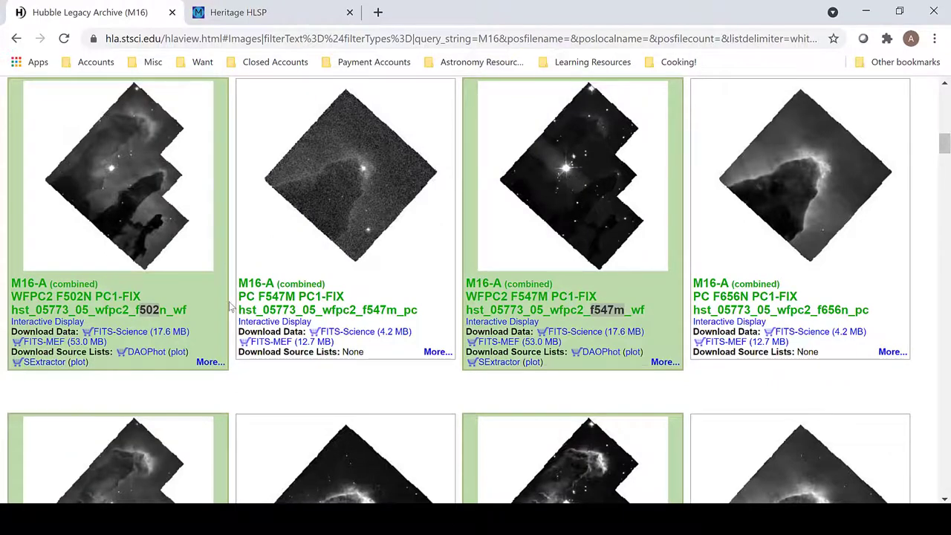
Scroll to the infrared F110W science download and choose an option from its link menu.
scroll("down", 3)
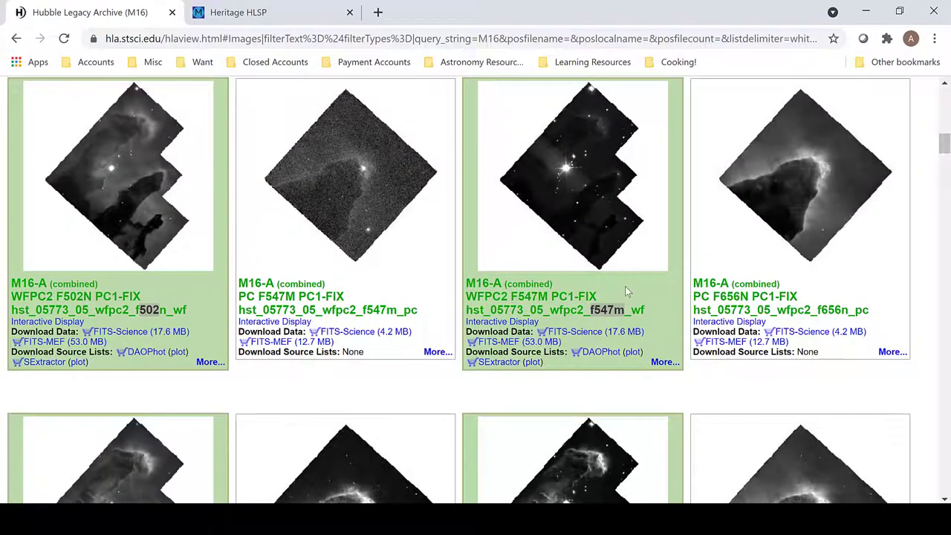
mouse_move(595, 345)
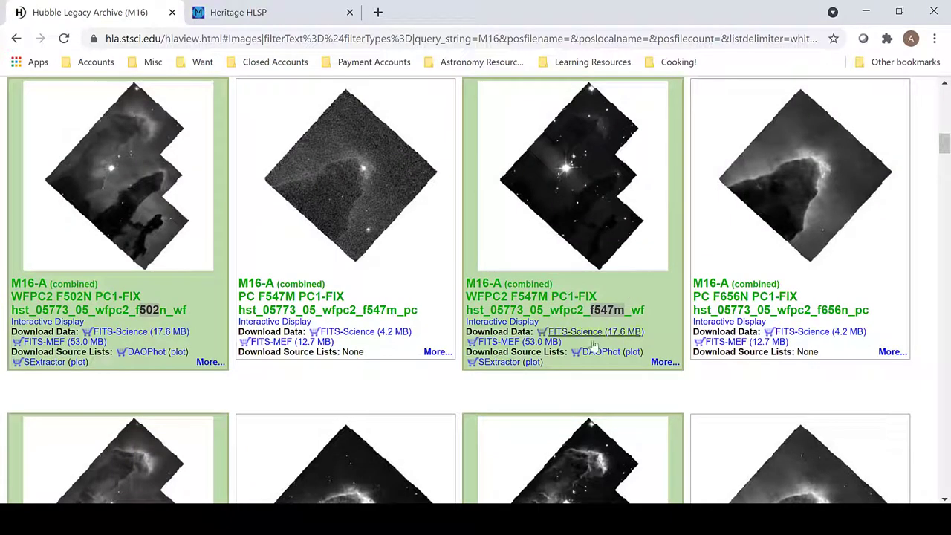
scroll("down", 3)
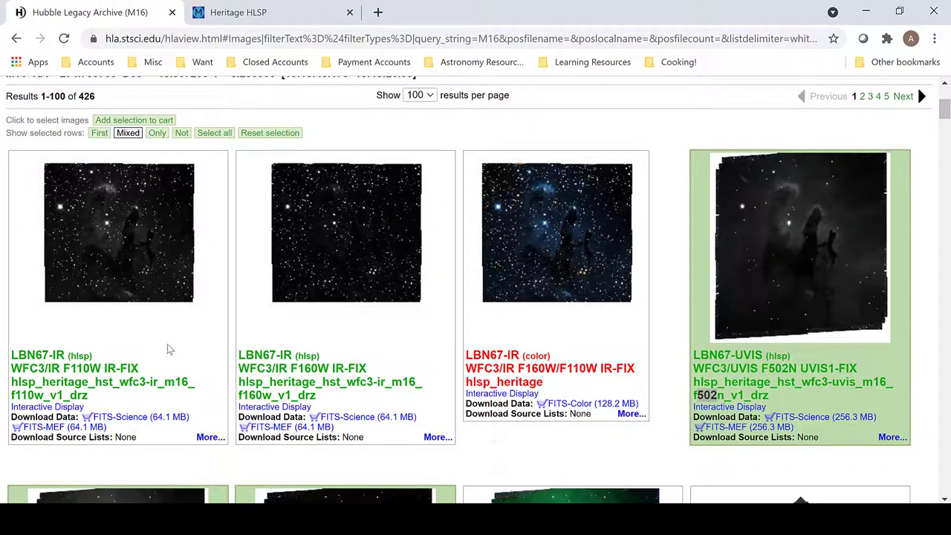
scroll("down", 3)
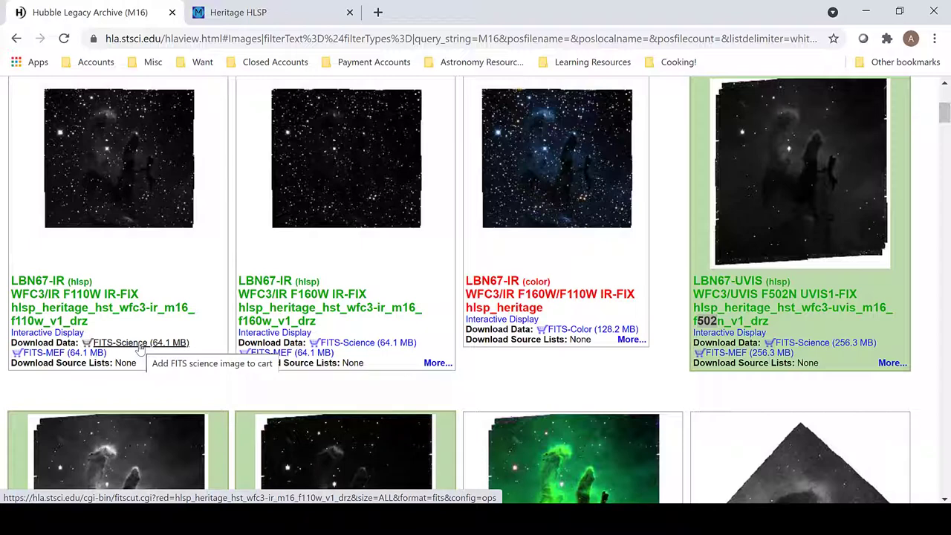
right_click(131, 343)
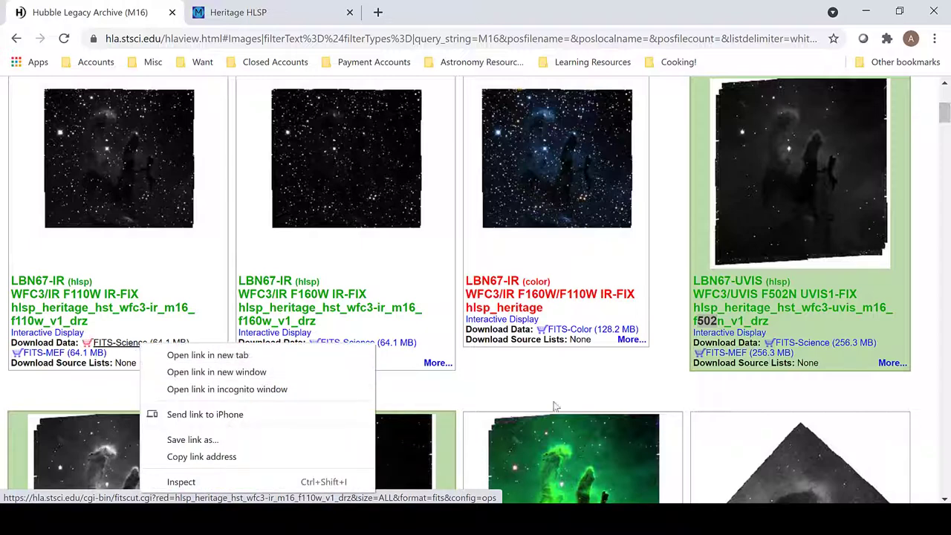
left_click(556, 383)
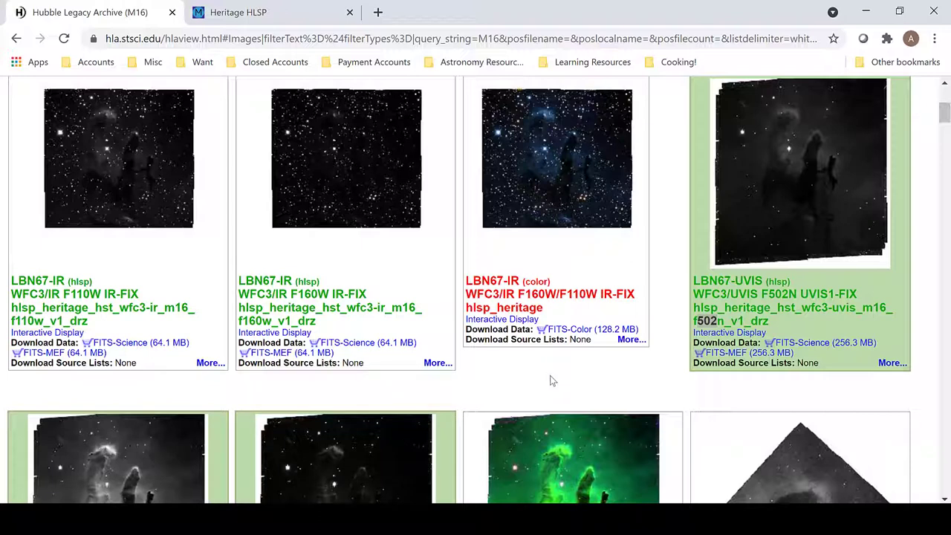
mouse_move(568, 389)
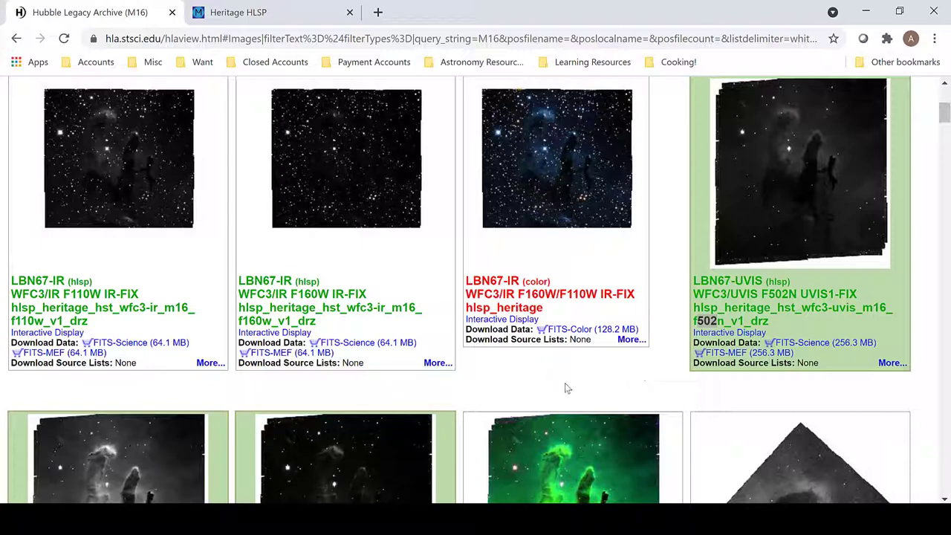
mouse_move(469, 350)
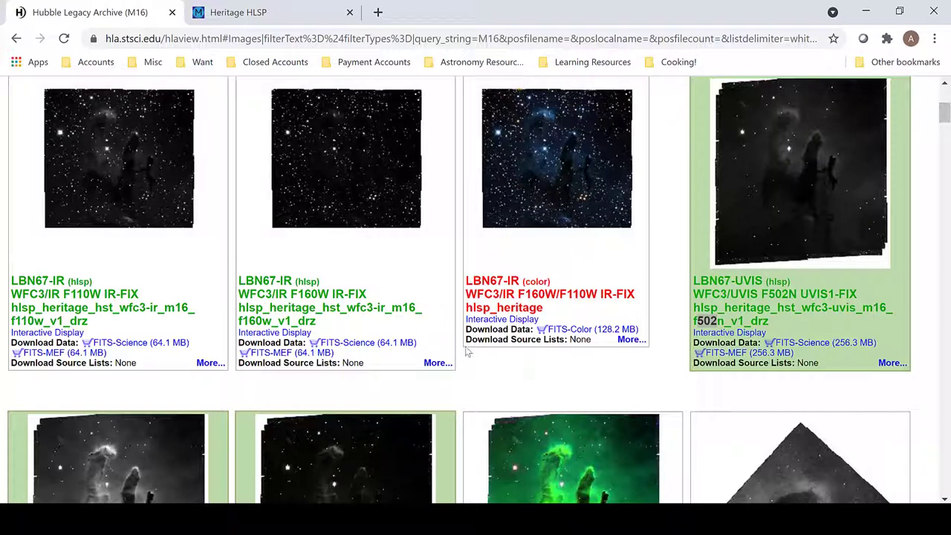
On the Hubble Heritage project page, open the M16 star-forming region dataset and its download page.
left_click(256, 12)
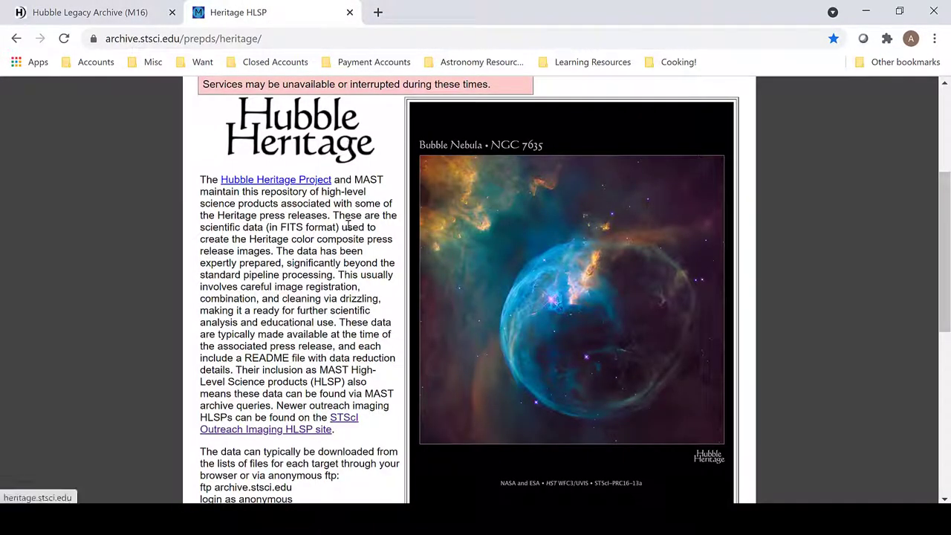
mouse_move(339, 291)
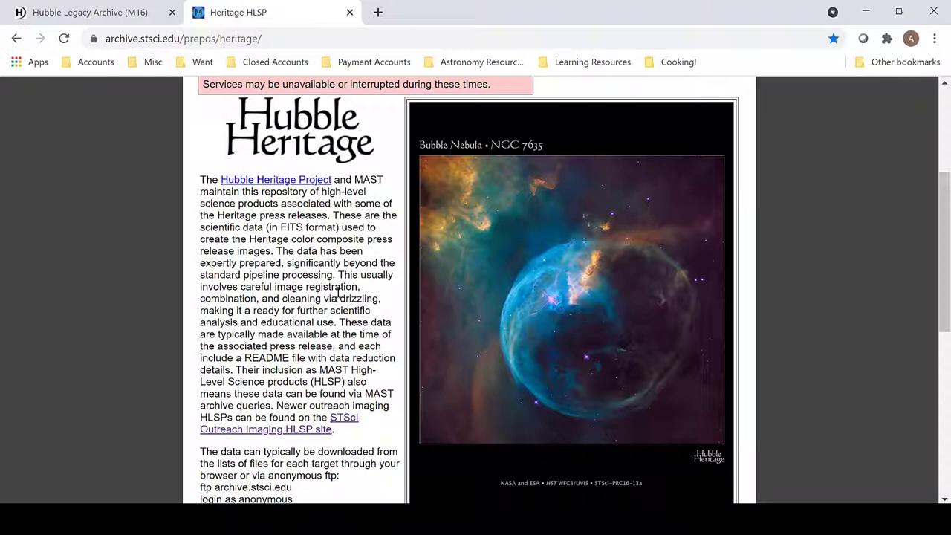
scroll("down", 3)
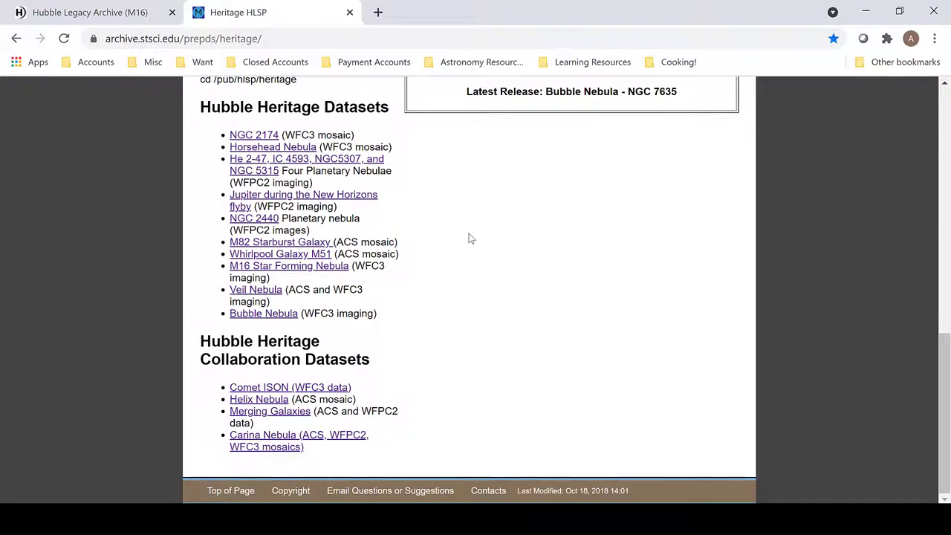
mouse_move(404, 250)
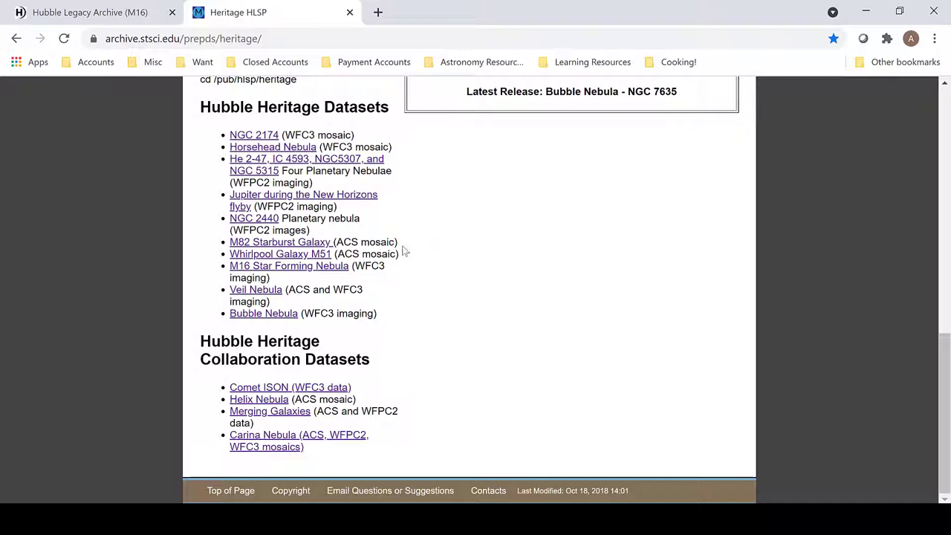
mouse_move(211, 287)
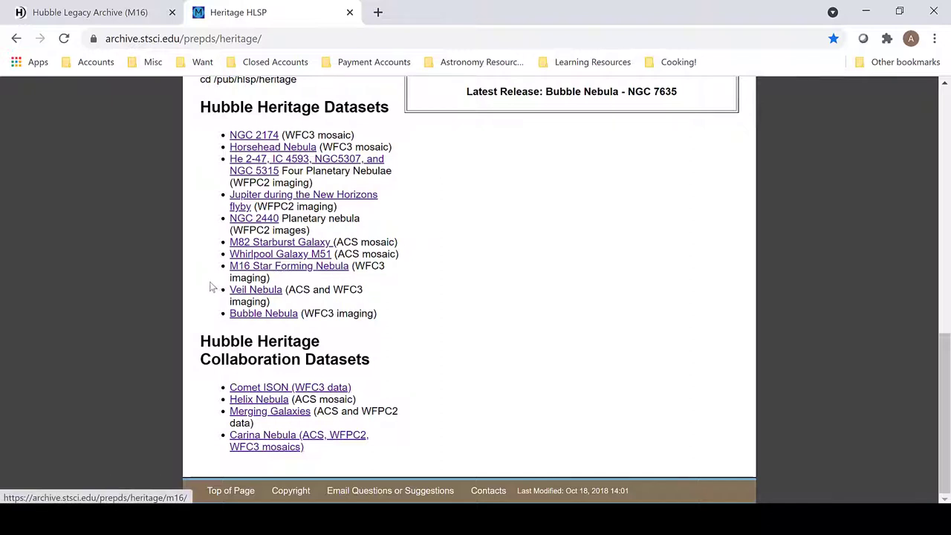
mouse_move(318, 275)
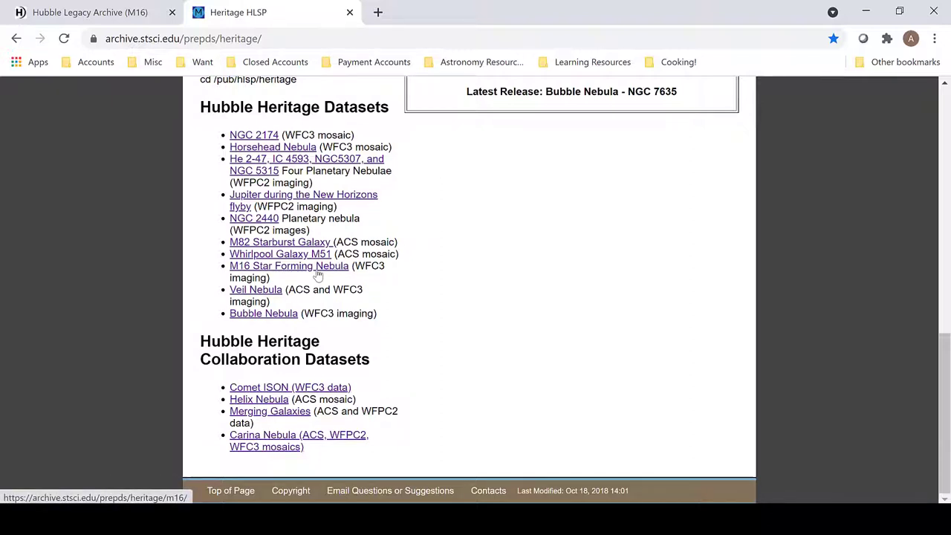
left_click(288, 264)
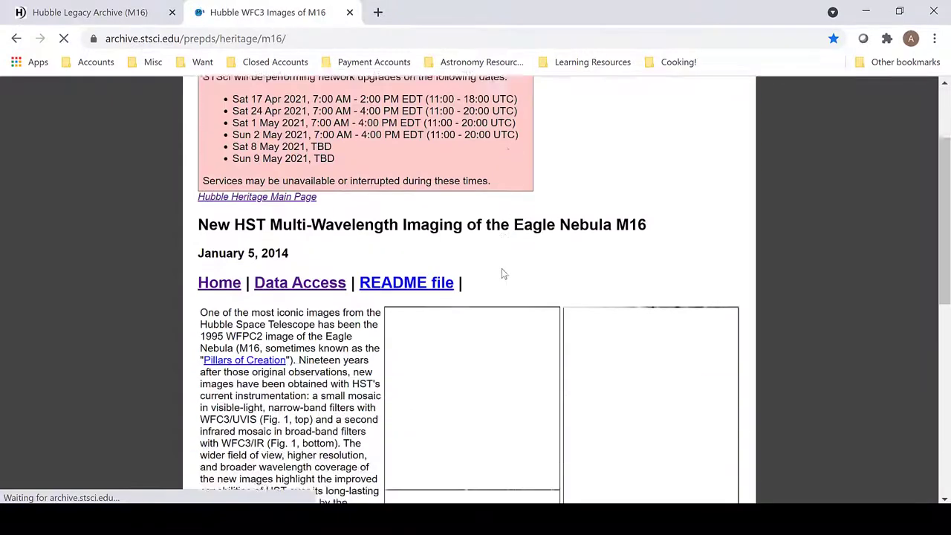
scroll("down", 3)
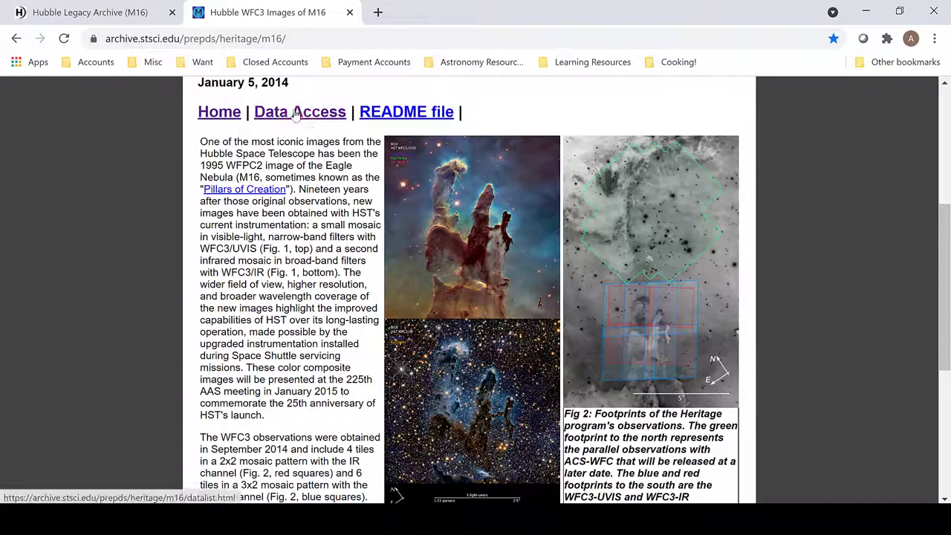
left_click(300, 112)
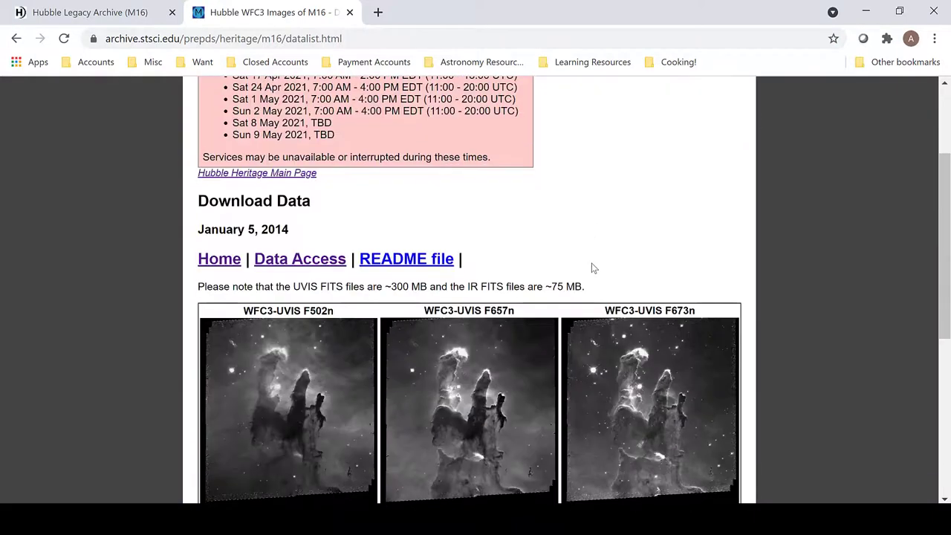
Look through the M16 download page, then return to the M16 release overview.
scroll("down", 3)
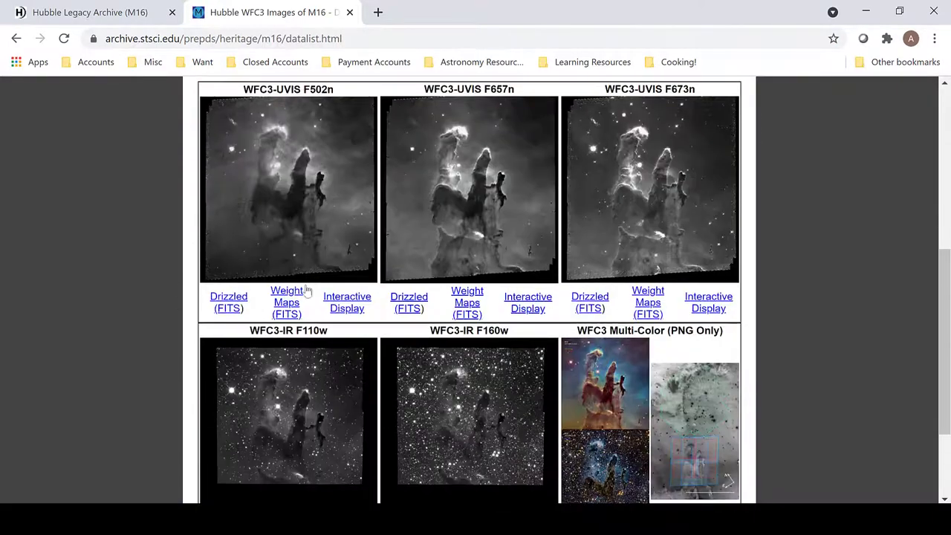
scroll("down", 3)
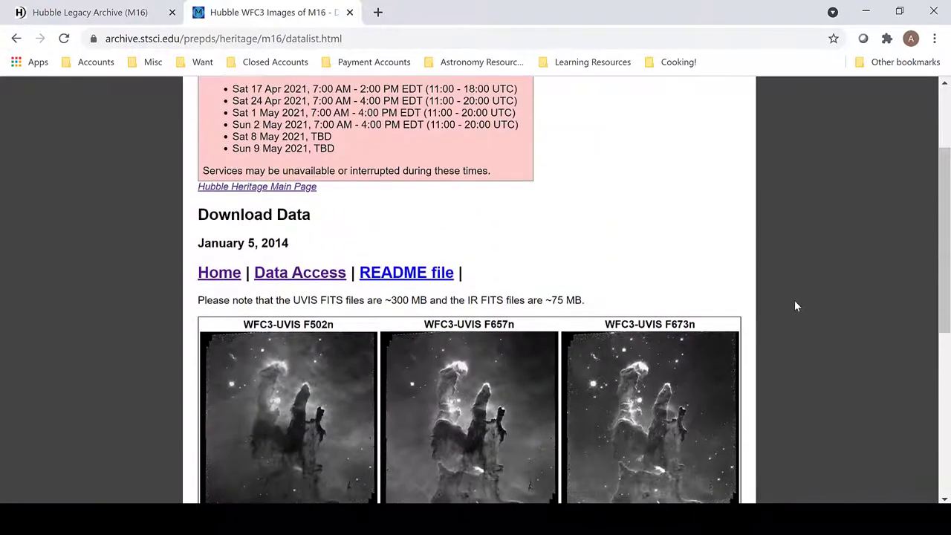
scroll("down", 3)
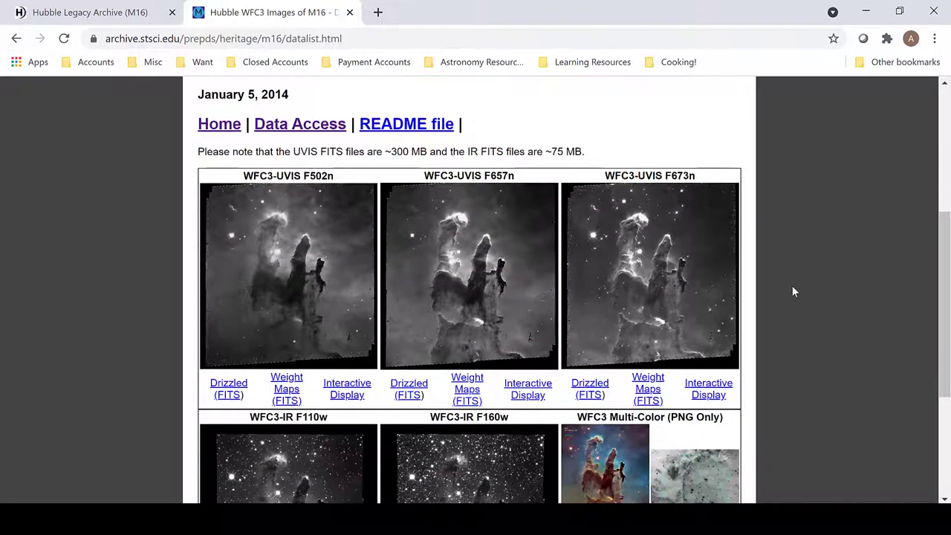
mouse_move(297, 98)
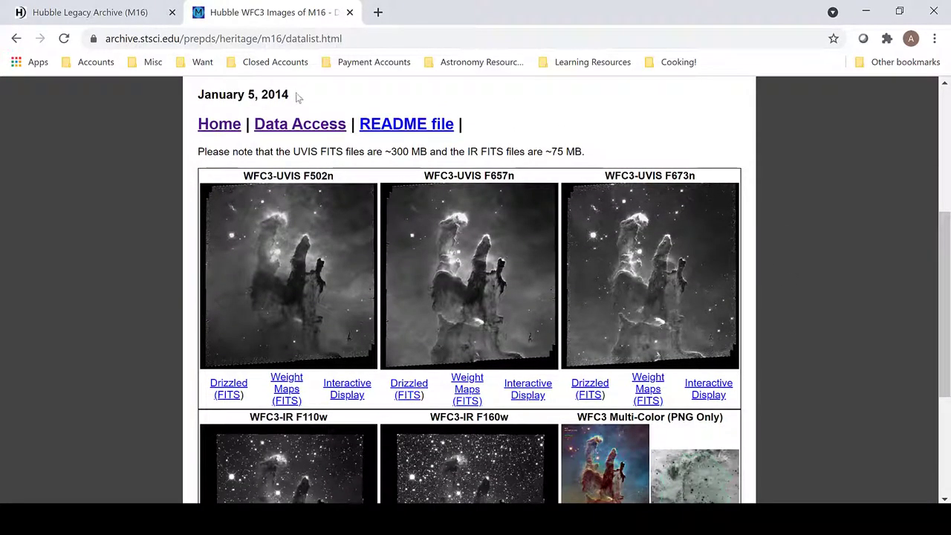
left_click(220, 124)
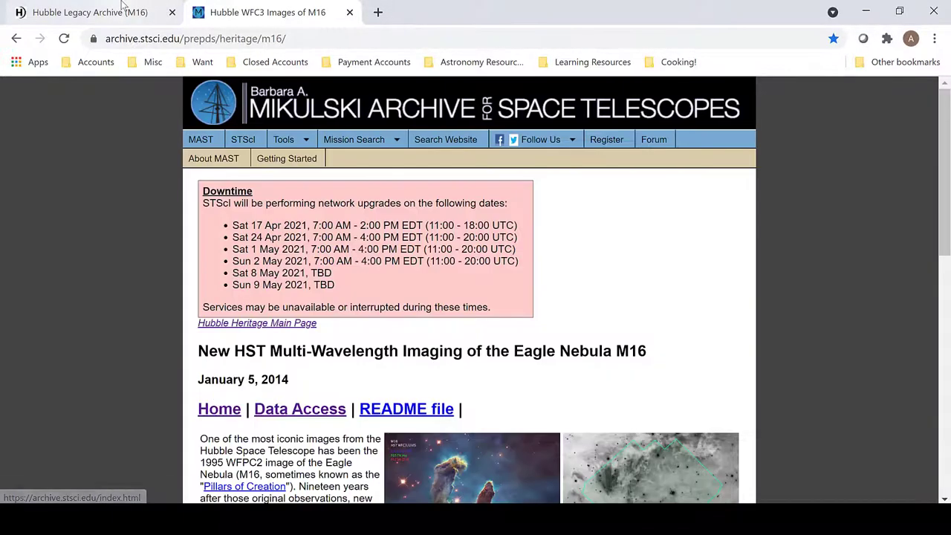
scroll("down", 3)
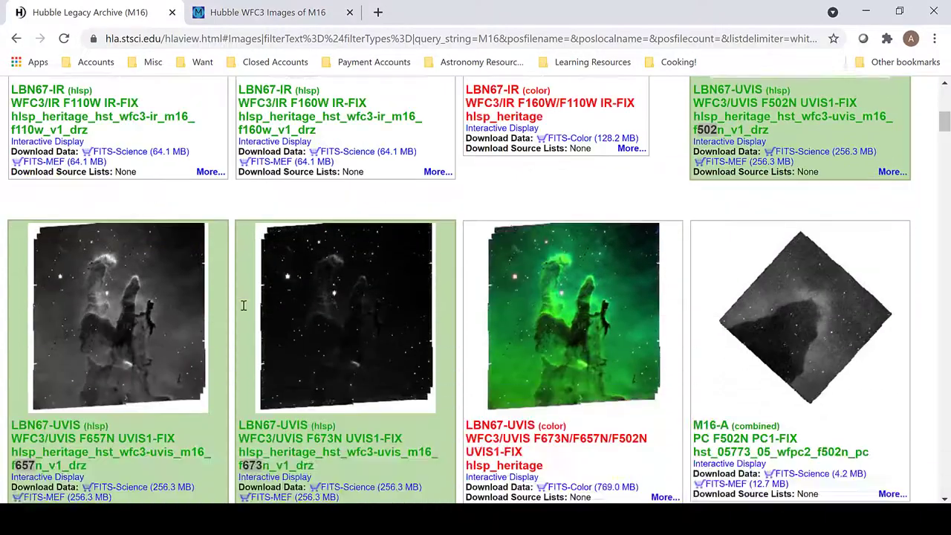
scroll("down", 3)
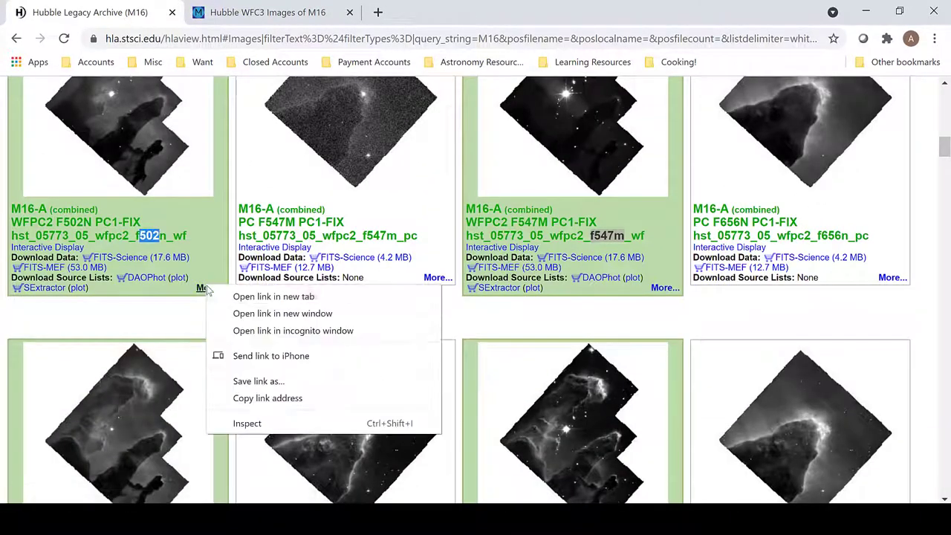
mouse_move(274, 297)
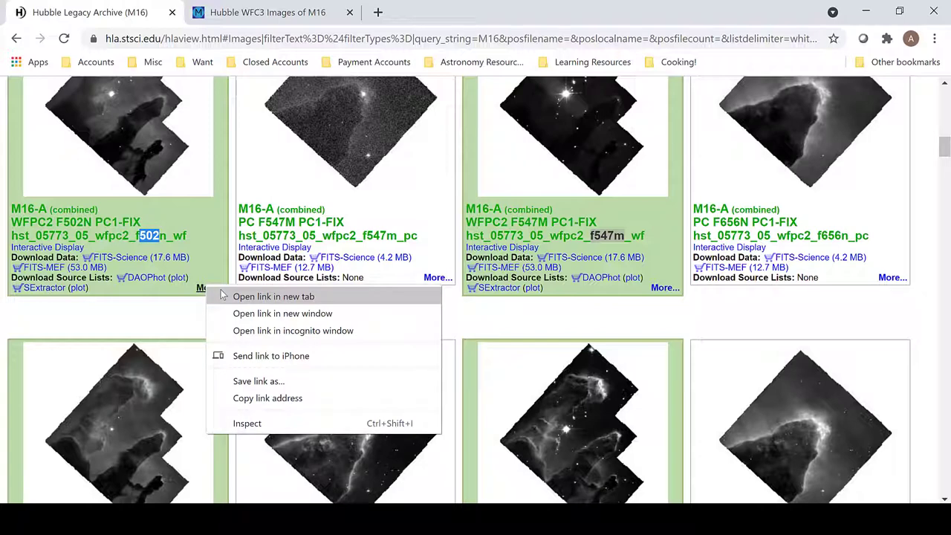
Open the WFPC2 F502N image details and the exposure list for observing program 5773.
left_click(272, 296)
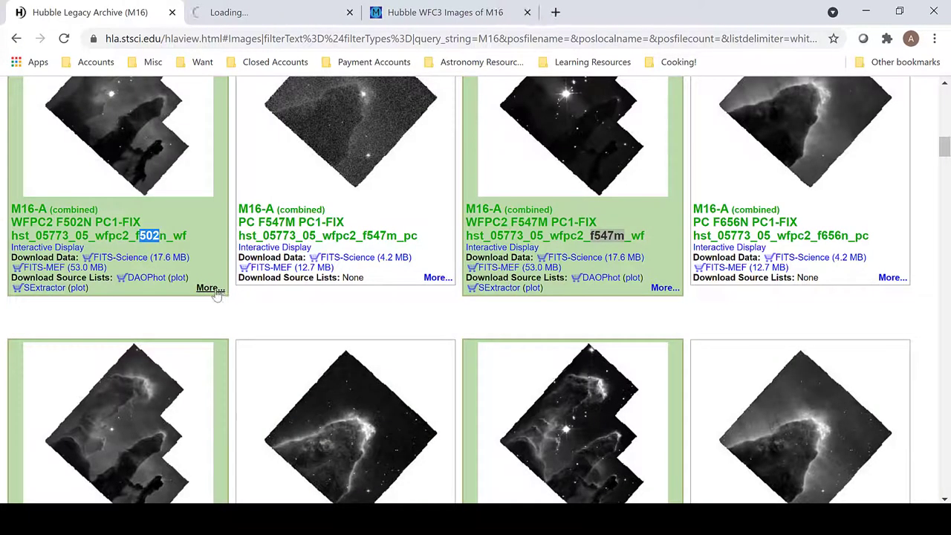
left_click(208, 288)
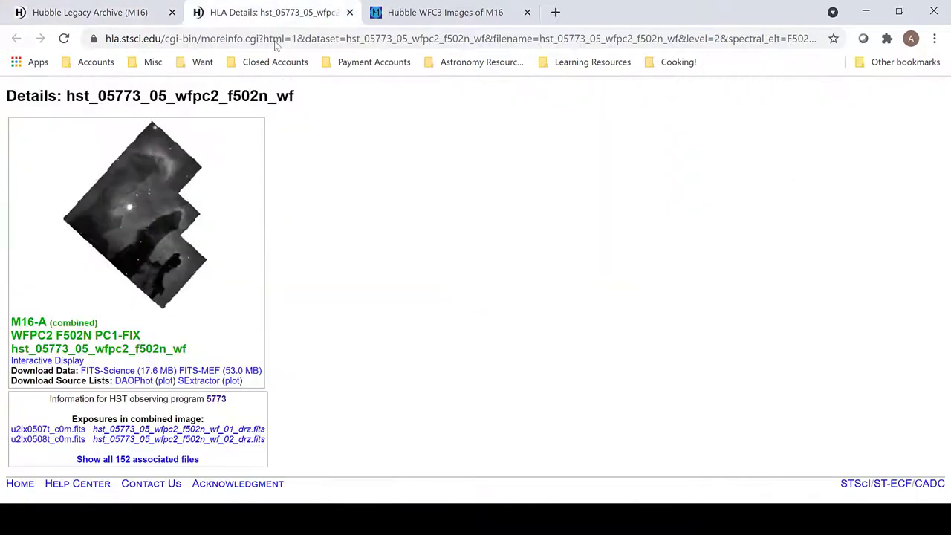
mouse_move(146, 280)
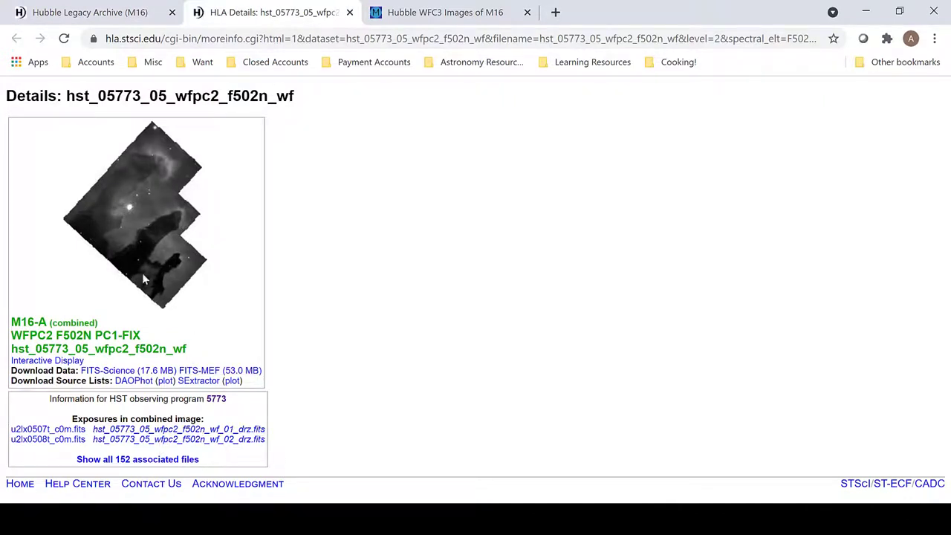
mouse_move(217, 399)
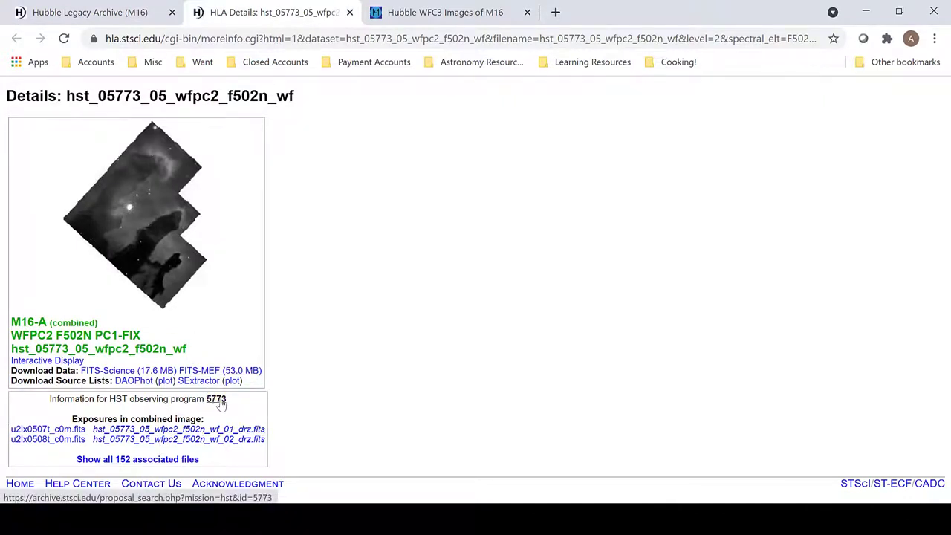
left_click(216, 399)
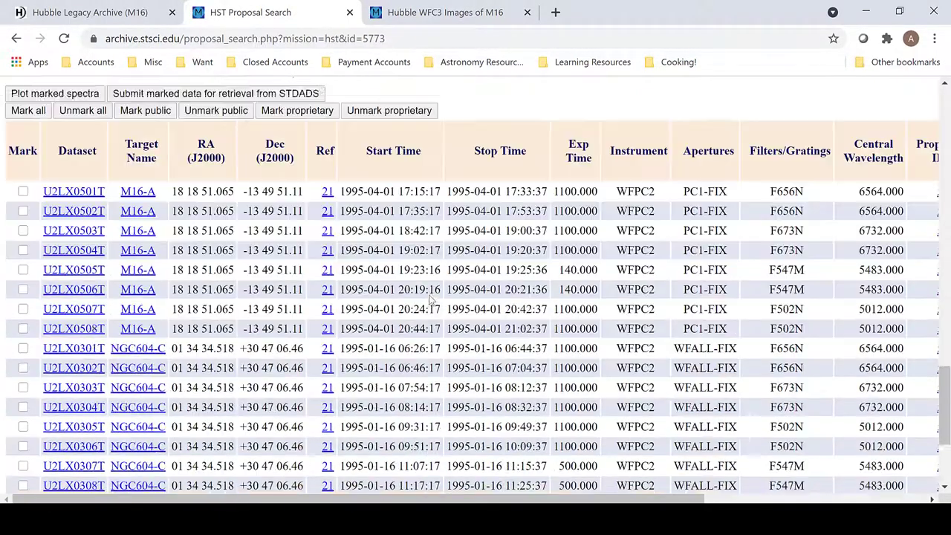
scroll("down", 3)
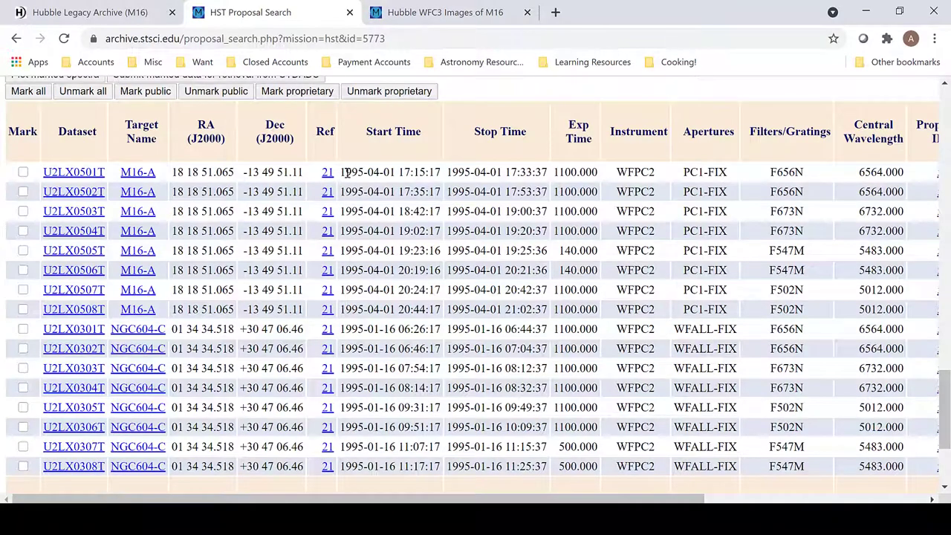
mouse_move(373, 139)
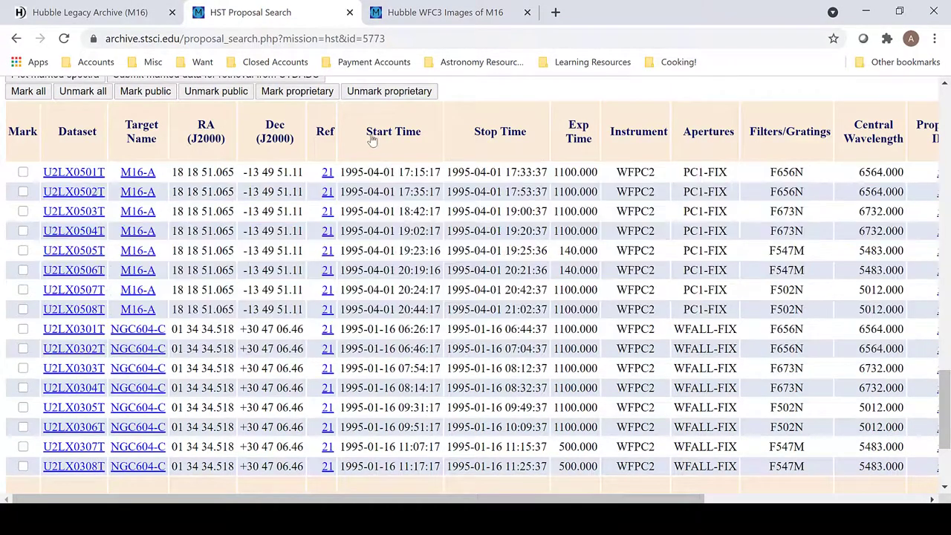
mouse_move(365, 172)
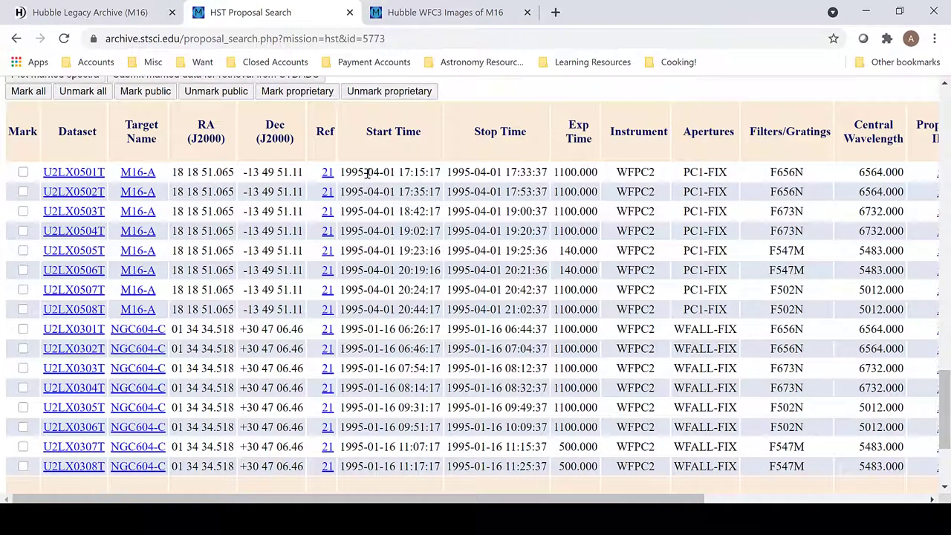
mouse_move(388, 172)
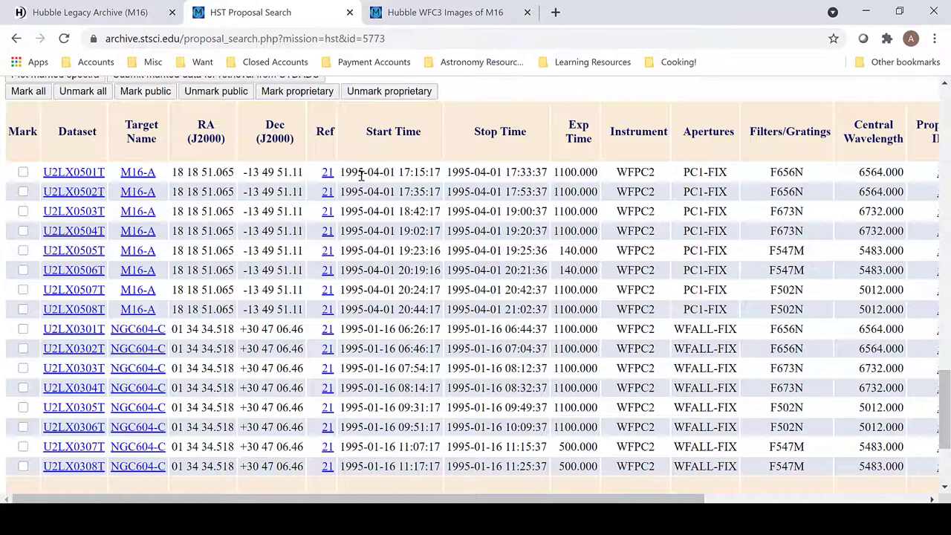
mouse_move(399, 226)
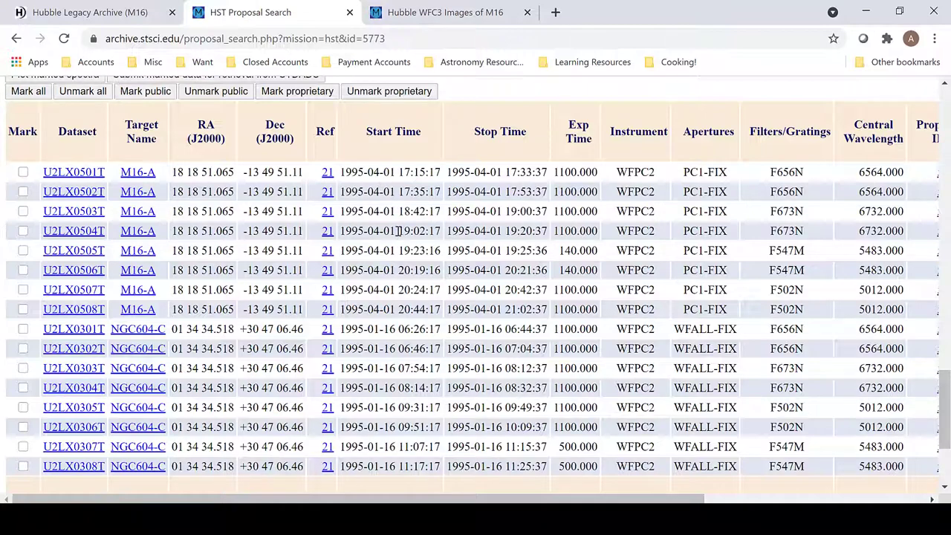
mouse_move(429, 12)
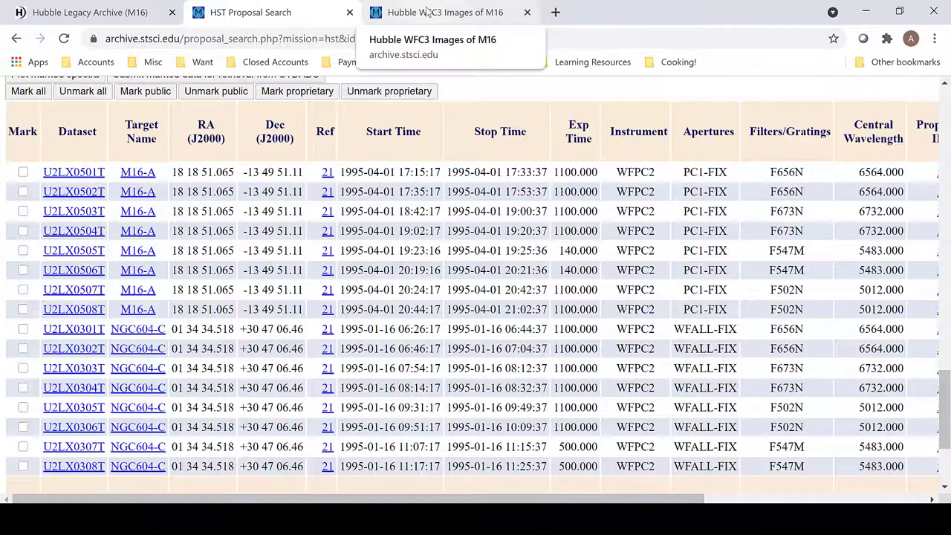
Compare the exposure list with the Hubble heritage M16 page and settle on the M16 page.
left_click(459, 12)
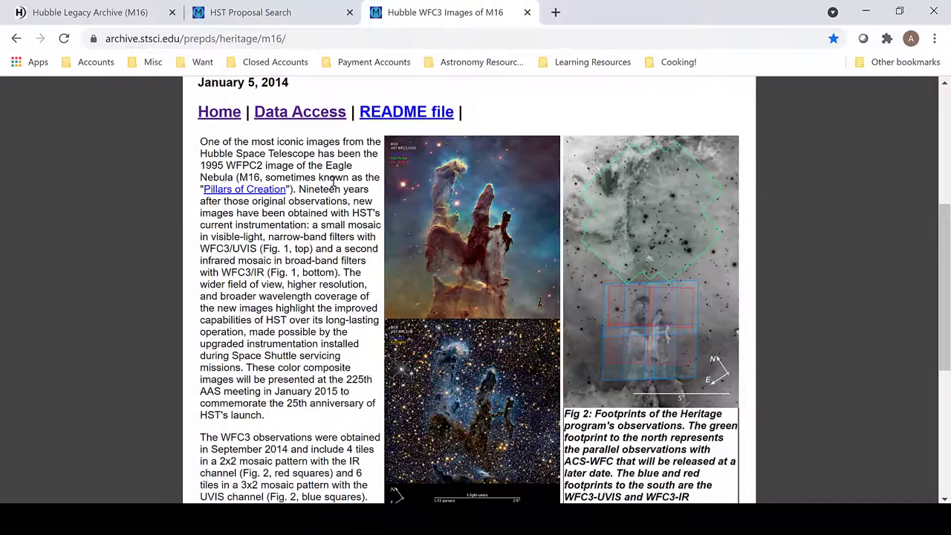
left_click(256, 12)
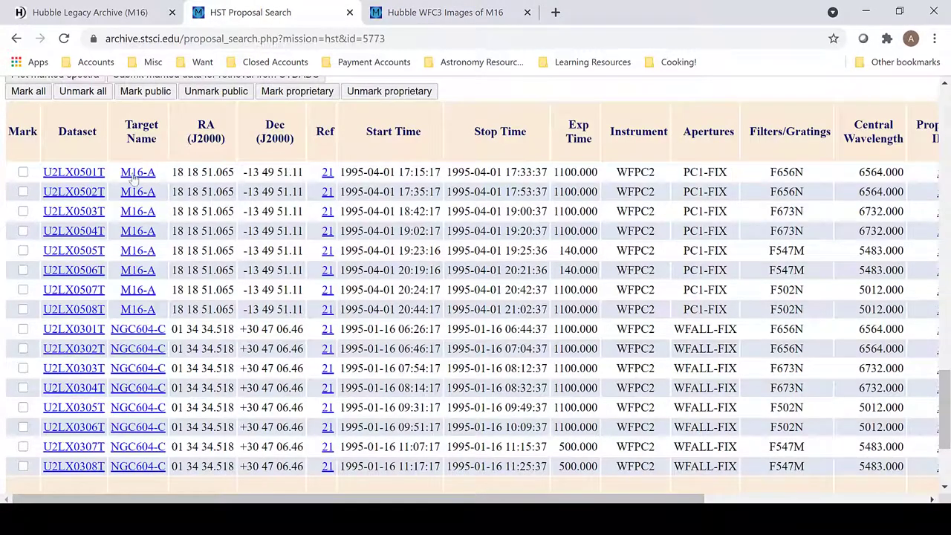
mouse_move(428, 106)
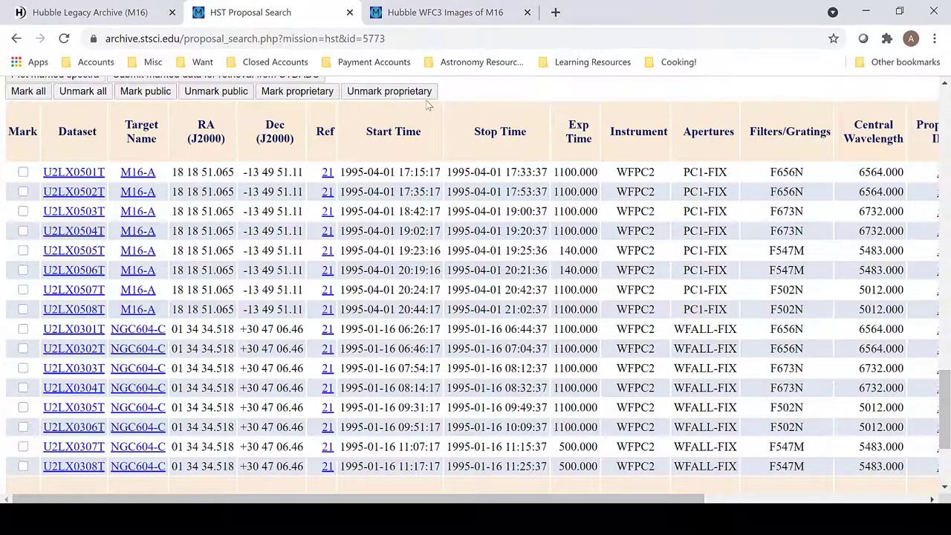
left_click(452, 12)
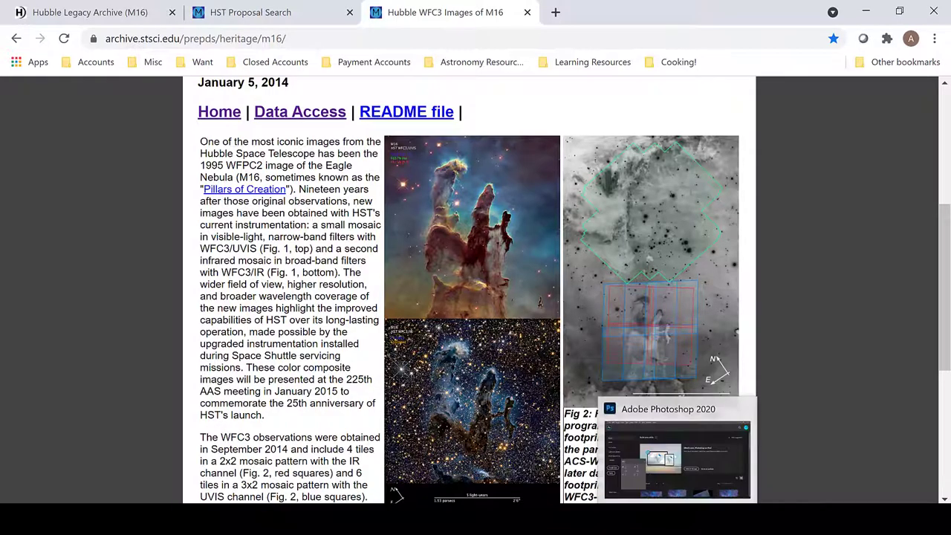
Load the three hlsp_heritage UVIS TIFFs (502n, 657n, 673n) from Pillars of Creation\TIFF into one layer stack.
left_click(678, 460)
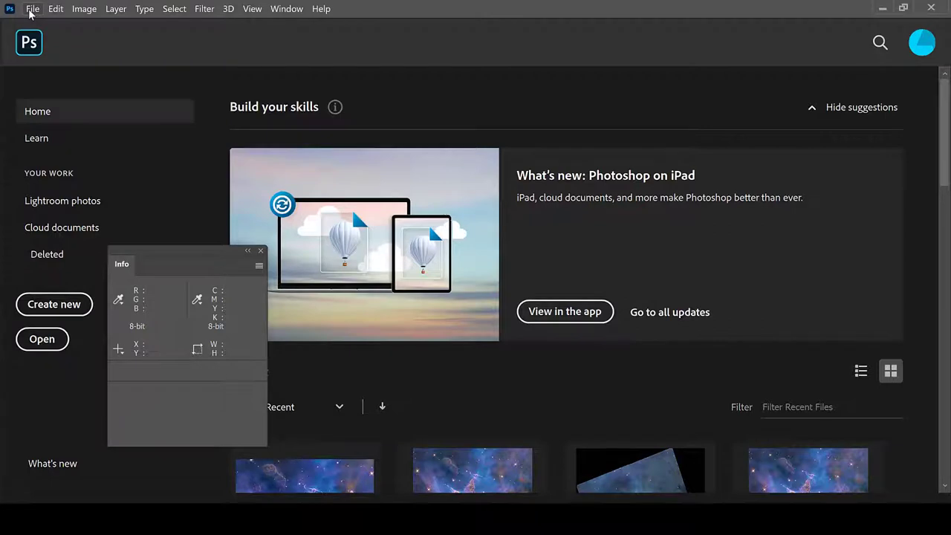
mouse_move(26, 12)
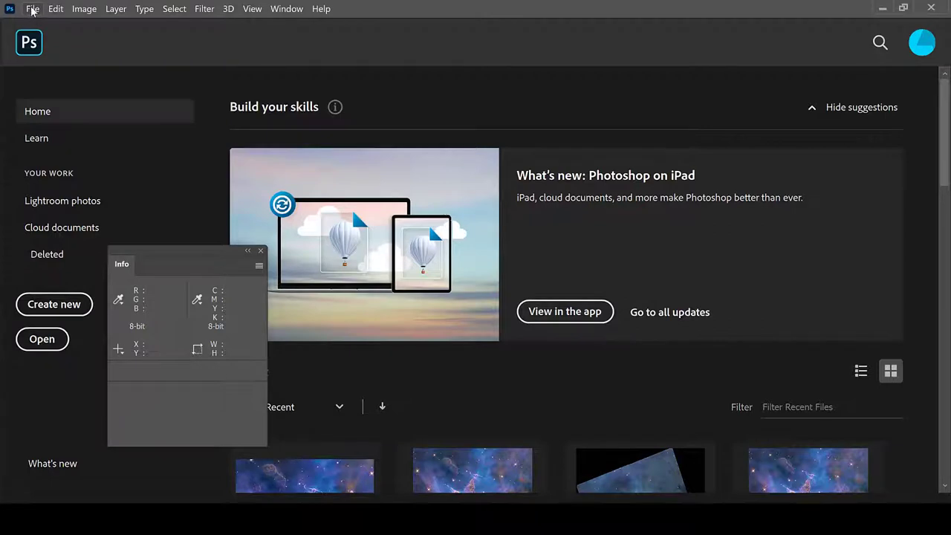
left_click(36, 9)
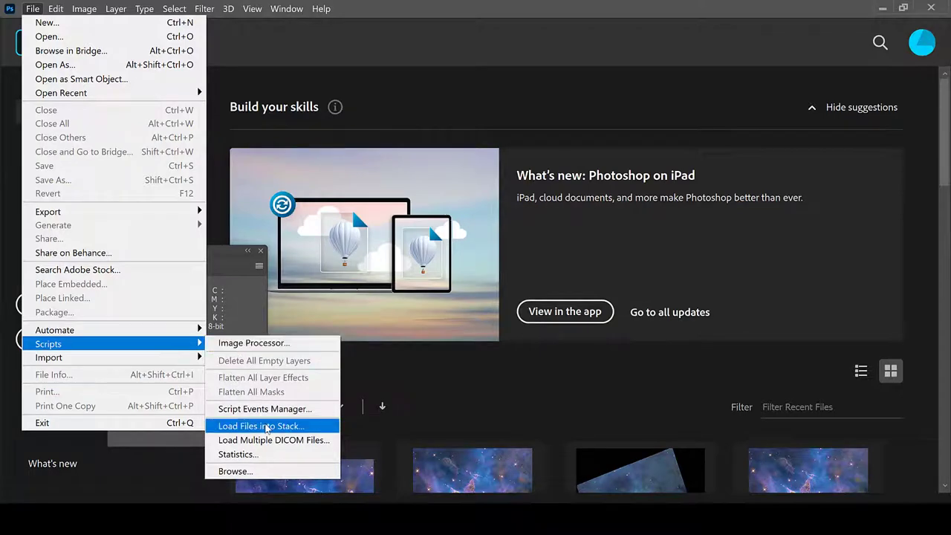
left_click(260, 425)
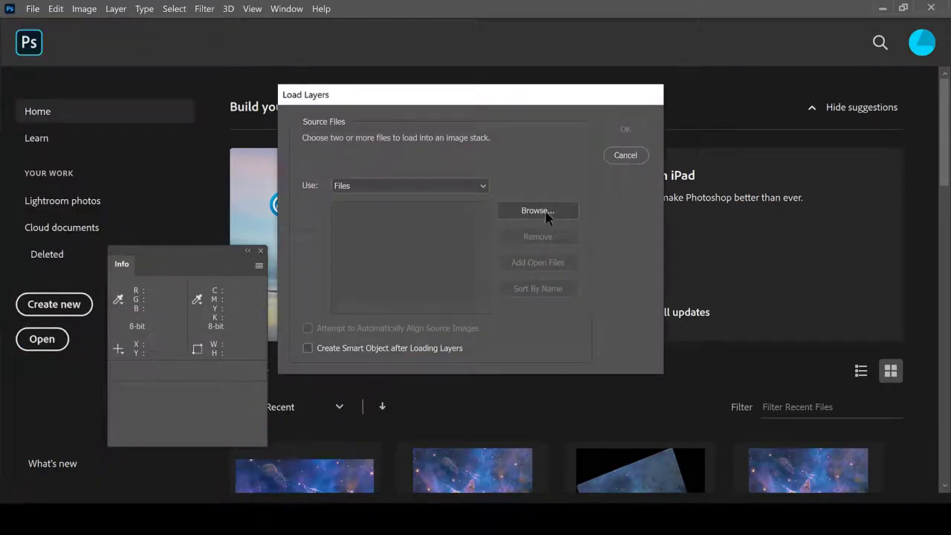
left_click(538, 211)
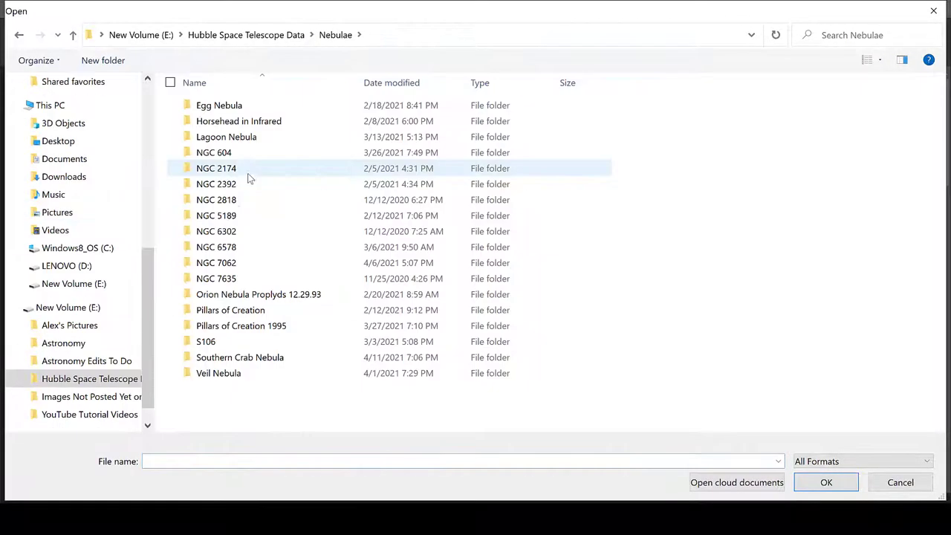
double_click(230, 311)
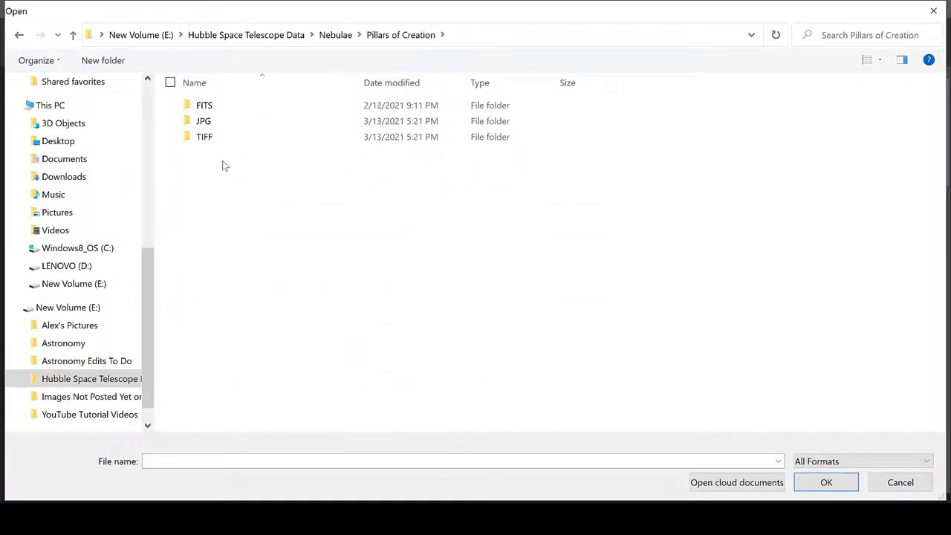
left_click(205, 137)
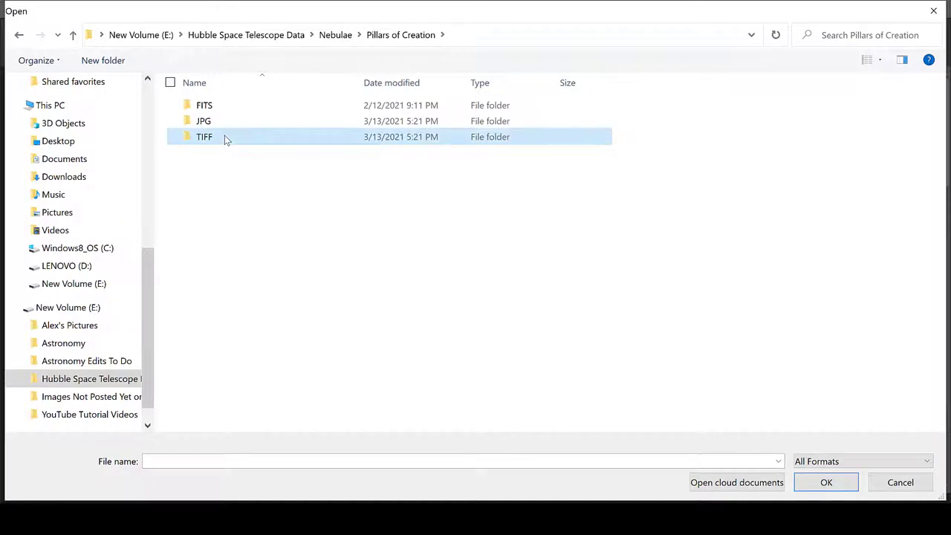
double_click(203, 137)
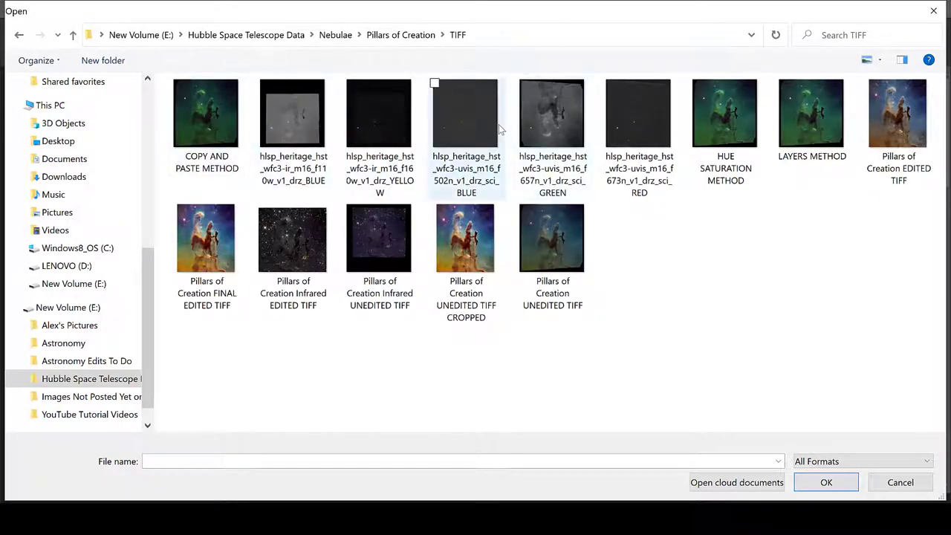
left_click(551, 113)
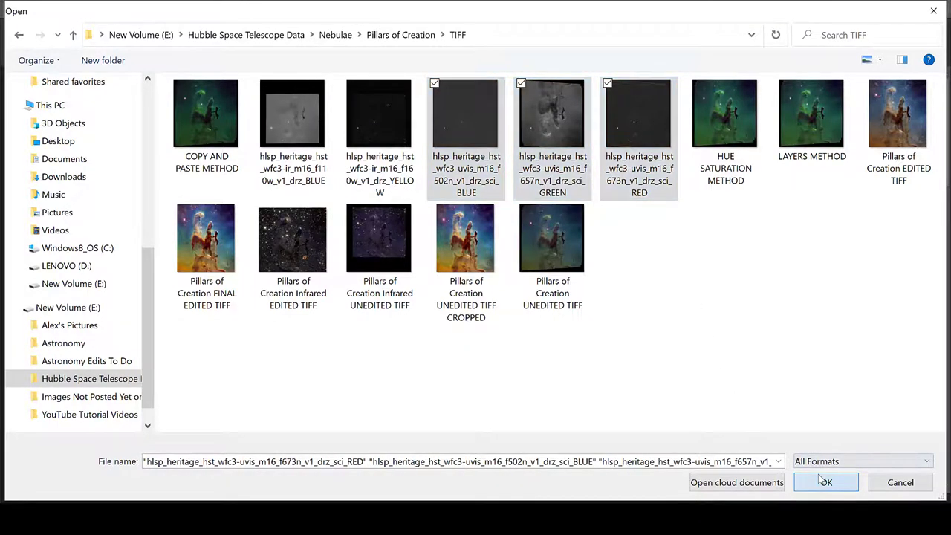
left_click(827, 482)
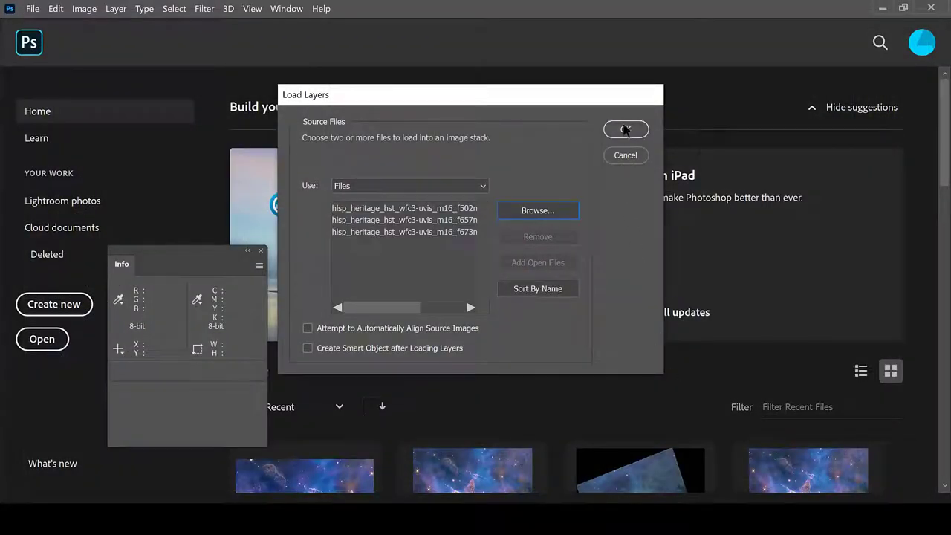
left_click(626, 127)
type("673")
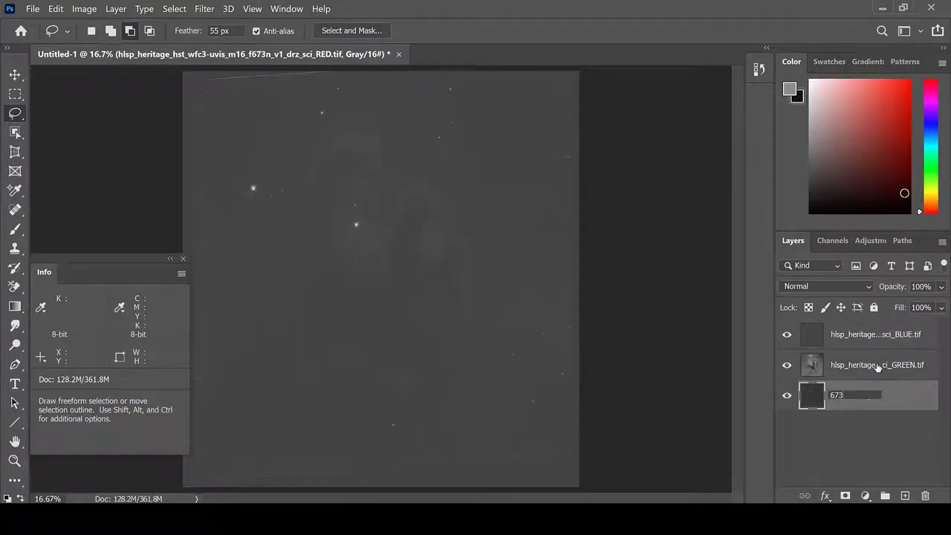
Rename the layers 673, 657 and 502 after their filters and order them that way.
double_click(877, 365)
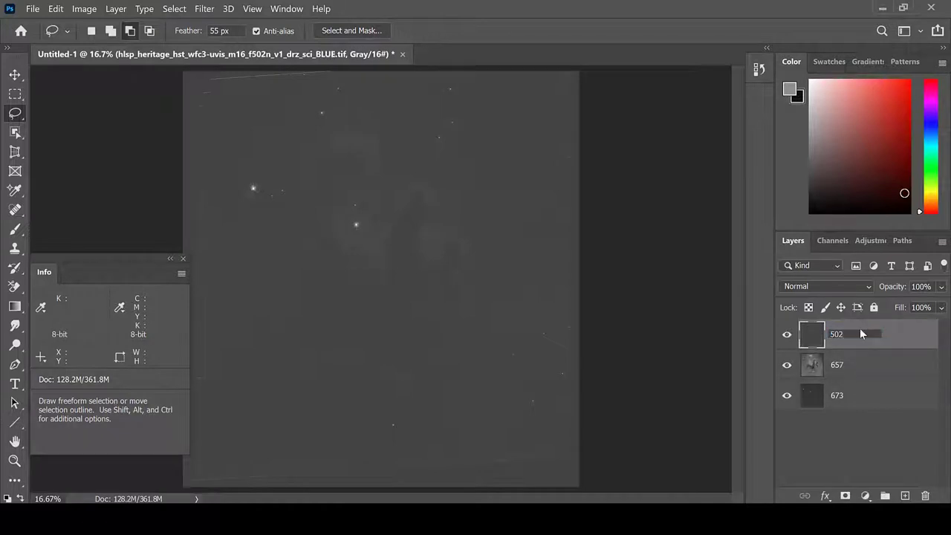
left_click(856, 366)
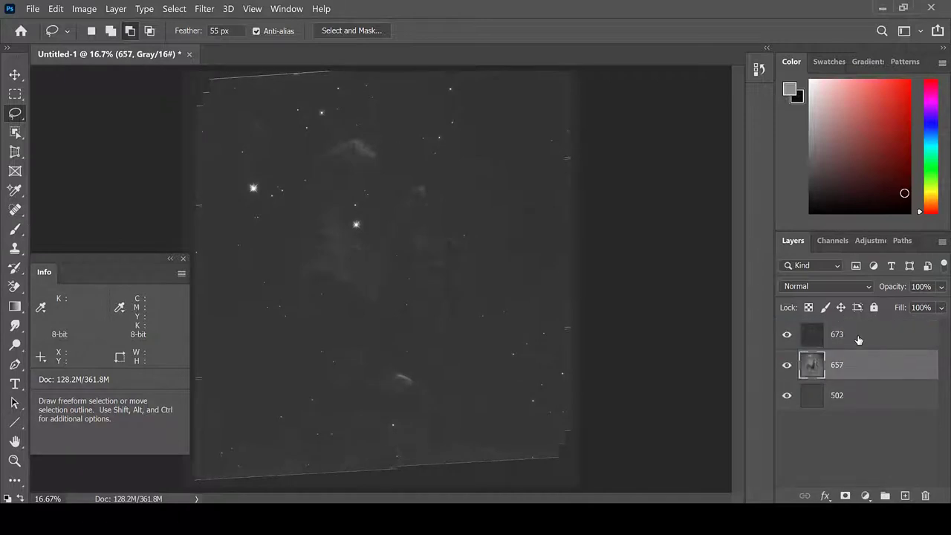
left_click(860, 335)
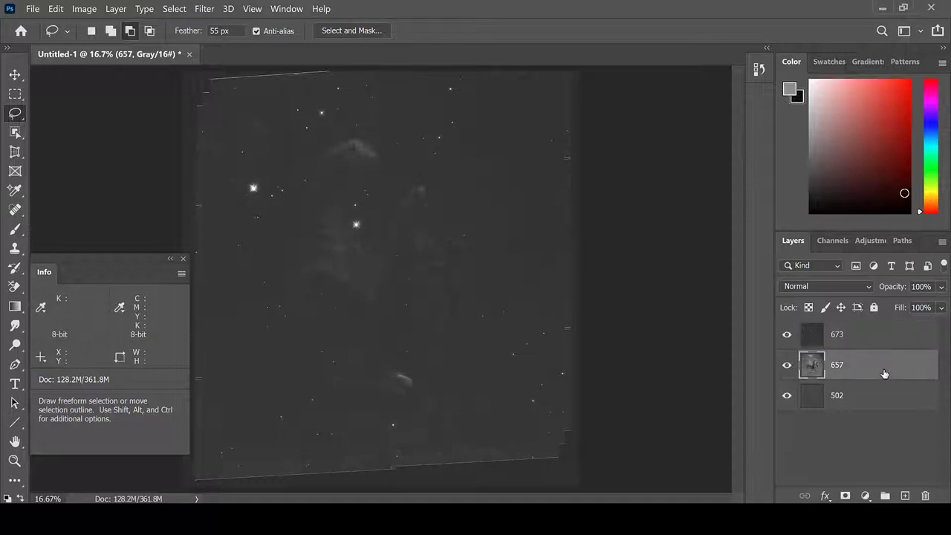
mouse_move(880, 408)
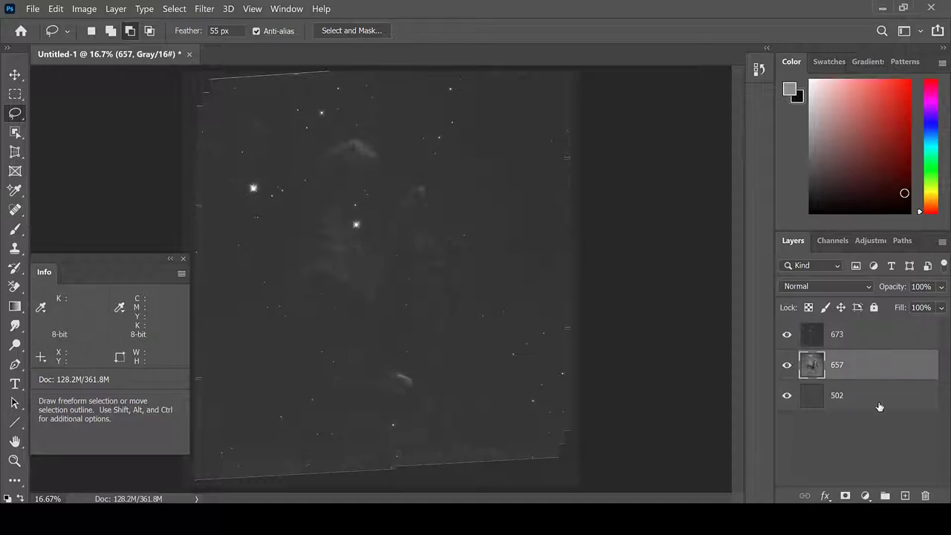
left_click(848, 395)
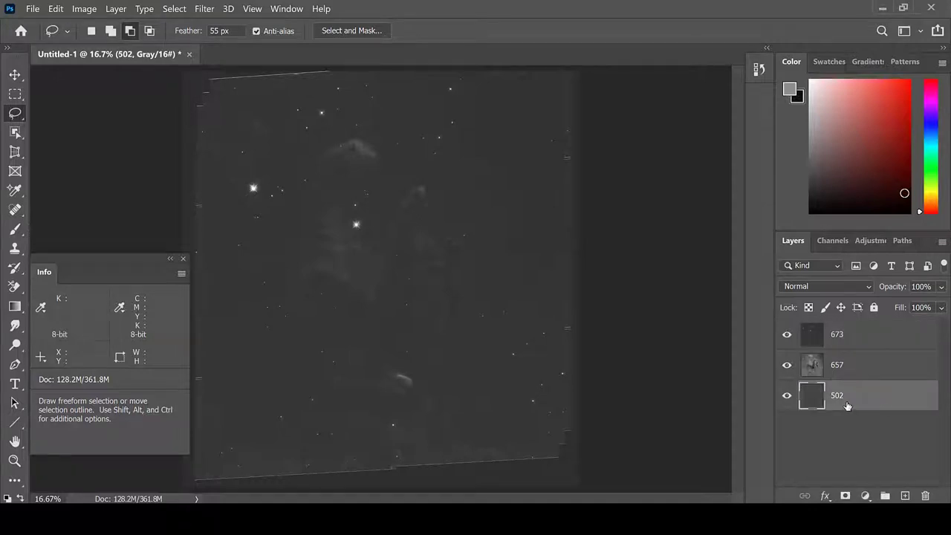
Hide the 673 and 657 layers so only 502 shows.
left_click(787, 334)
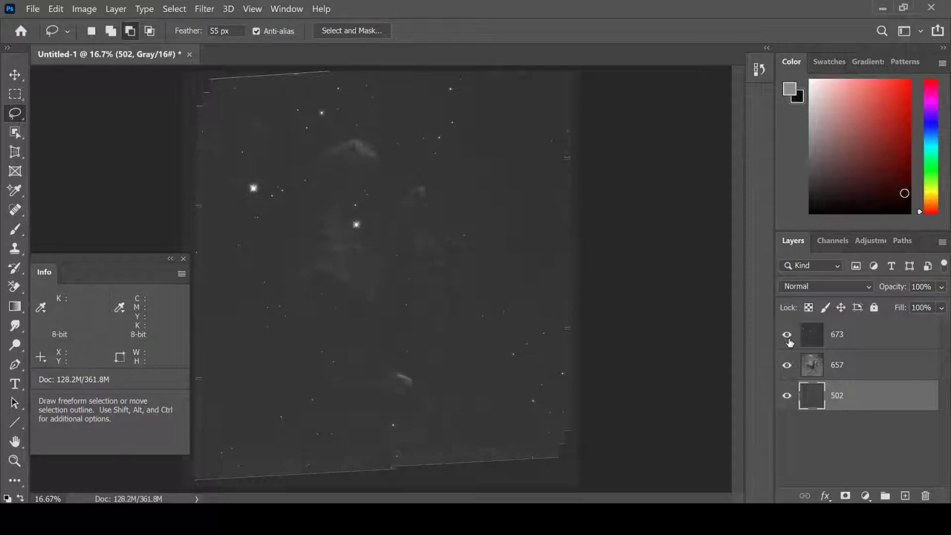
left_click(786, 334)
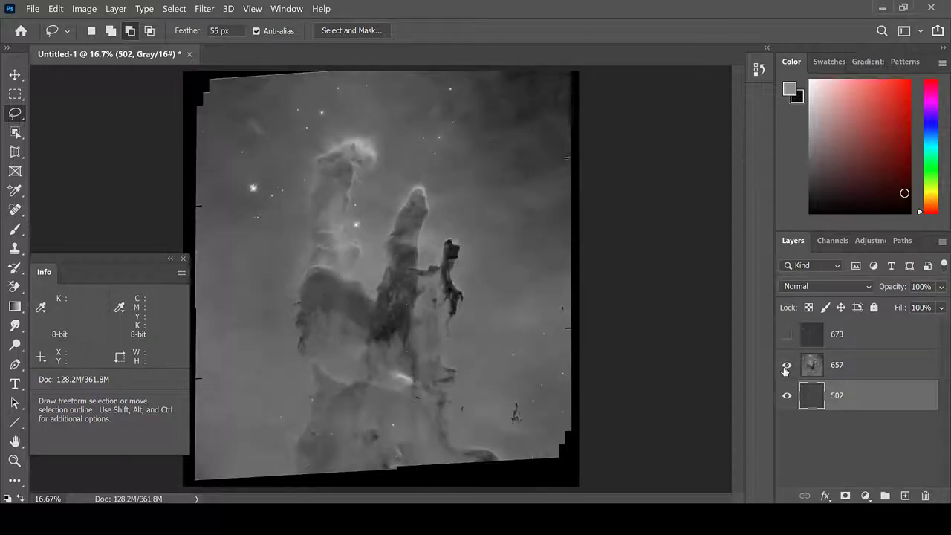
left_click(788, 366)
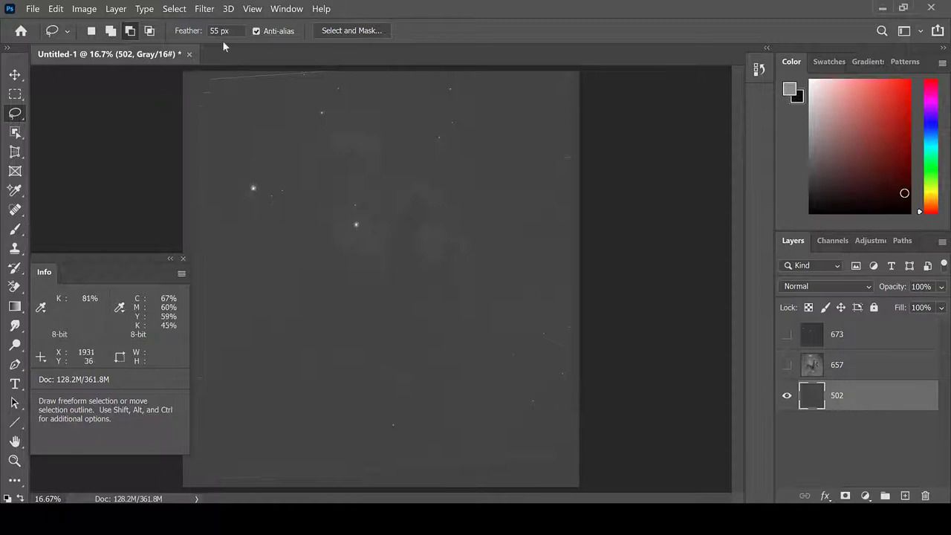
Stretch the levels of layer 502, clipping its washed-out background to black.
left_click(85, 9)
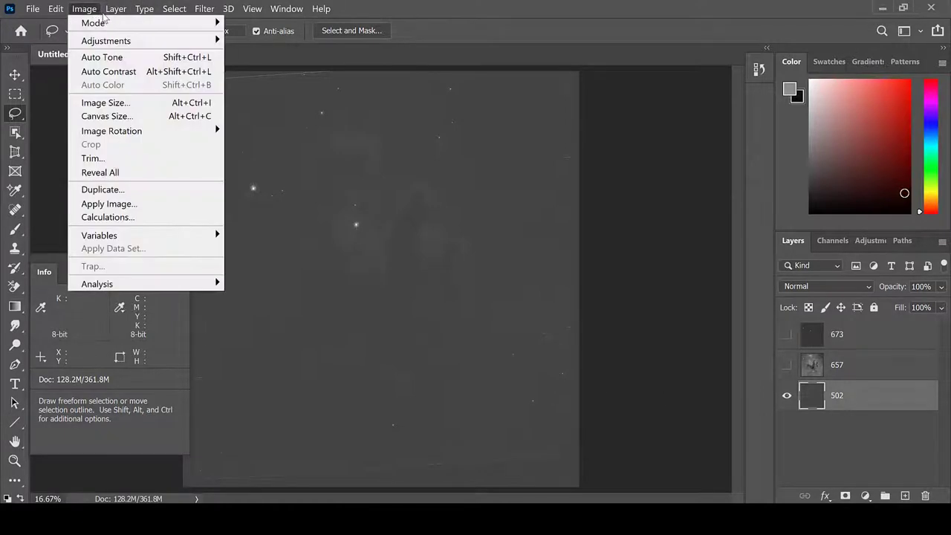
mouse_move(106, 46)
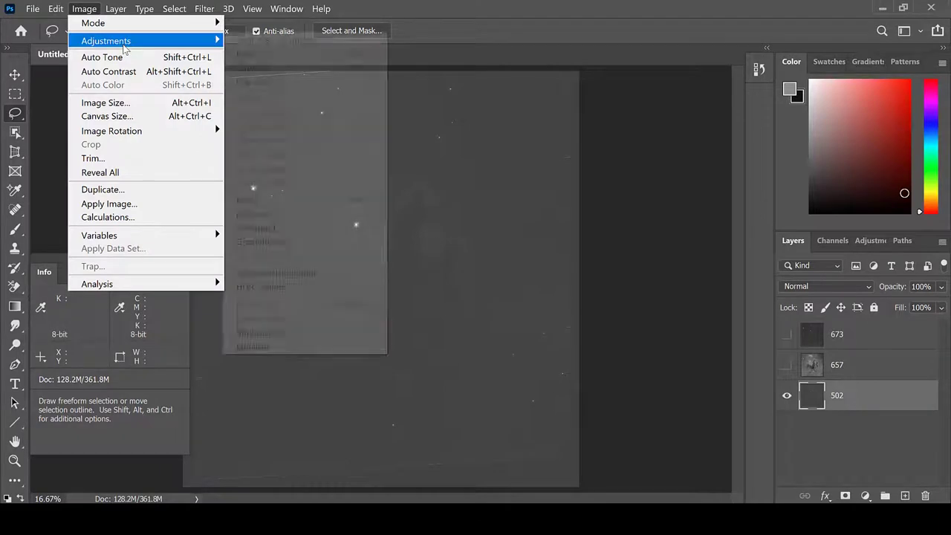
mouse_move(256, 58)
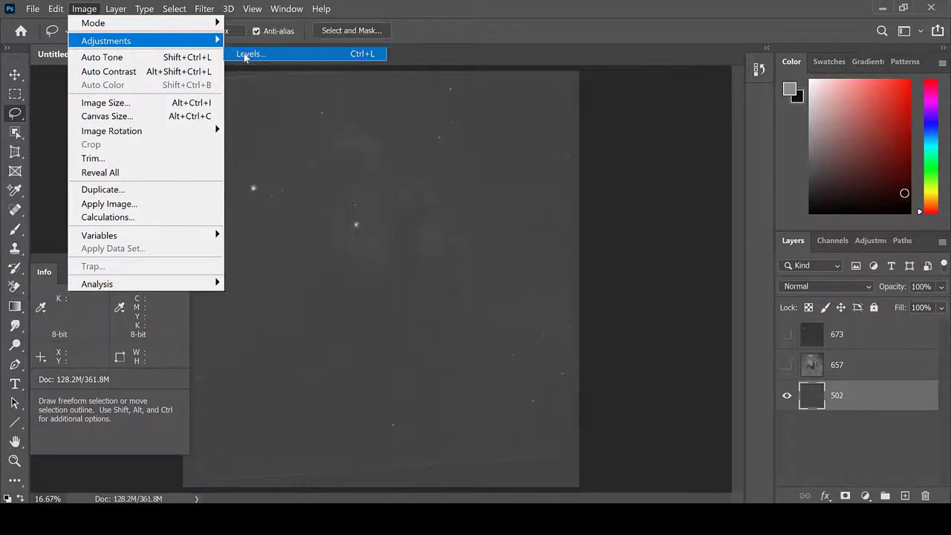
left_click(251, 54)
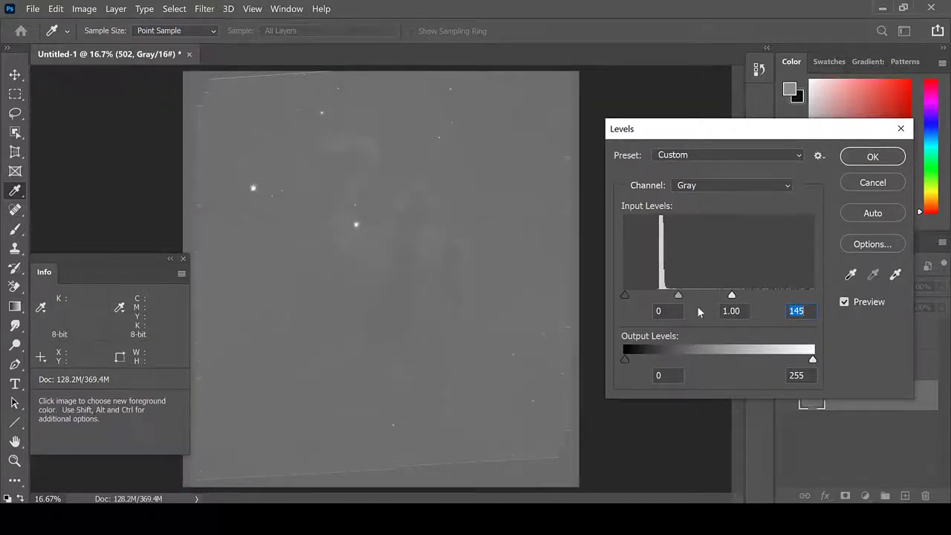
left_click_drag(624, 294, 654, 294)
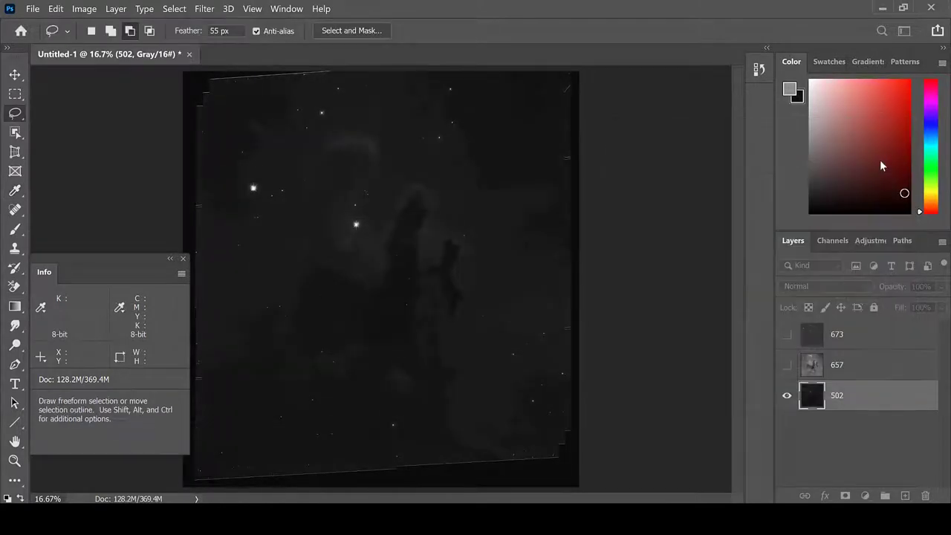
left_click(88, 8)
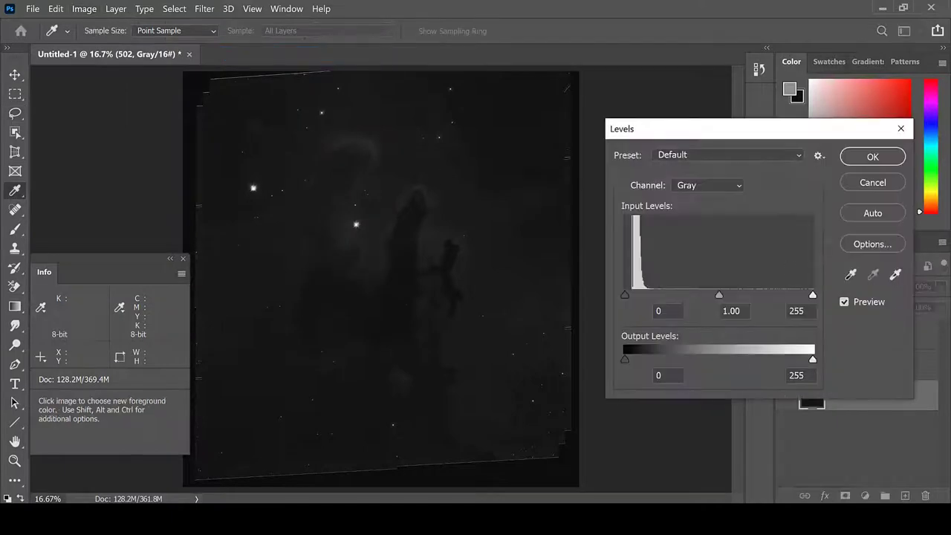
left_click_drag(812, 295, 736, 294)
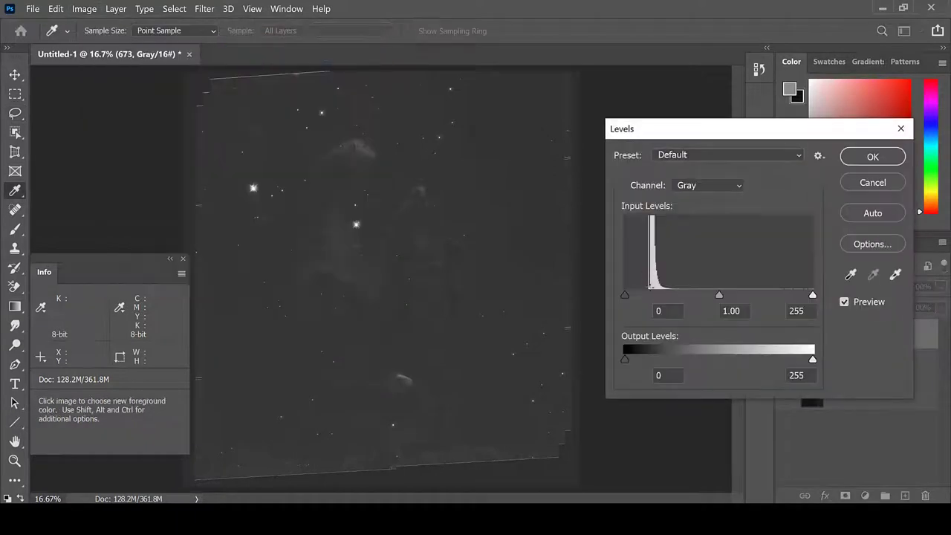
Stretch the levels of layer 673, darkening the sky and pulling the white point in to brighten the pillars.
left_click_drag(624, 295, 648, 295)
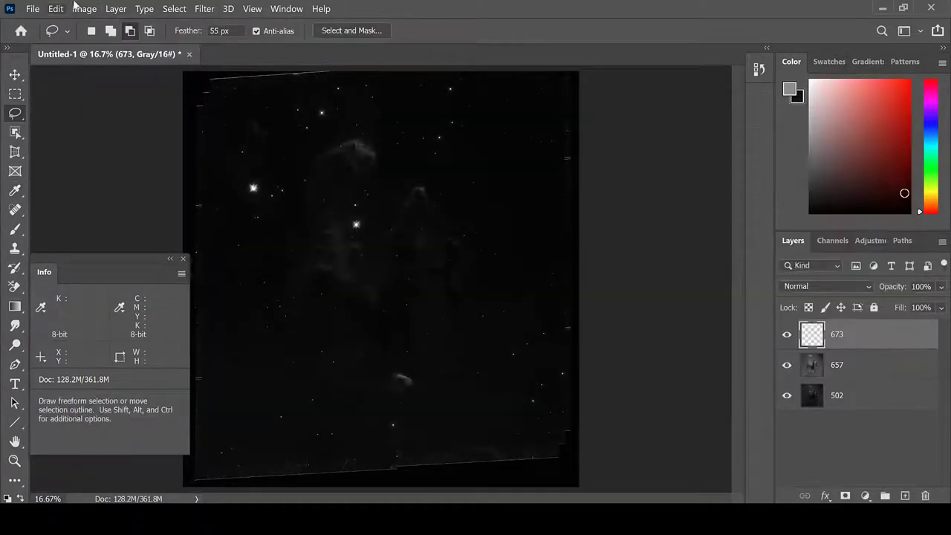
left_click(87, 9)
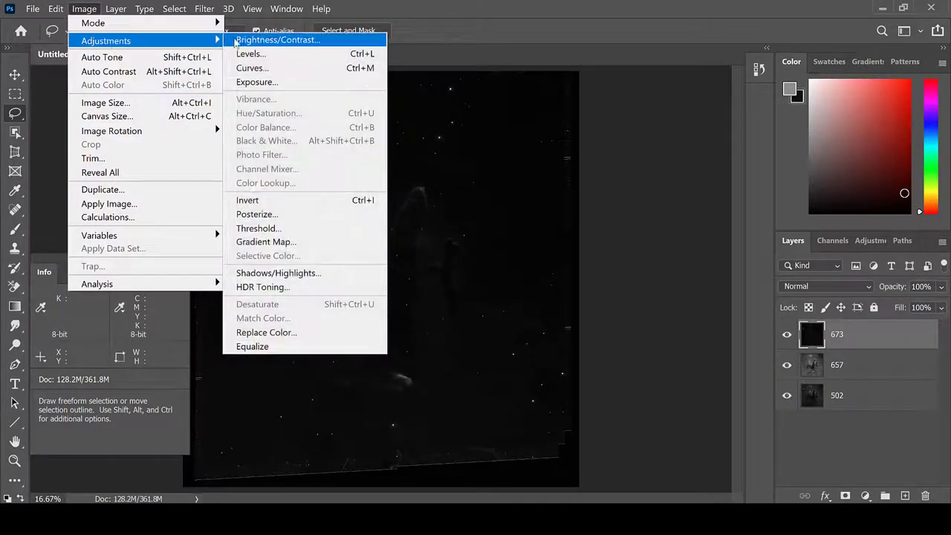
left_click(252, 53)
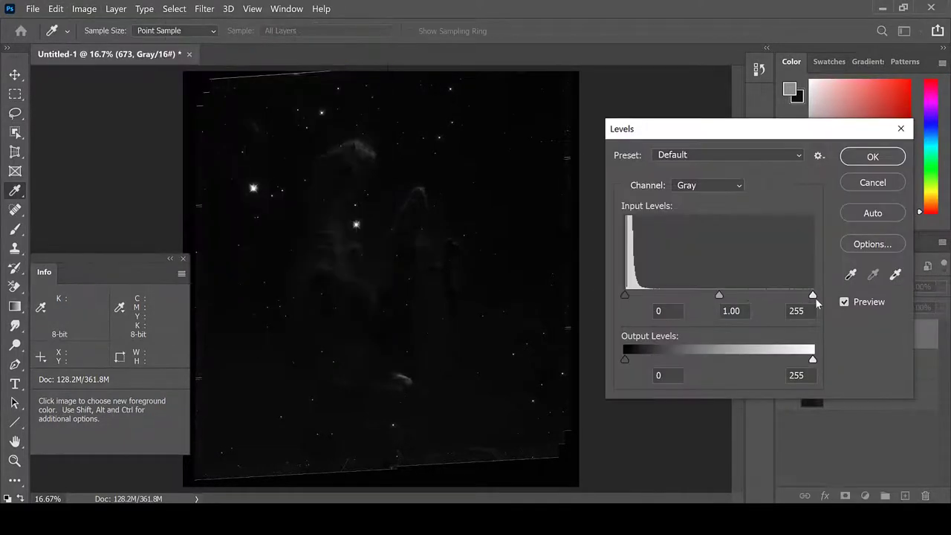
left_click_drag(811, 295, 749, 294)
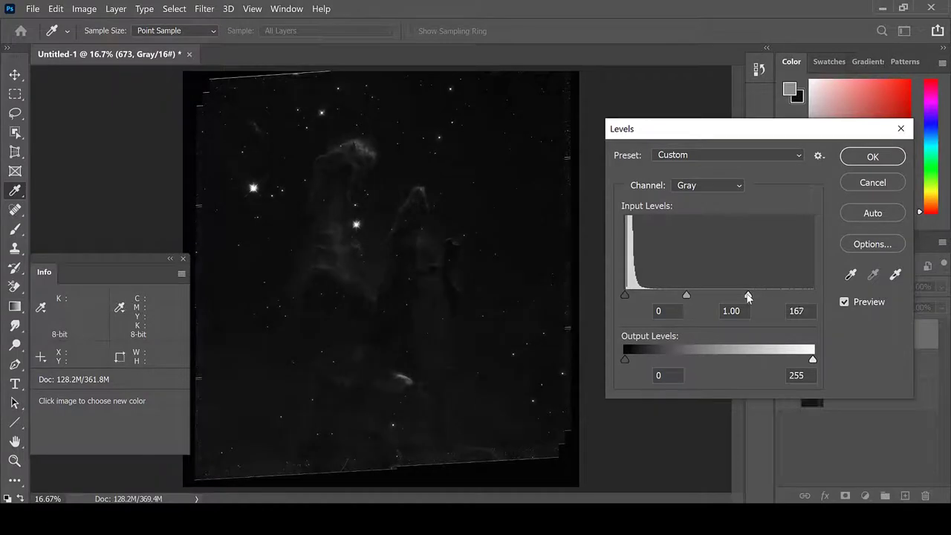
left_click_drag(750, 294, 746, 294)
type("1.07")
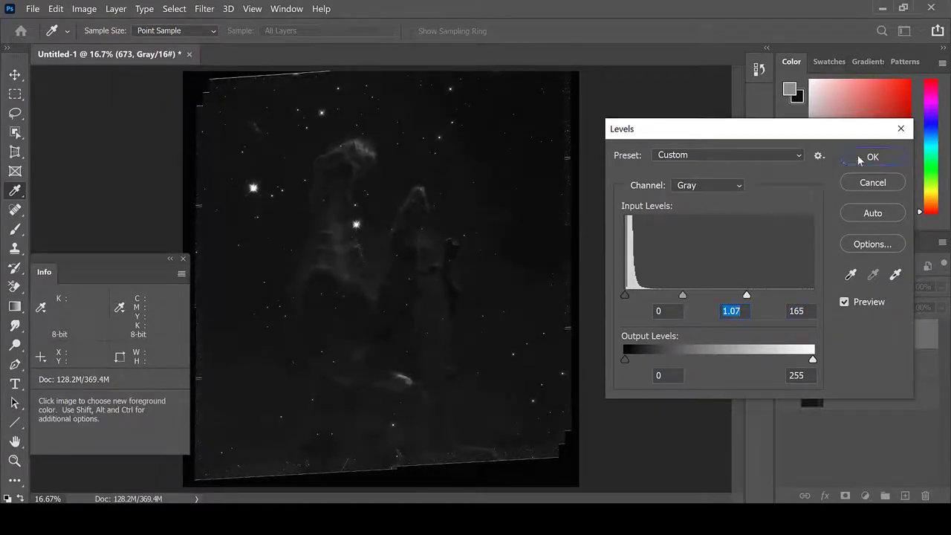
left_click(873, 158)
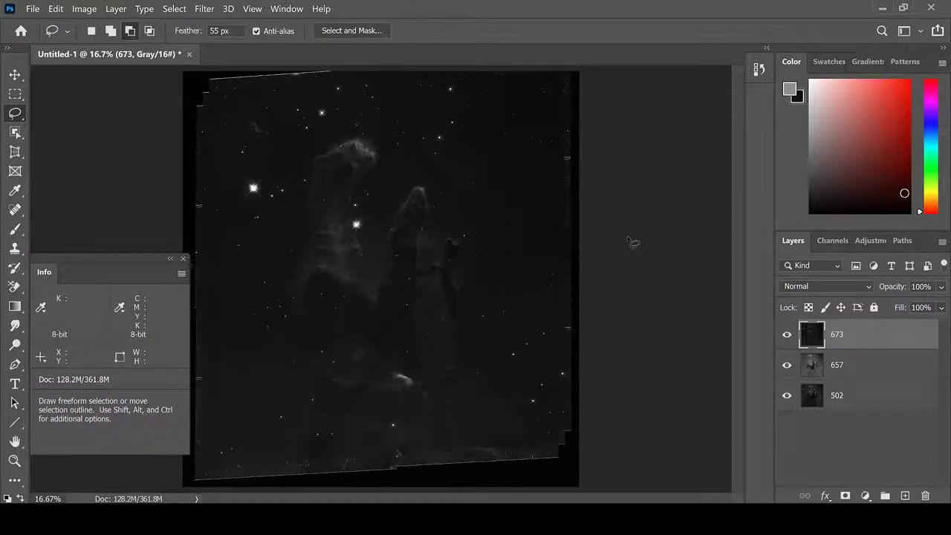
mouse_move(699, 364)
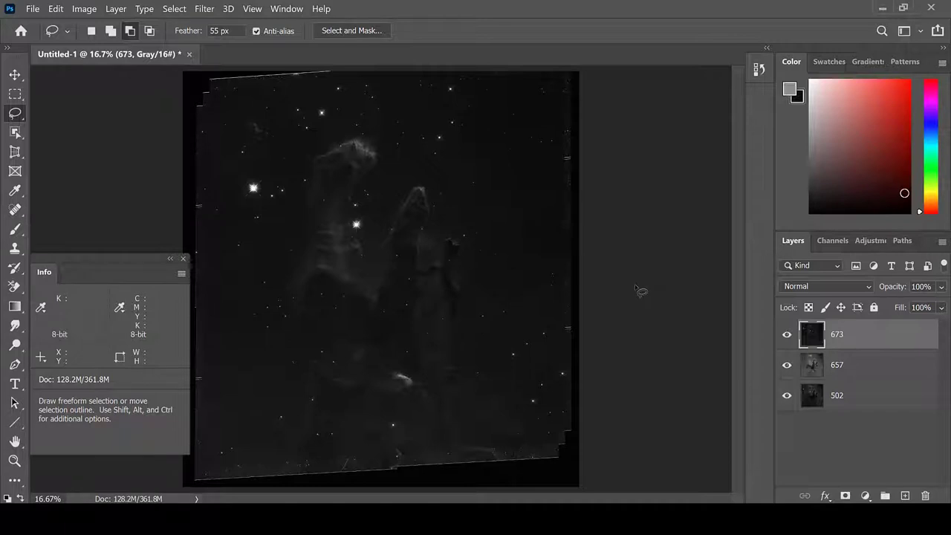
mouse_move(595, 250)
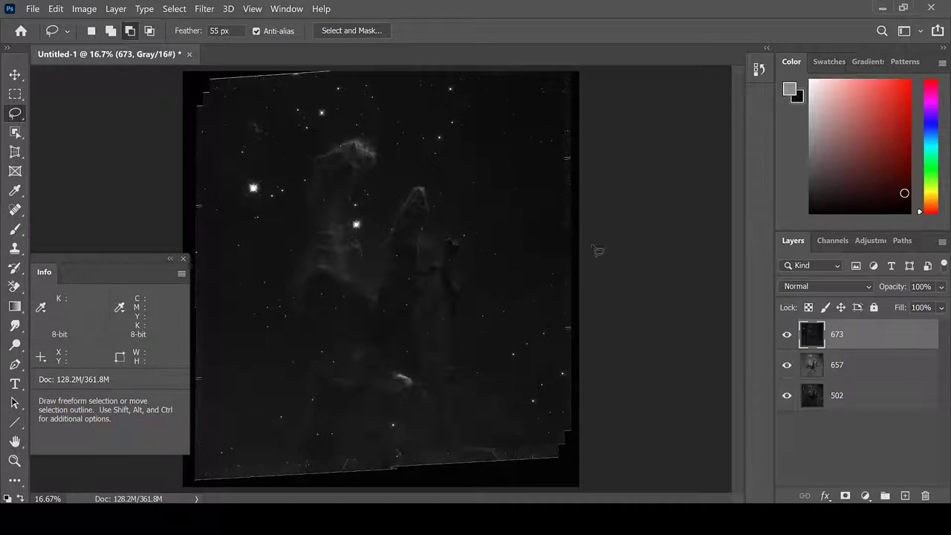
Convert the document to RGB Color without merging the three filter layers.
left_click(83, 9)
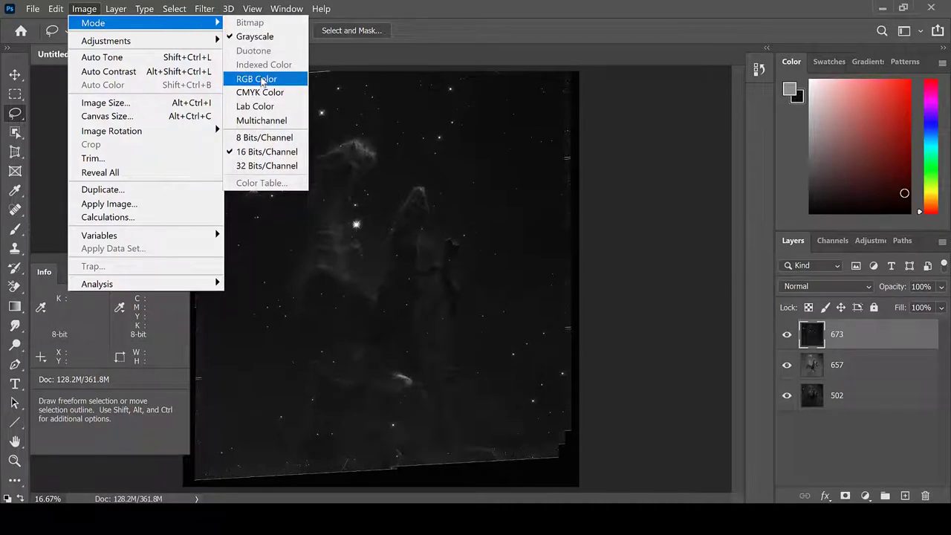
left_click(256, 79)
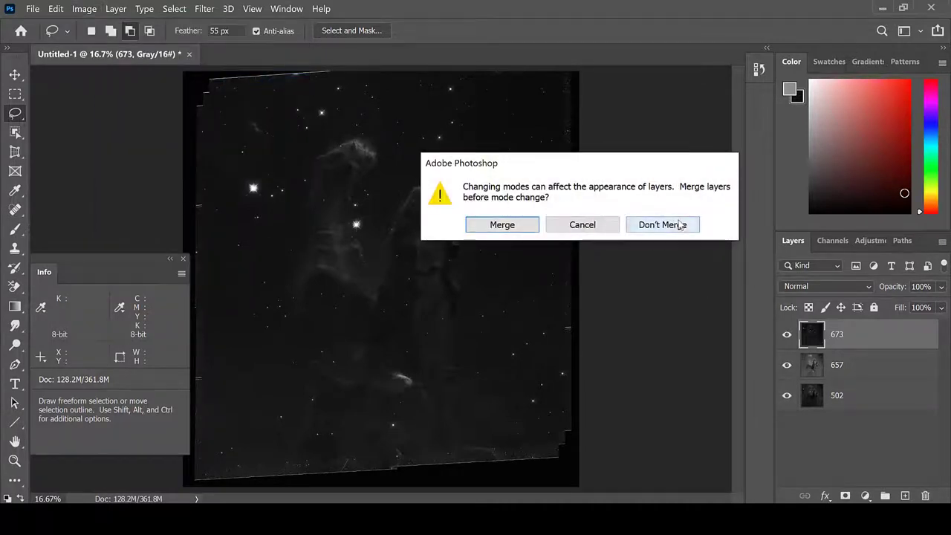
left_click(663, 225)
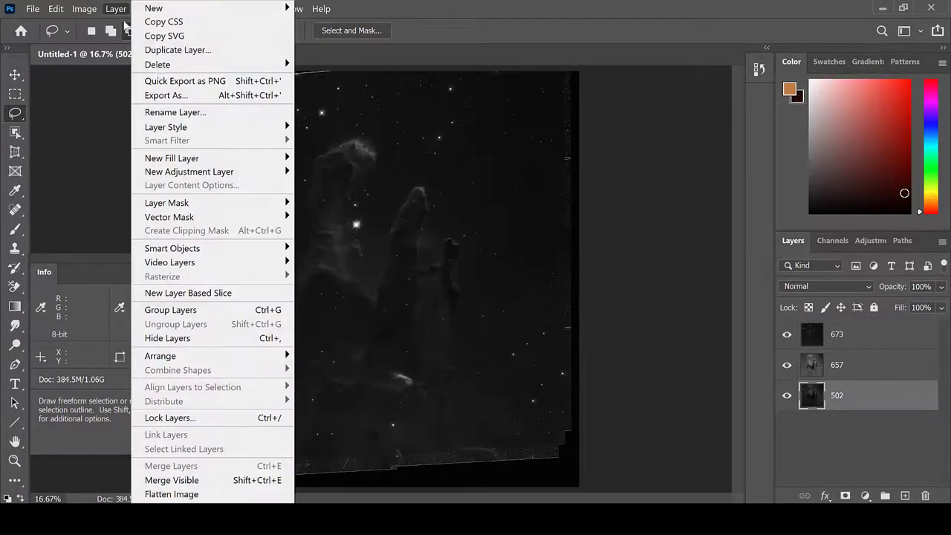
mouse_move(189, 173)
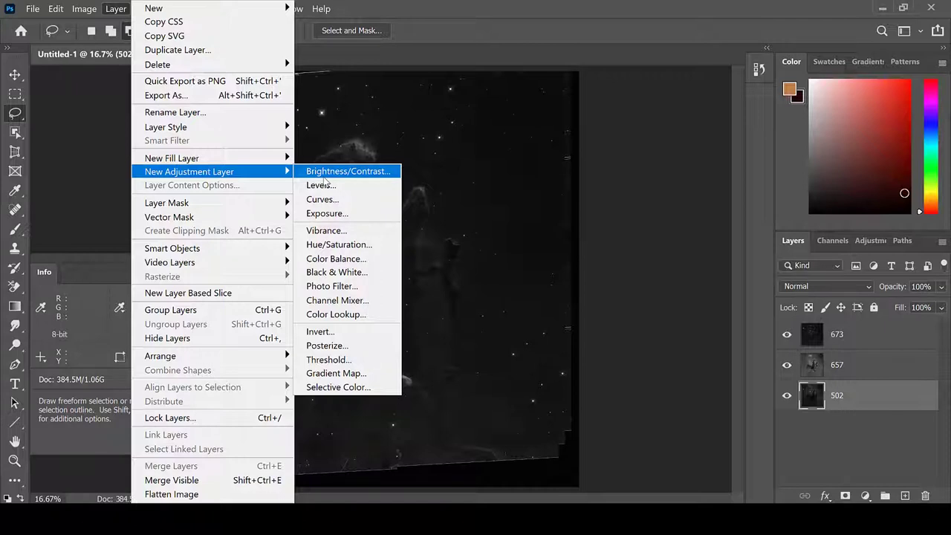
mouse_move(339, 199)
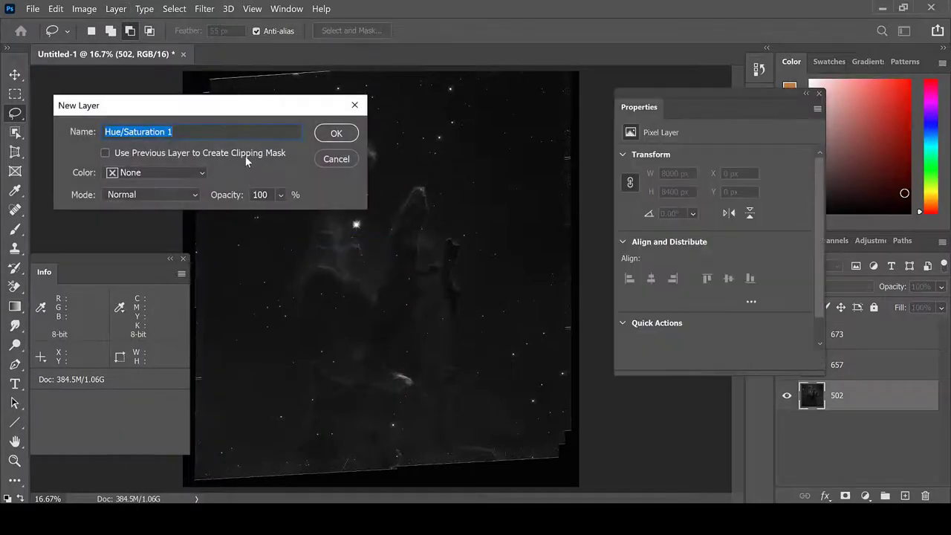
Add a clipped, colourized hue/saturation layer to 502 and set its tint hue.
left_click(104, 152)
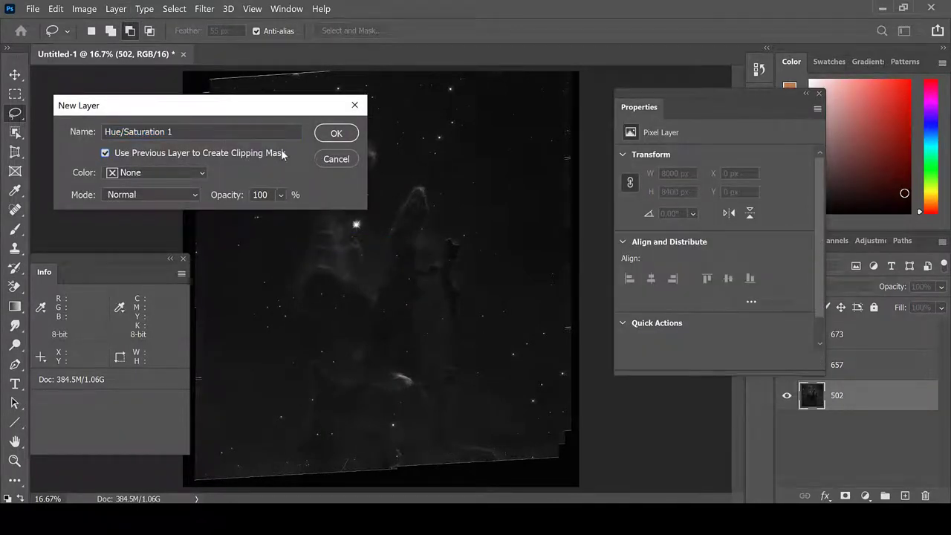
left_click(336, 134)
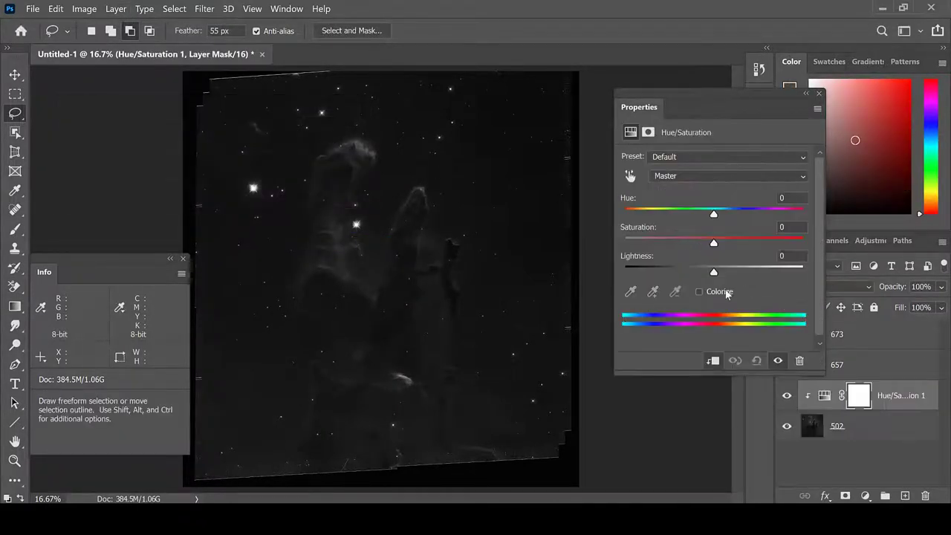
left_click(699, 291)
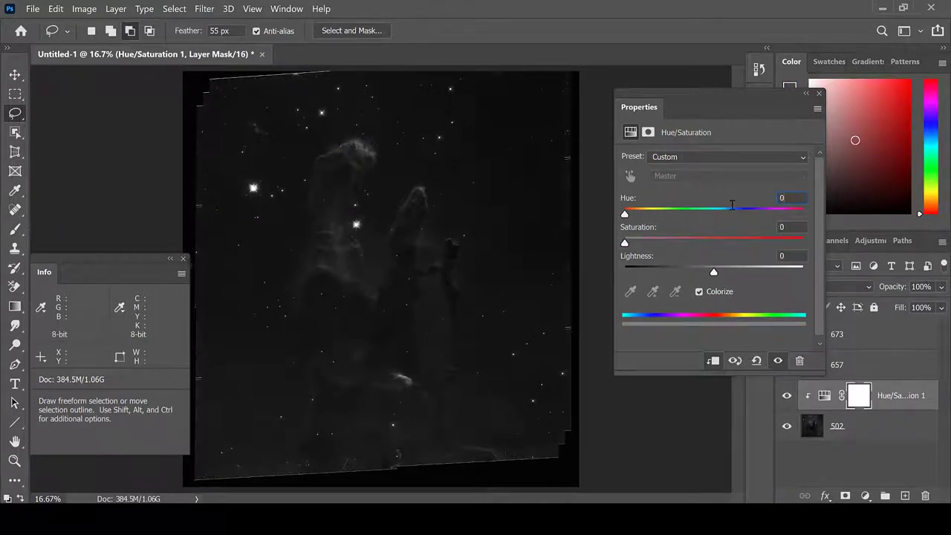
left_click_drag(624, 214, 744, 214)
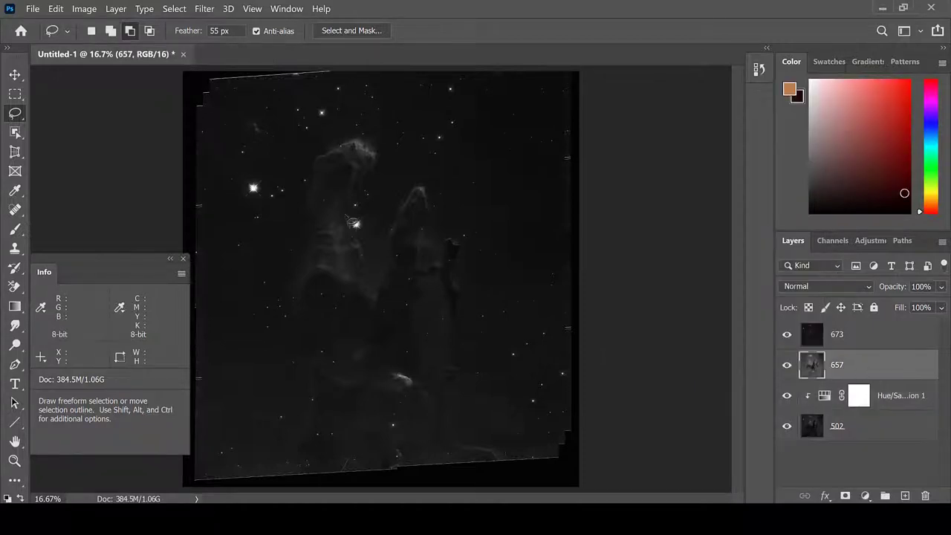
Add a clipped hue/saturation adjustment layer above 657.
left_click(116, 9)
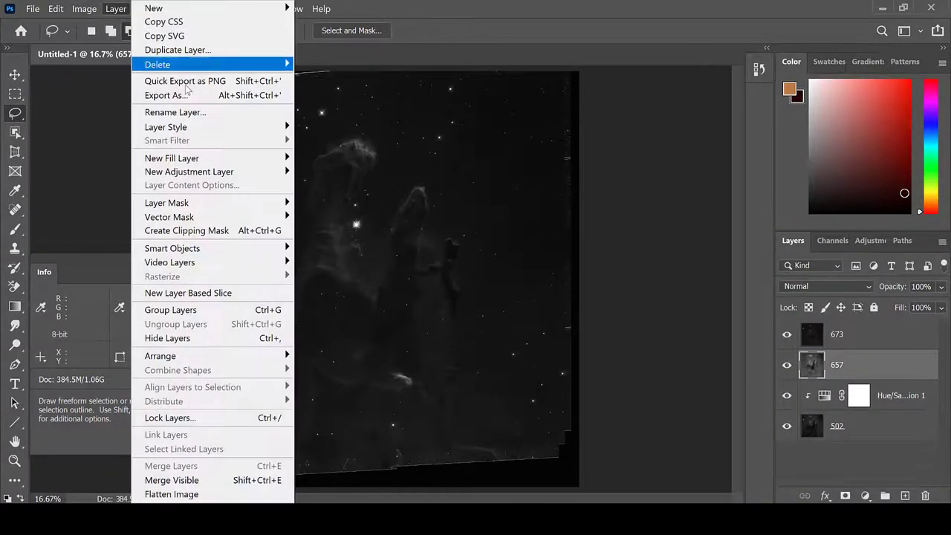
mouse_move(189, 173)
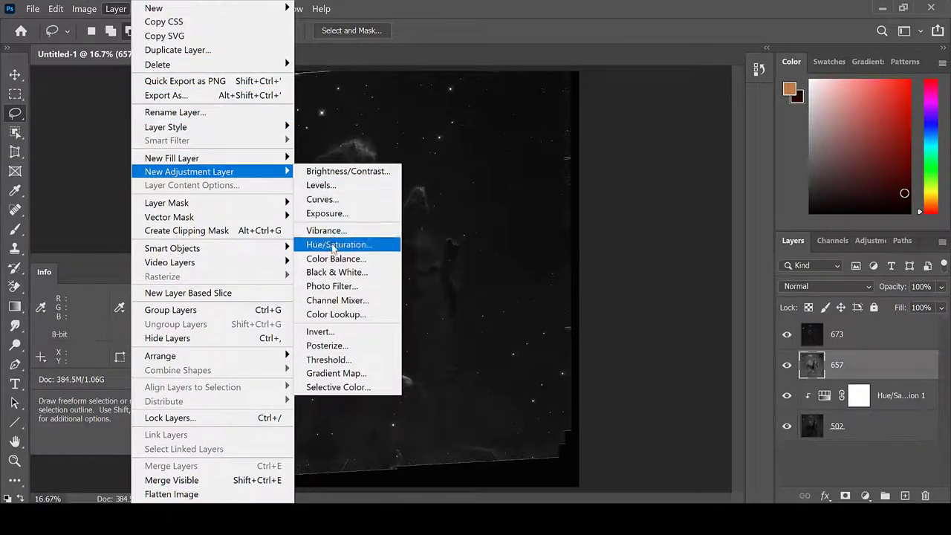
left_click(339, 244)
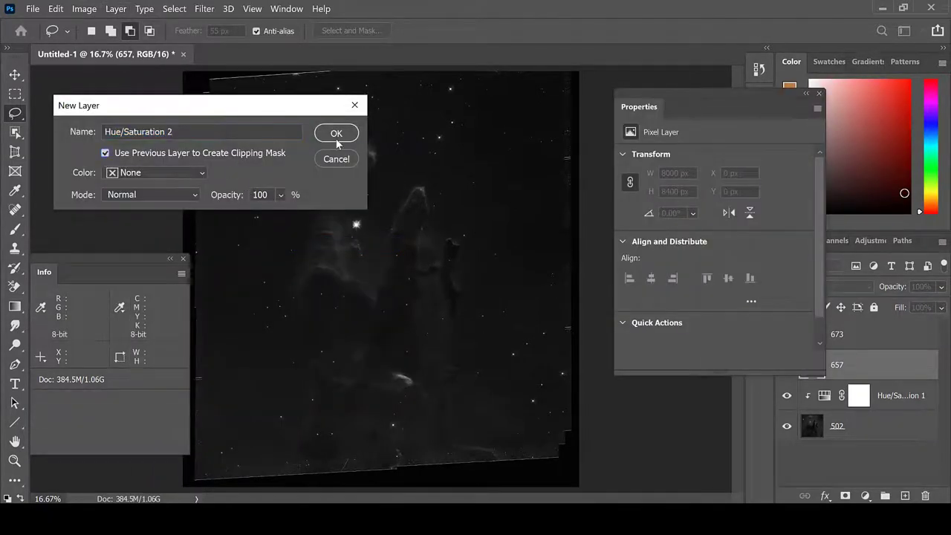
left_click(336, 134)
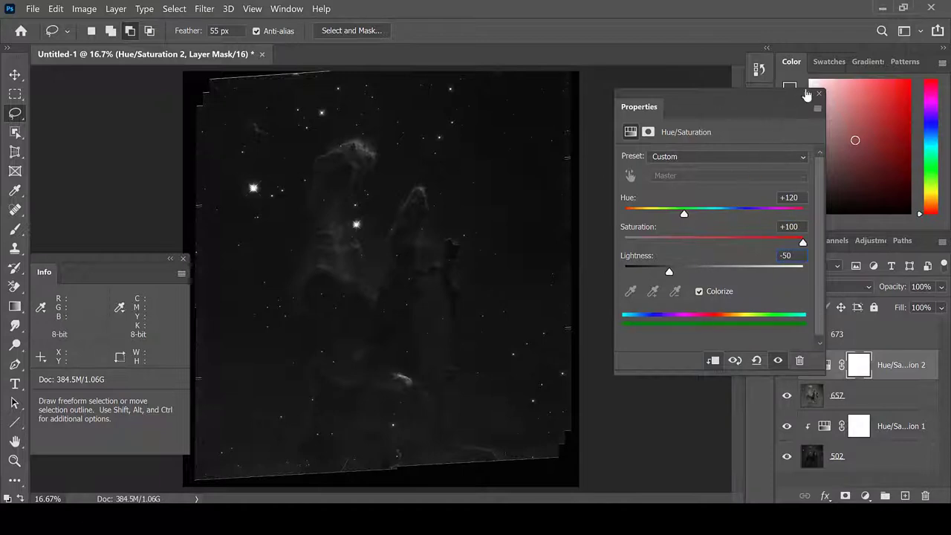
left_click(817, 95)
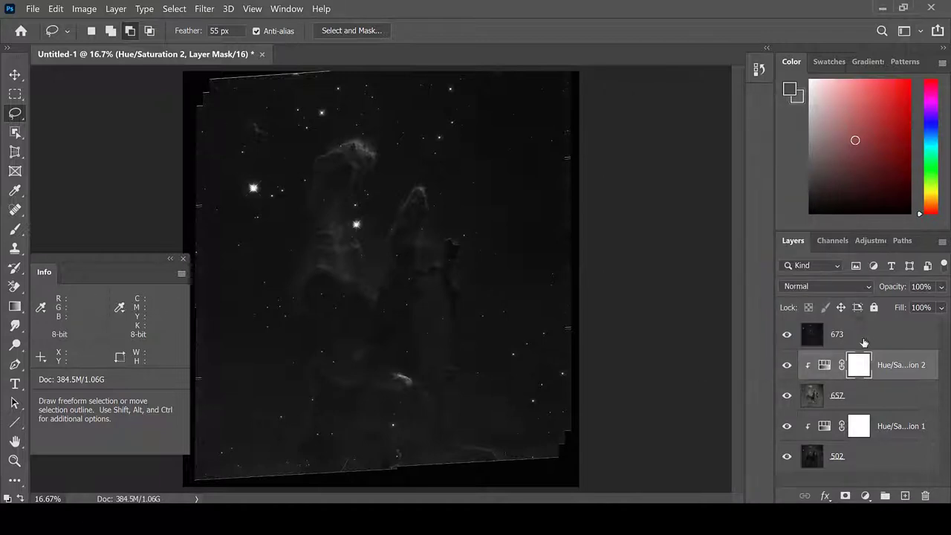
Add a clipped hue/saturation layer above 673, colourized red at saturation 100.
left_click(90, 9)
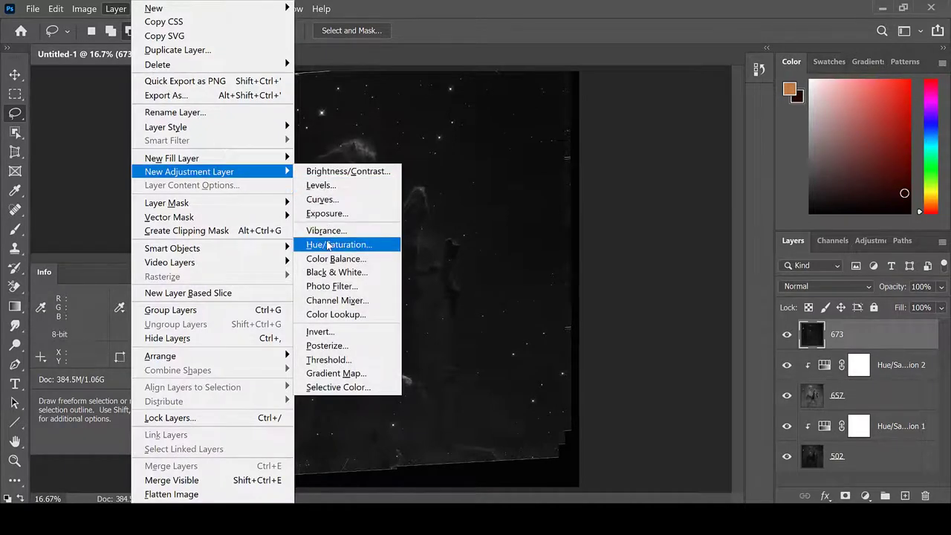
left_click(339, 244)
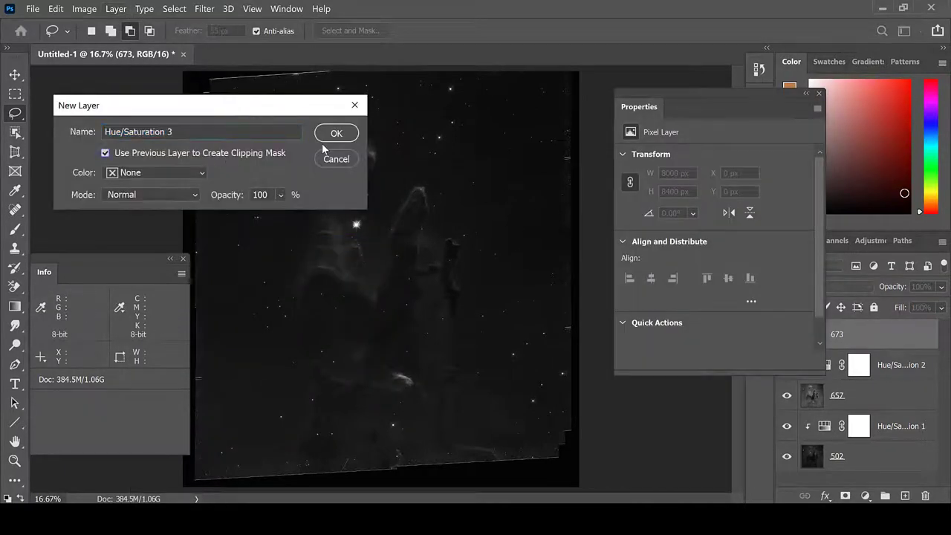
left_click(336, 134)
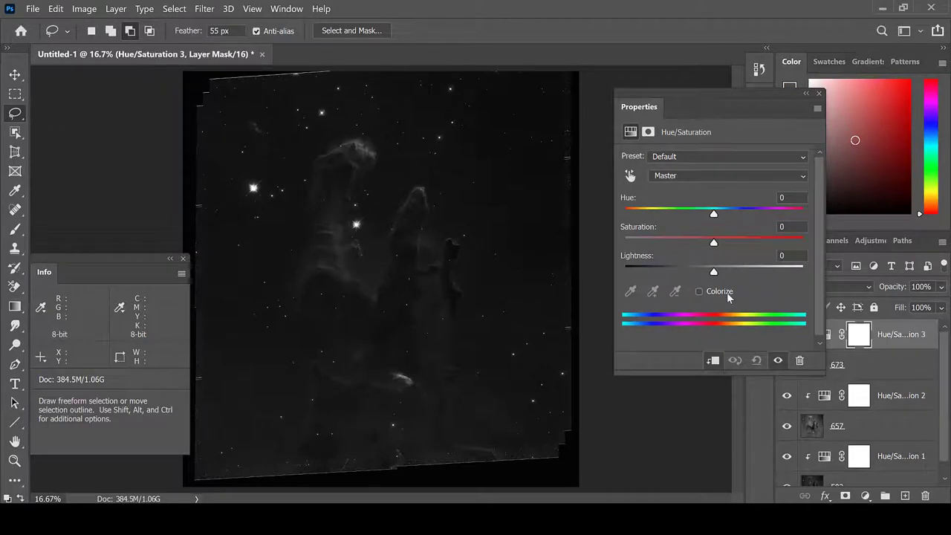
left_click(698, 292)
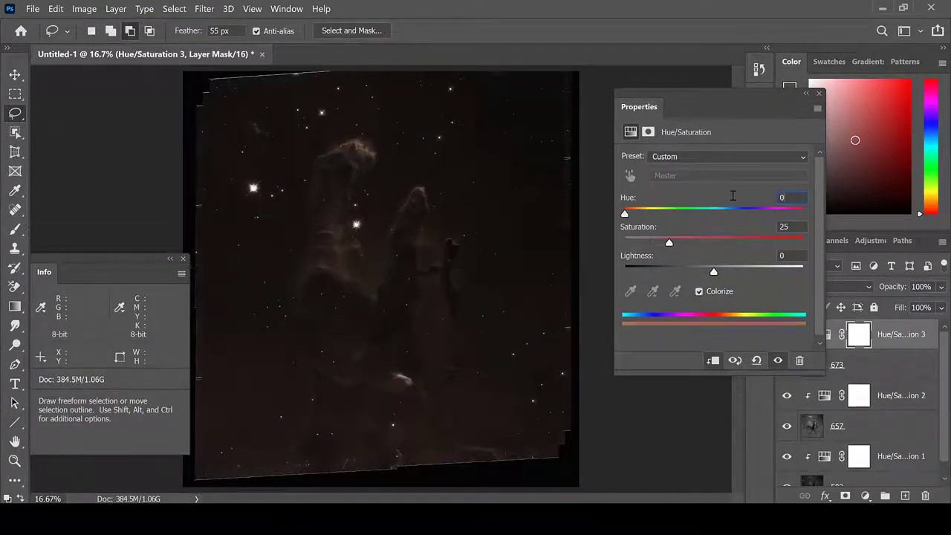
left_click_drag(669, 241, 802, 240)
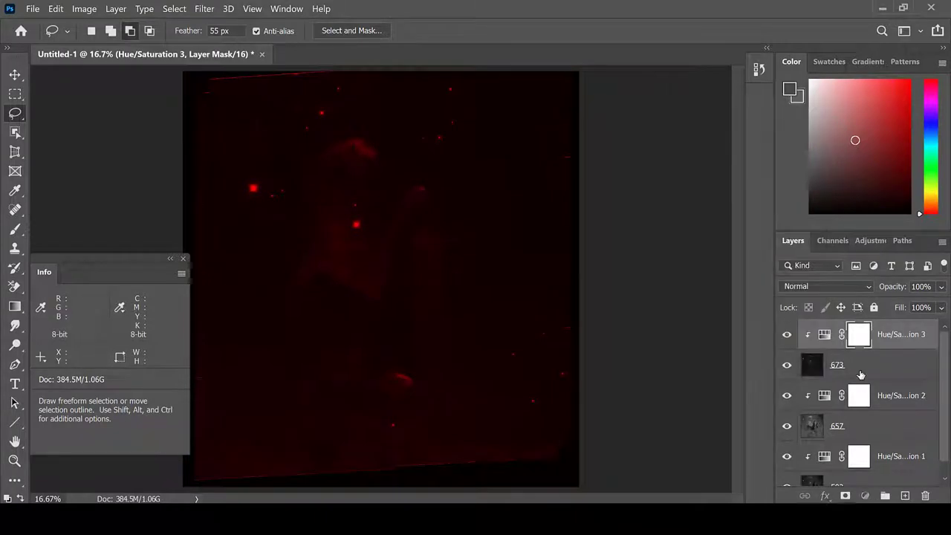
Set the 673 and 657 layers to Lighten blending and select the 502 layer.
left_click(801, 366)
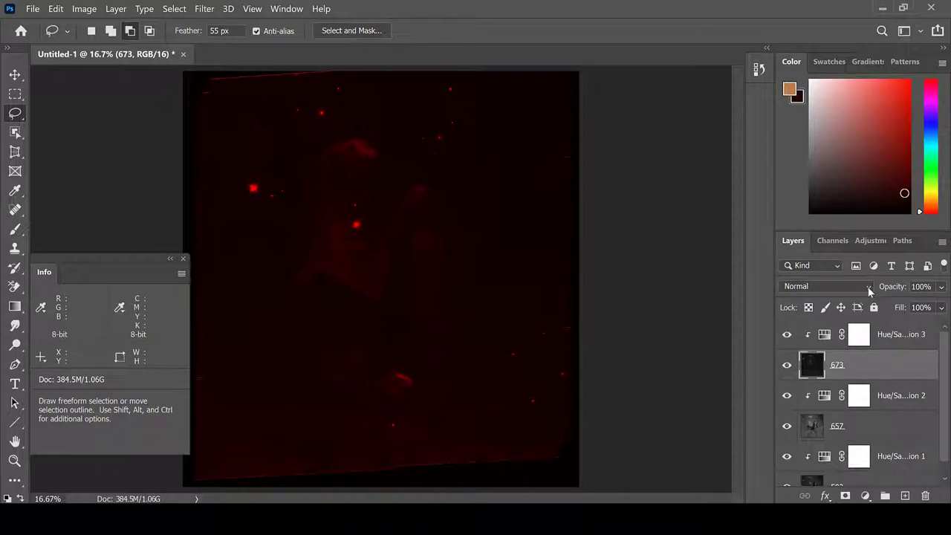
left_click(847, 285)
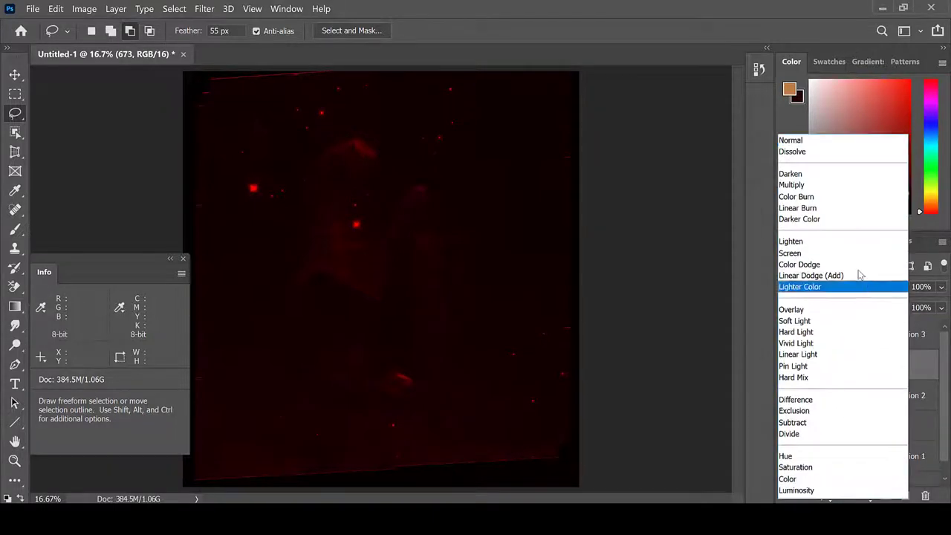
left_click(791, 241)
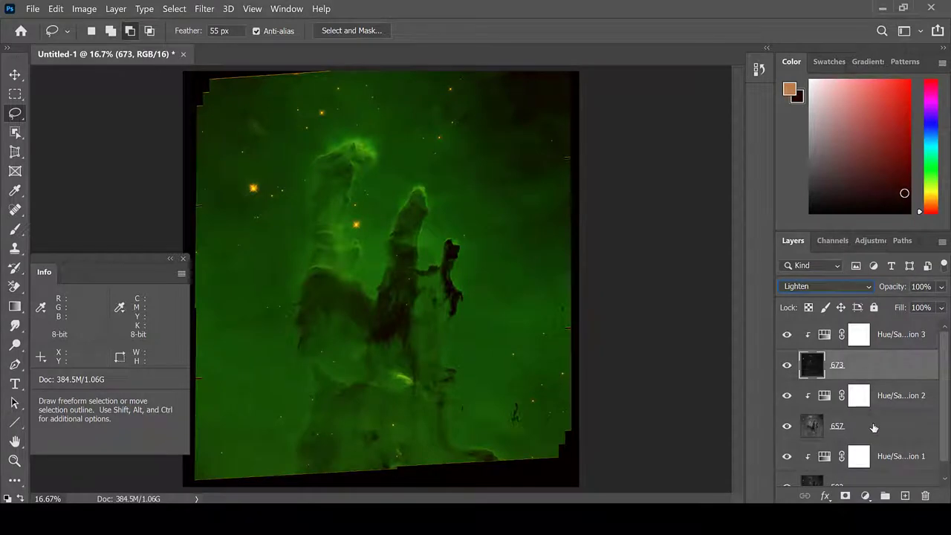
left_click(825, 287)
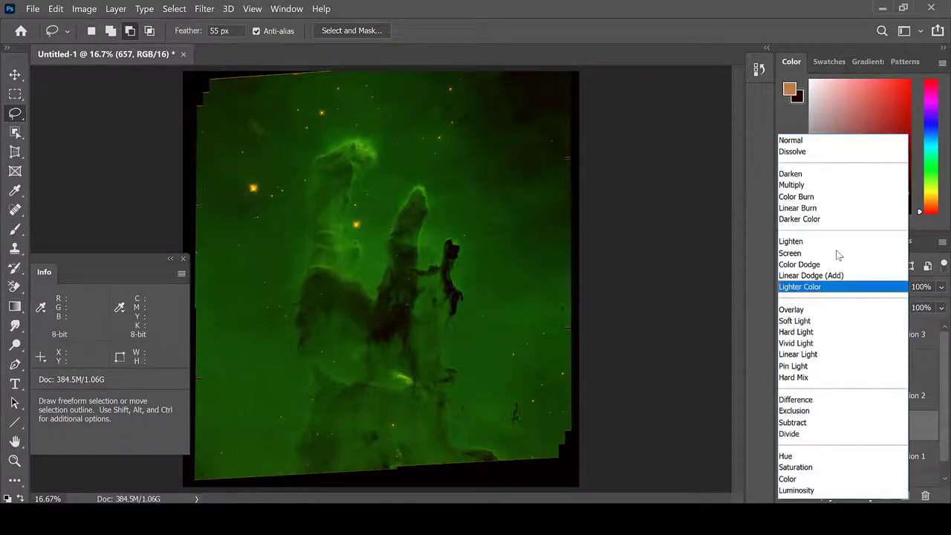
left_click(791, 241)
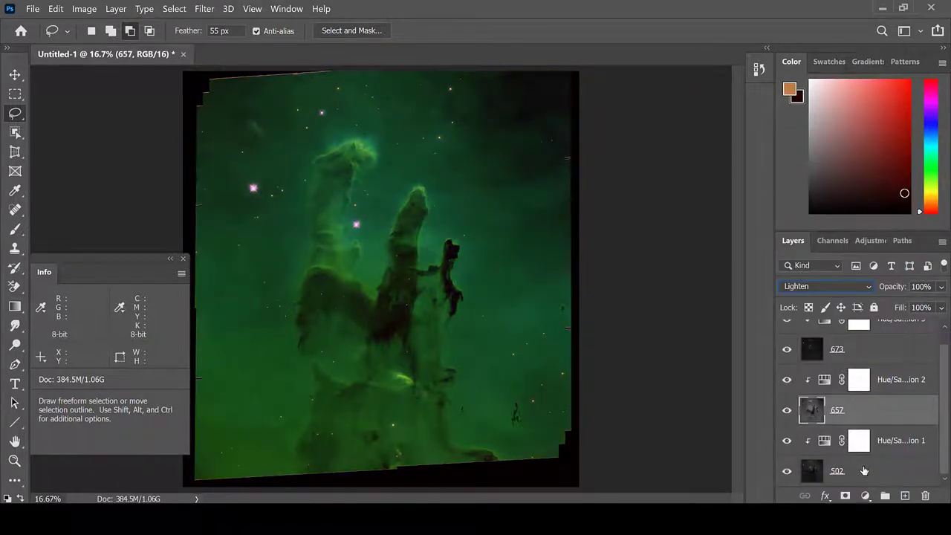
left_click(837, 469)
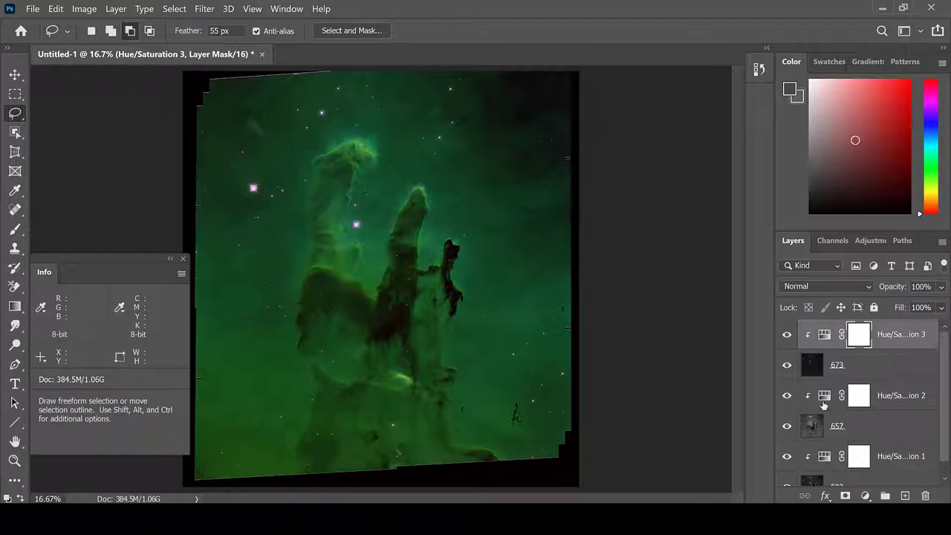
mouse_move(823, 395)
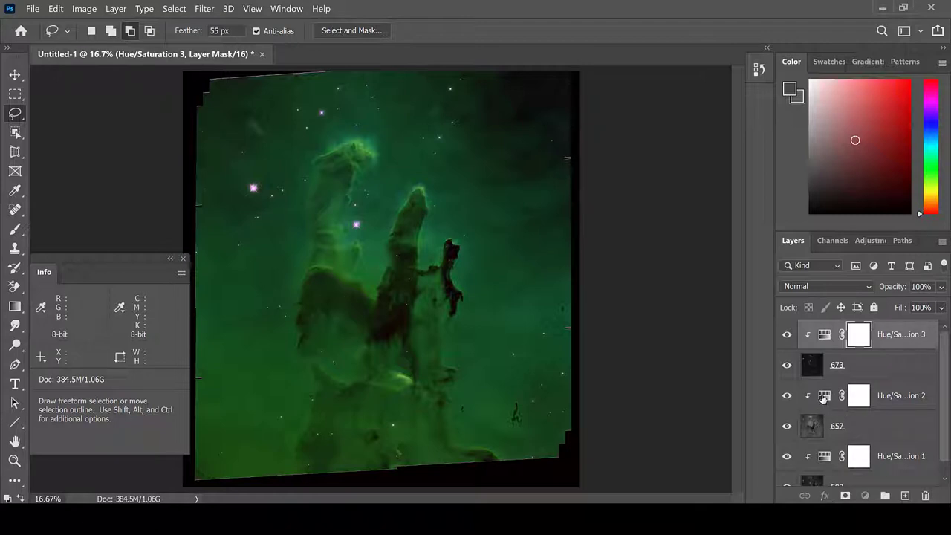
Lower the Hue/Saturation 2 lightness of the green 657 tint from -50 to -70.
double_click(824, 395)
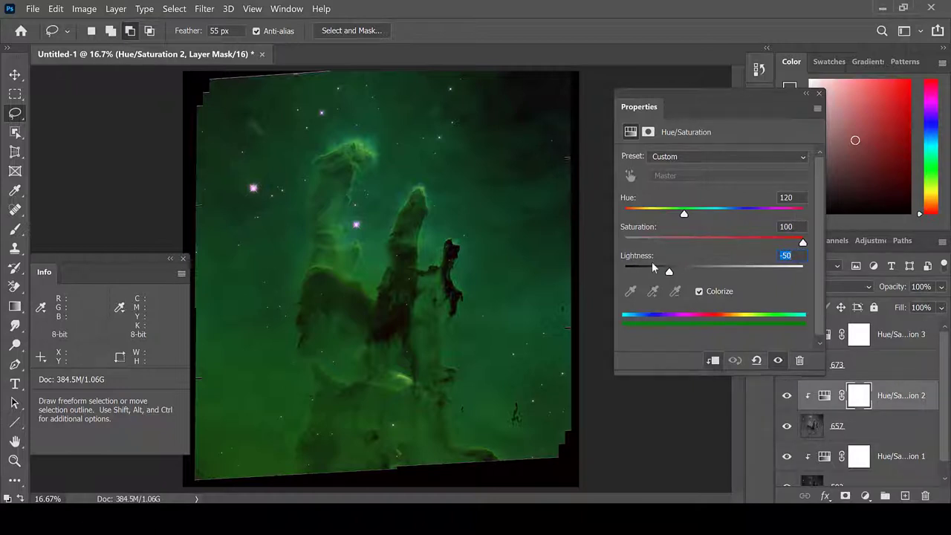
mouse_move(771, 273)
type("-")
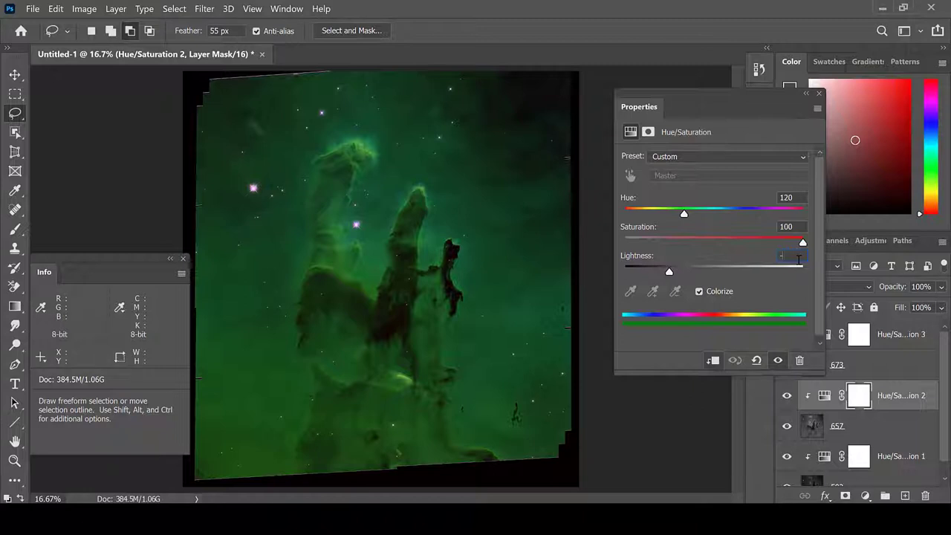
left_click_drag(669, 270, 651, 271)
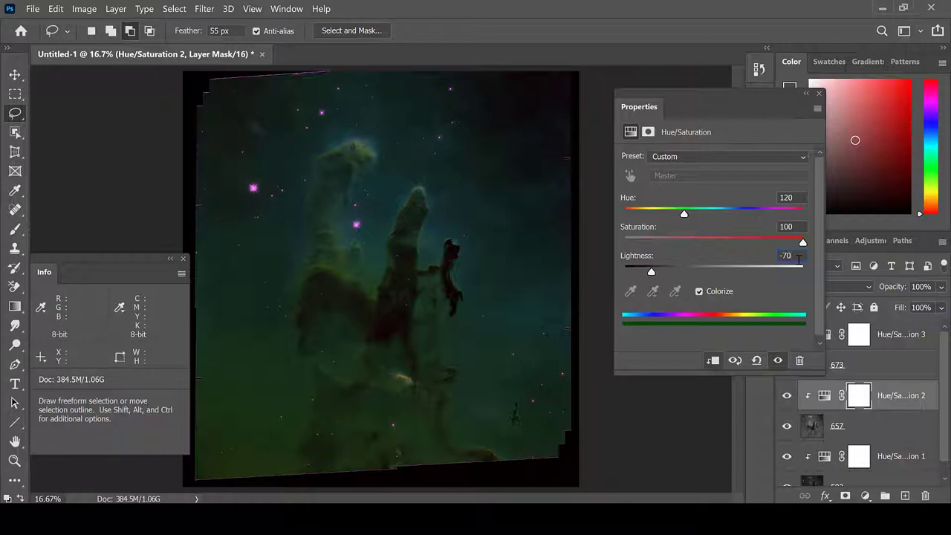
mouse_move(493, 324)
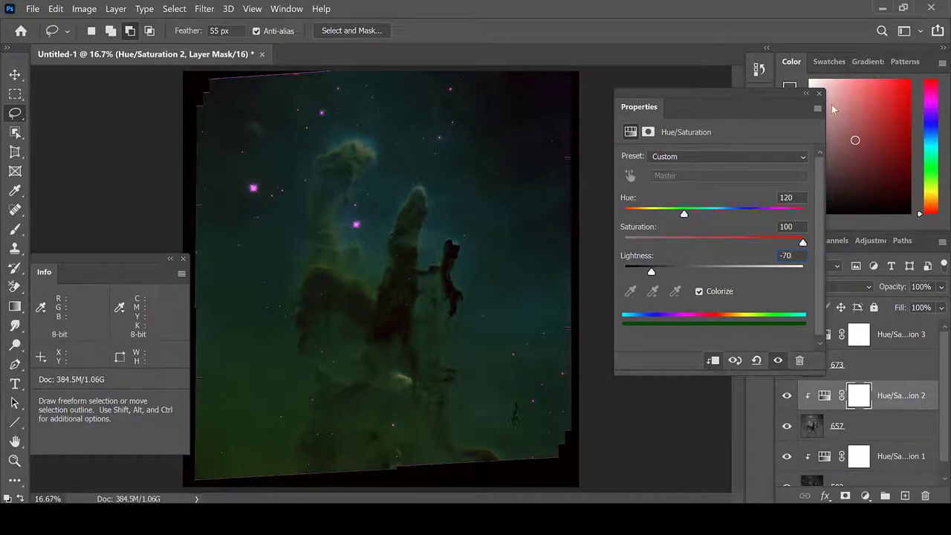
left_click(817, 92)
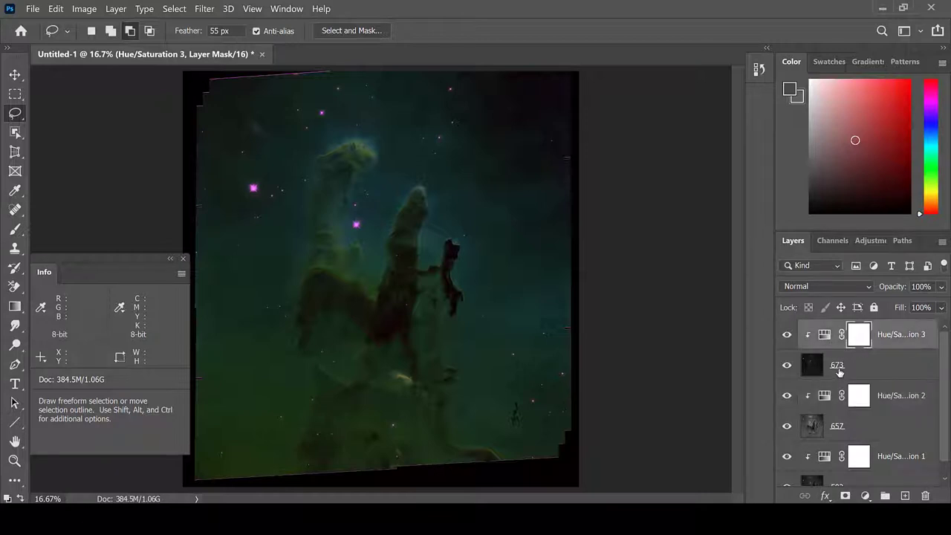
Merge the visible layers into one and place a colour sample point on the upper-right sky.
right_click(838, 366)
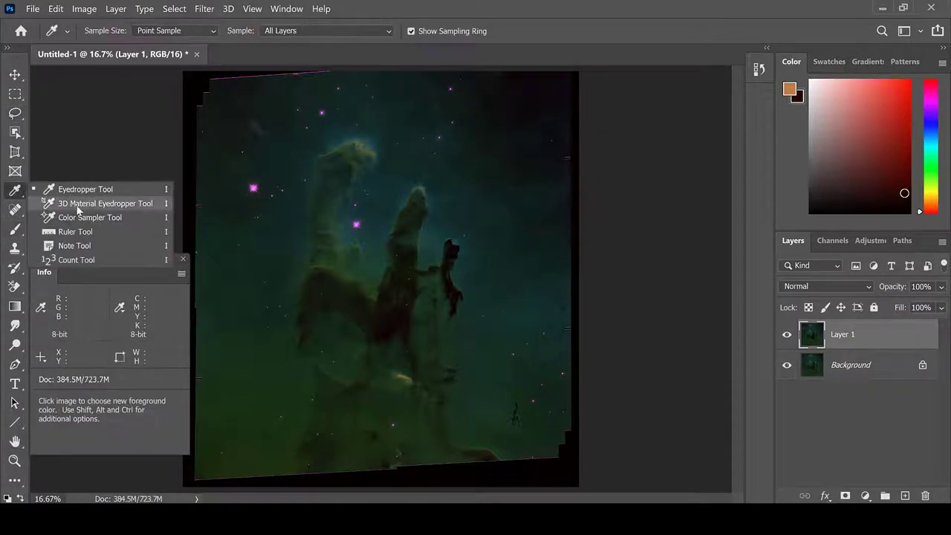
left_click(89, 217)
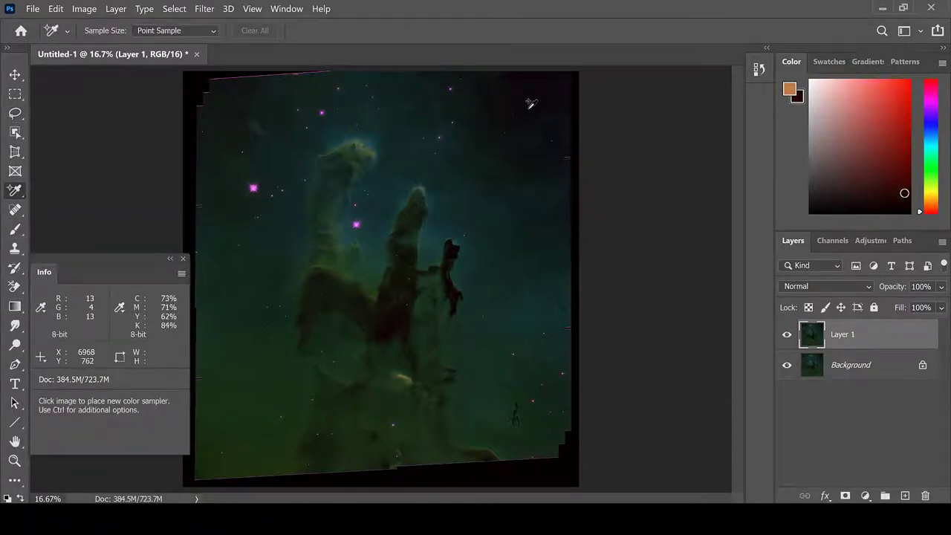
left_click(526, 110)
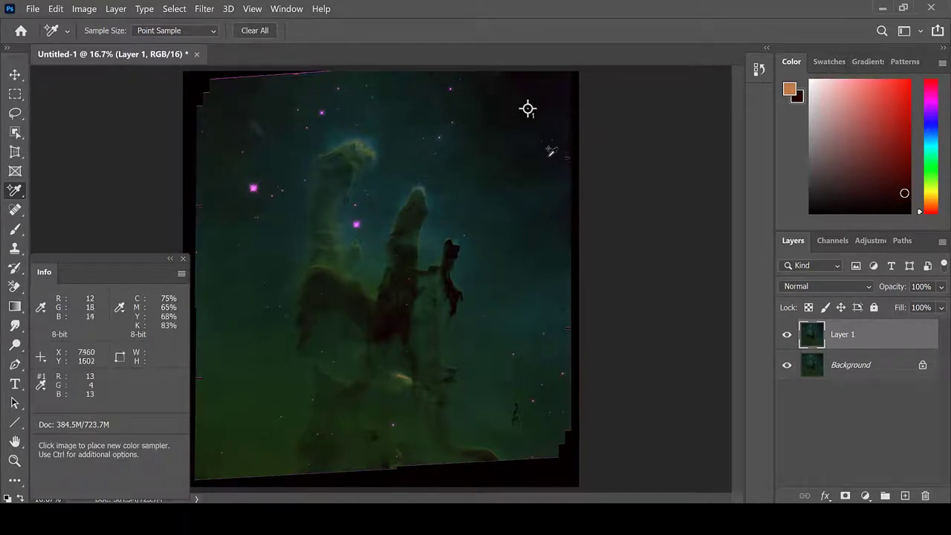
mouse_move(488, 98)
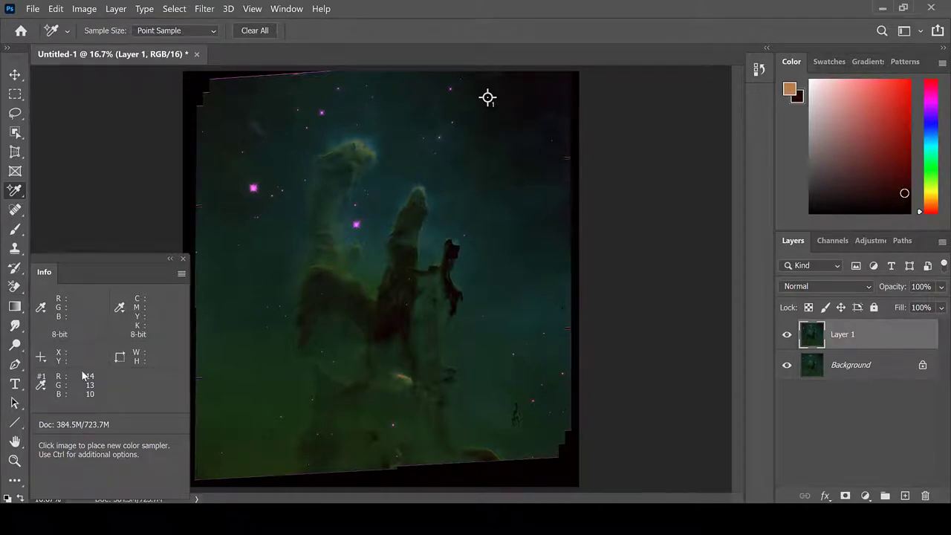
mouse_move(93, 398)
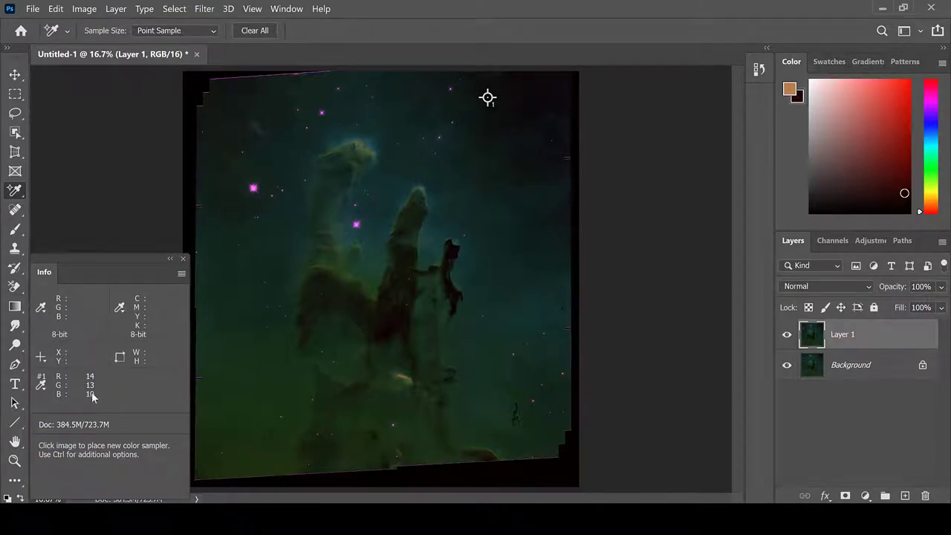
mouse_move(72, 122)
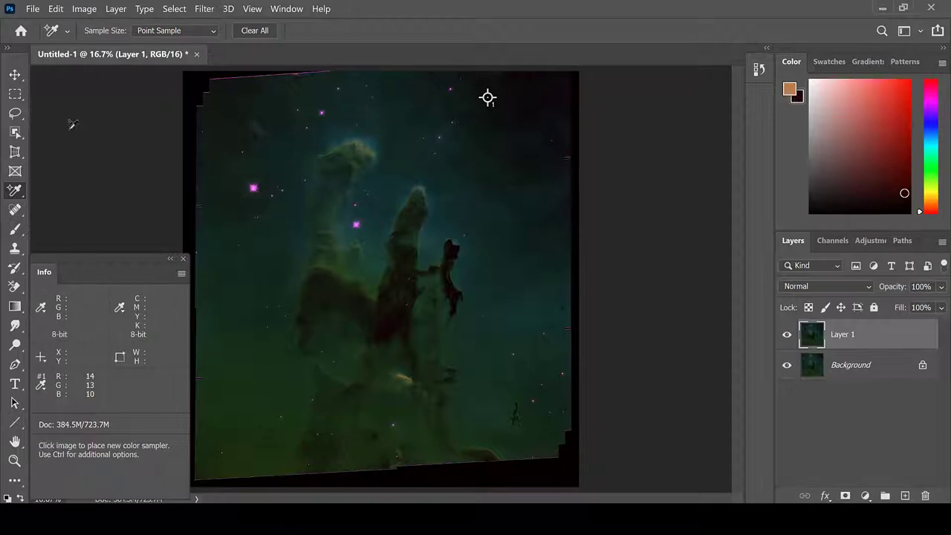
Apply levels per channel: red black point 6, green midtones 0.93, blue midtones about 0.96.
left_click(83, 9)
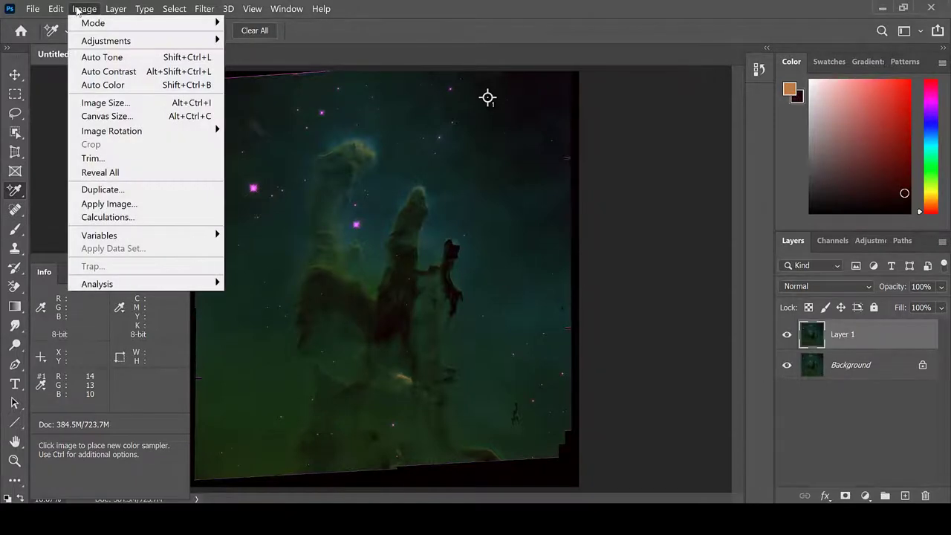
mouse_move(106, 42)
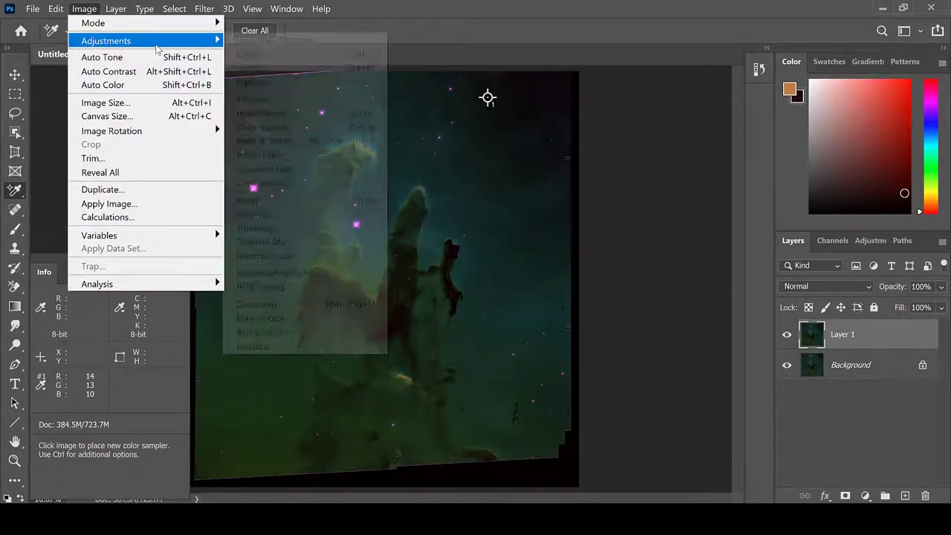
mouse_move(270, 53)
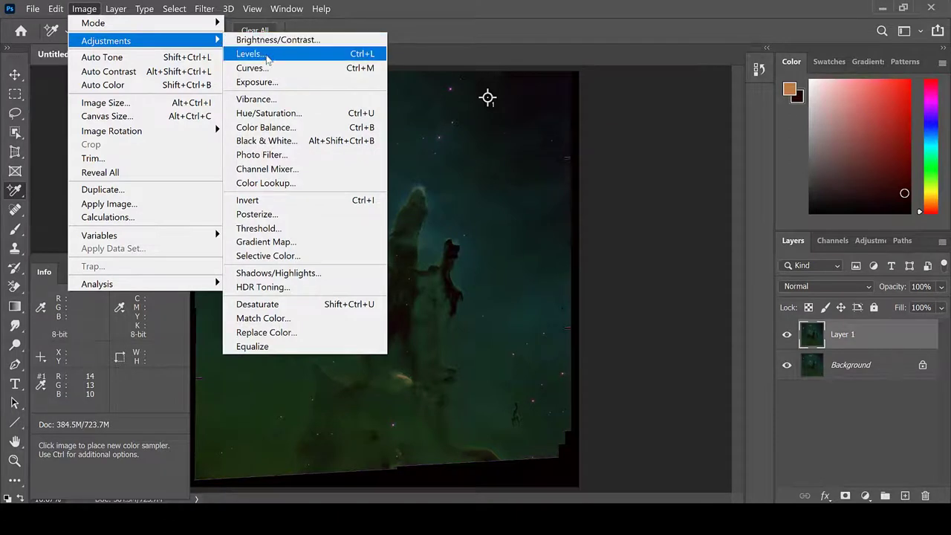
left_click(250, 53)
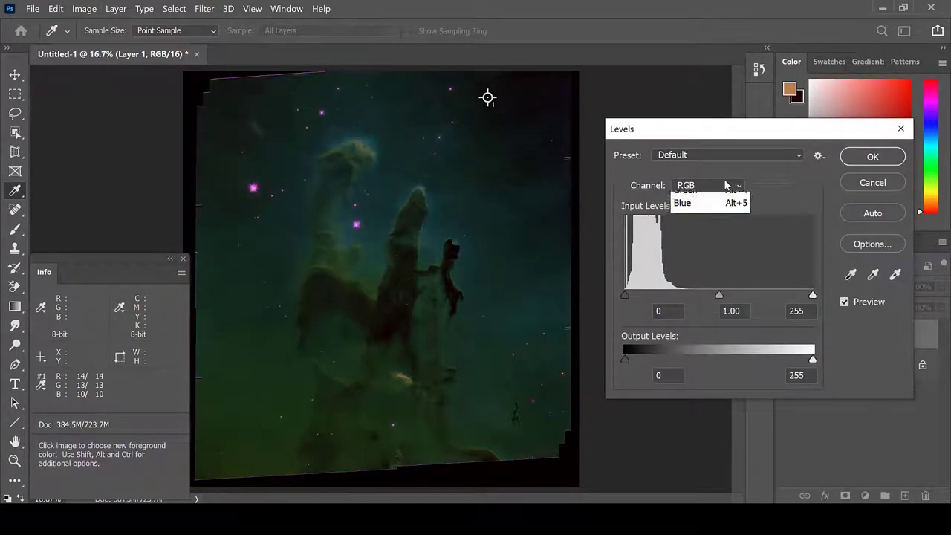
left_click(706, 184)
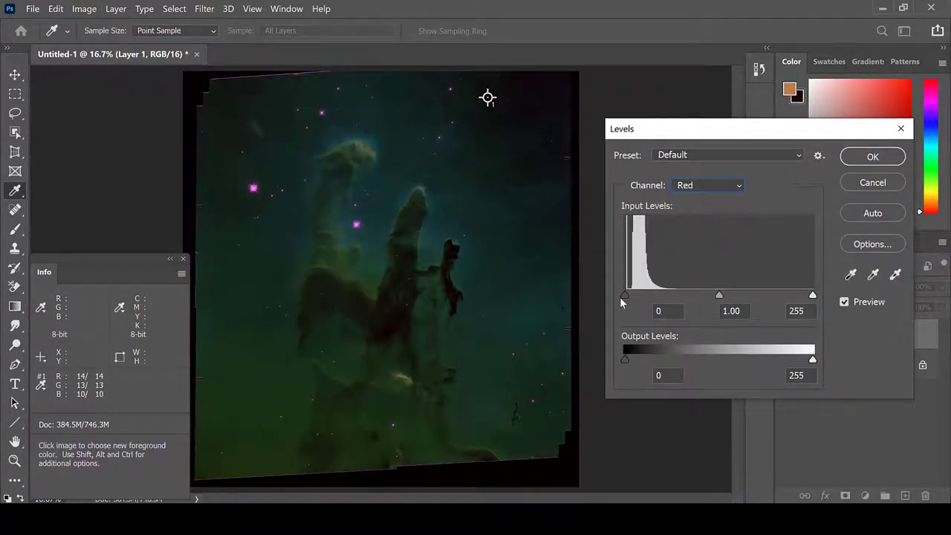
left_click_drag(624, 294, 631, 295)
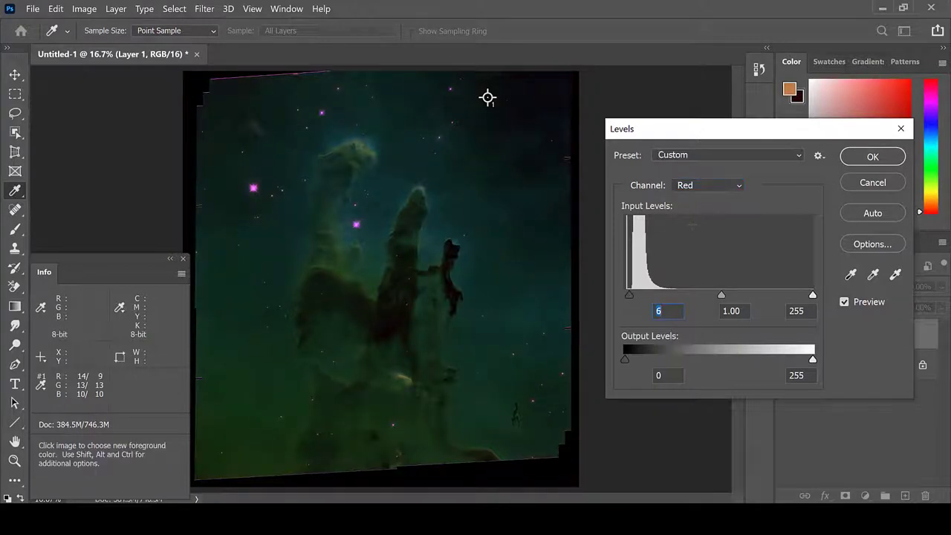
left_click(708, 185)
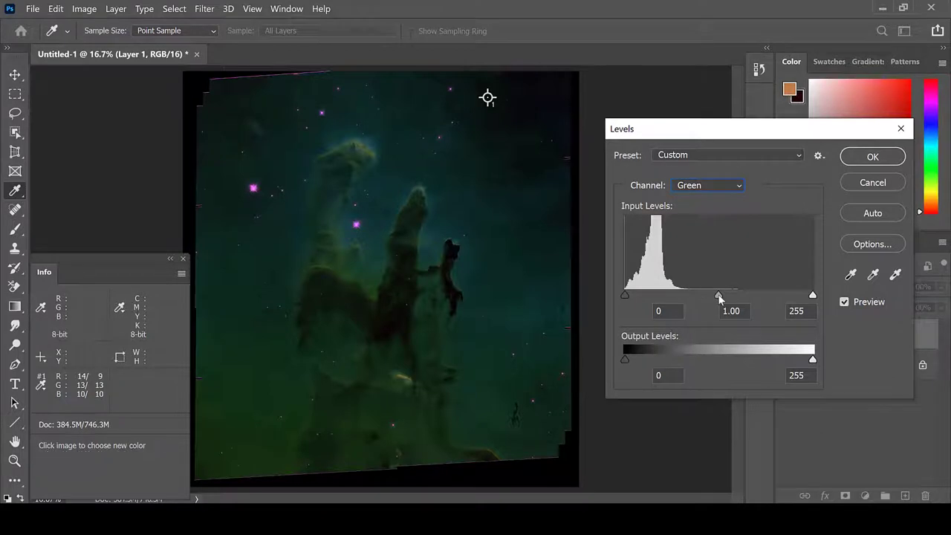
left_click_drag(719, 294, 725, 294)
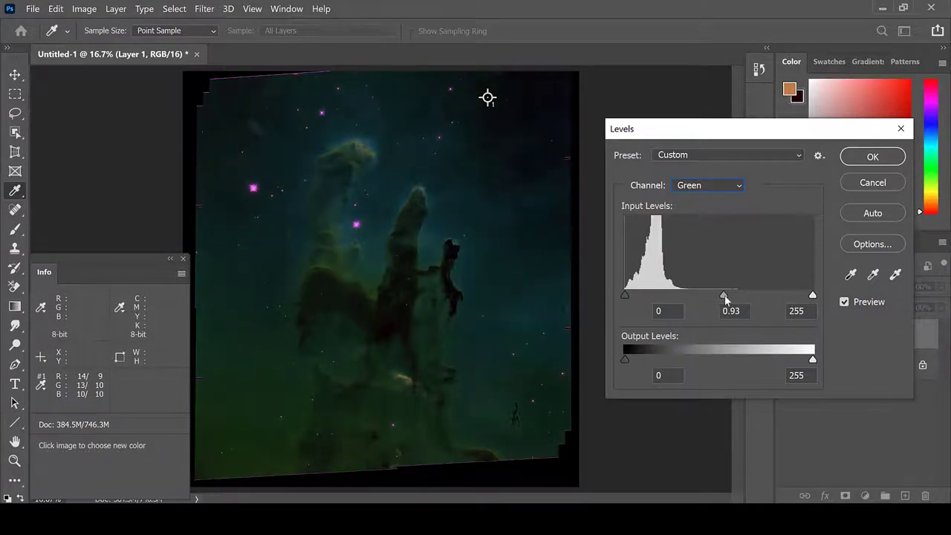
left_click(708, 184)
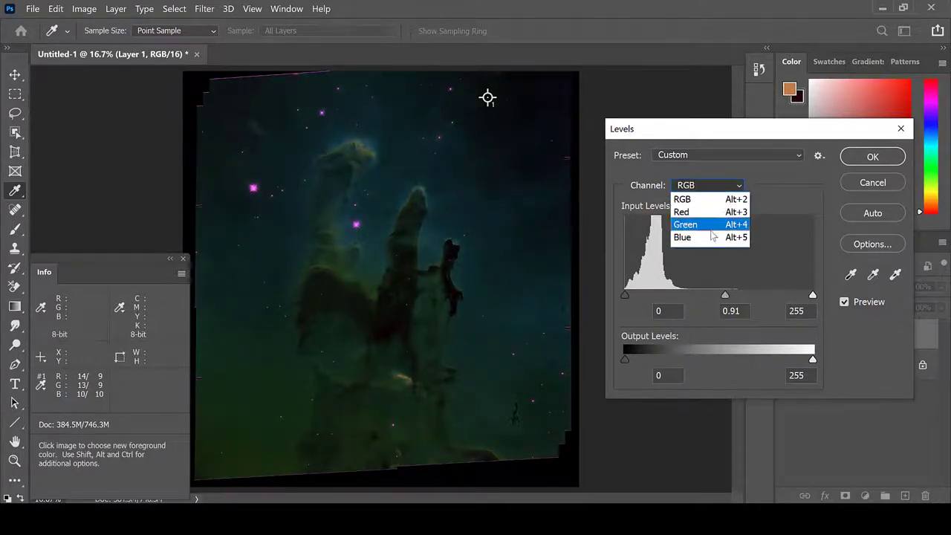
left_click(682, 238)
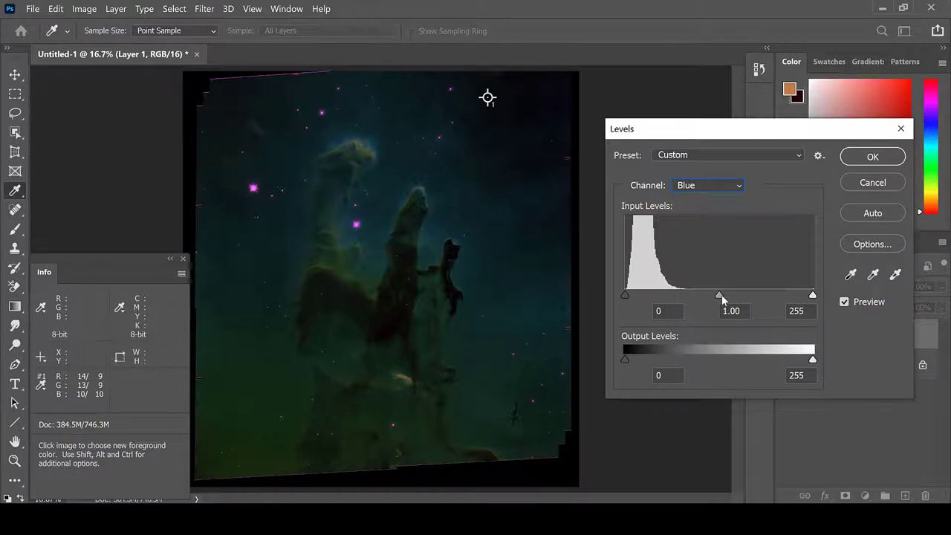
left_click_drag(719, 294, 721, 295)
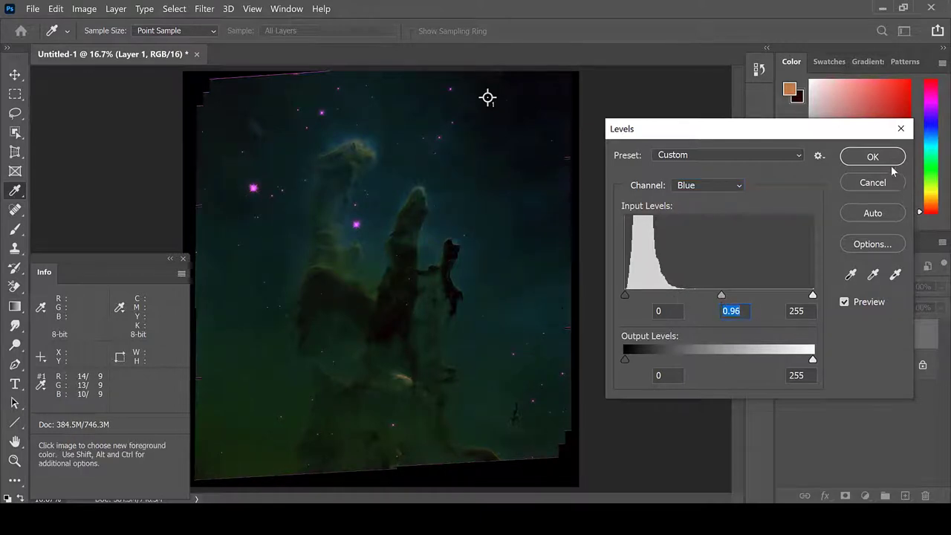
left_click(873, 156)
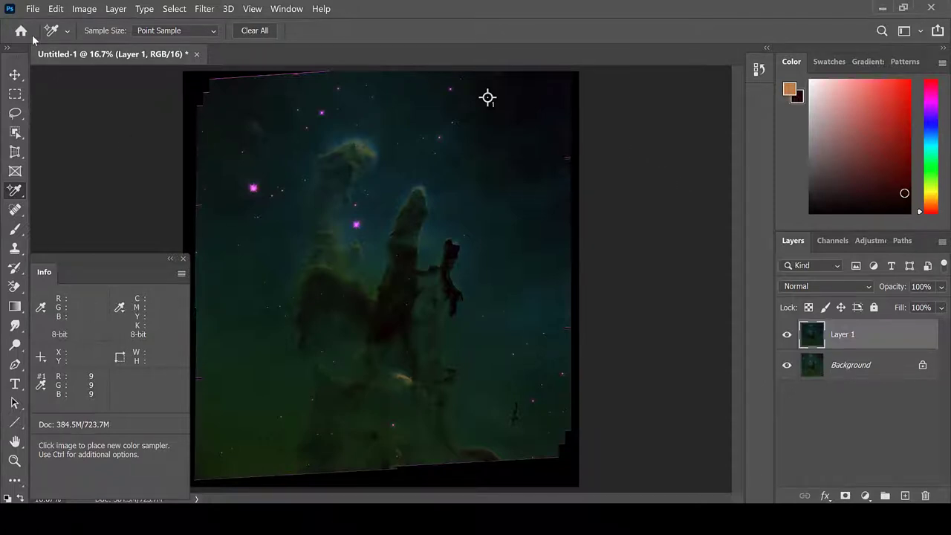
left_click(83, 9)
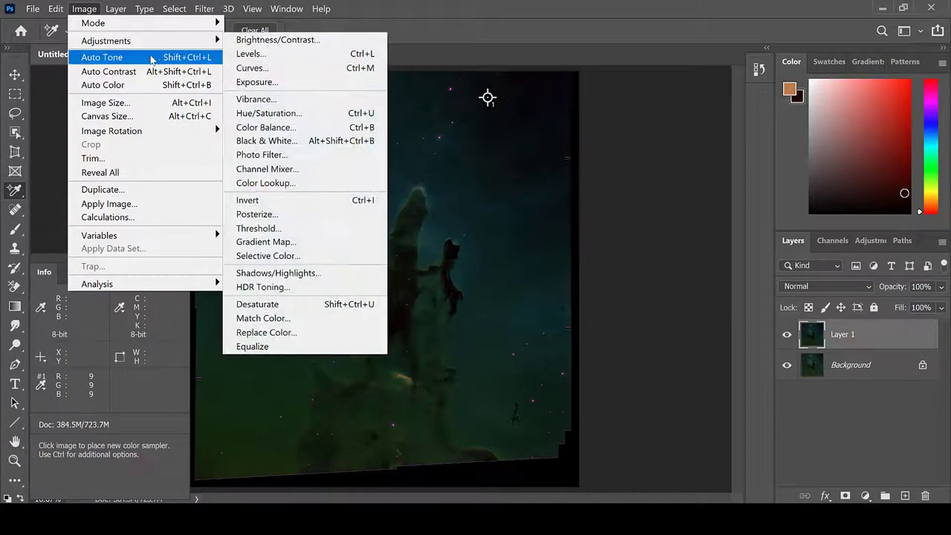
mouse_move(251, 69)
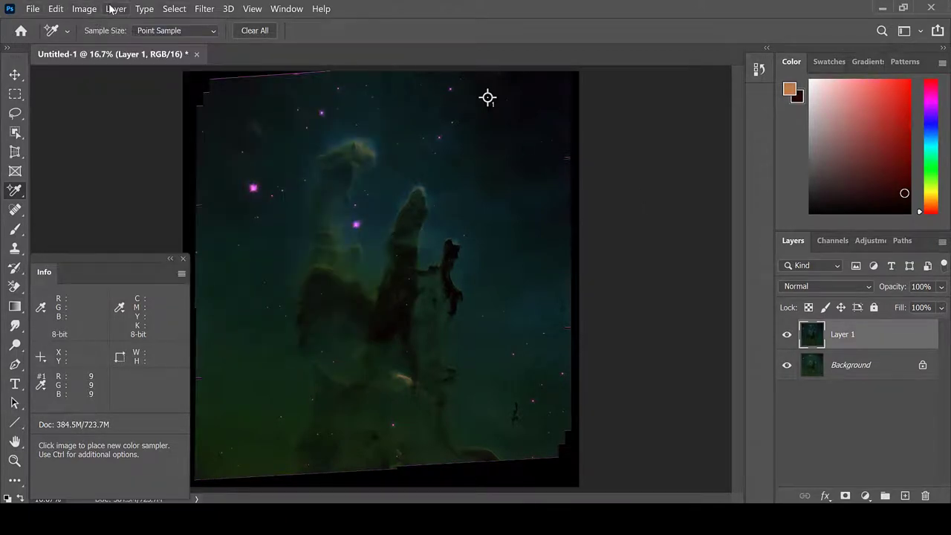
left_click(113, 9)
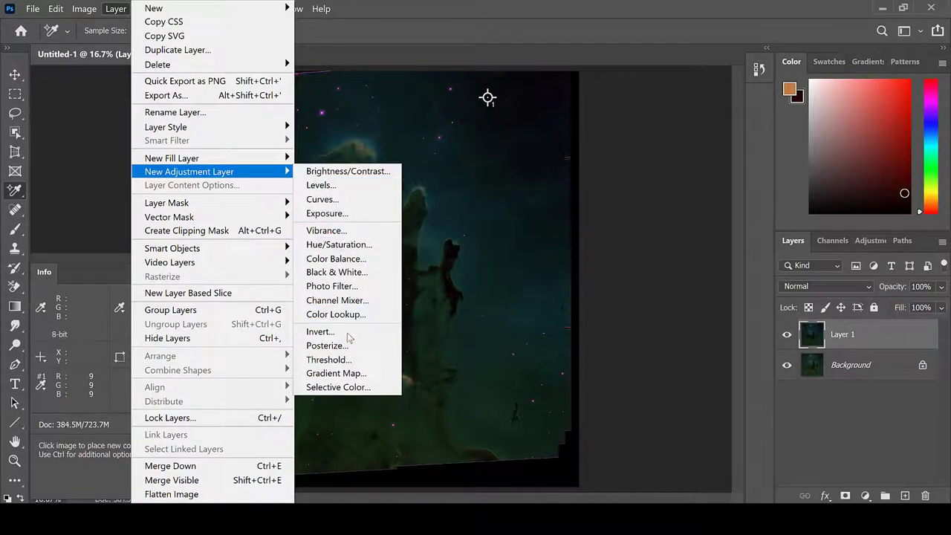
mouse_move(338, 386)
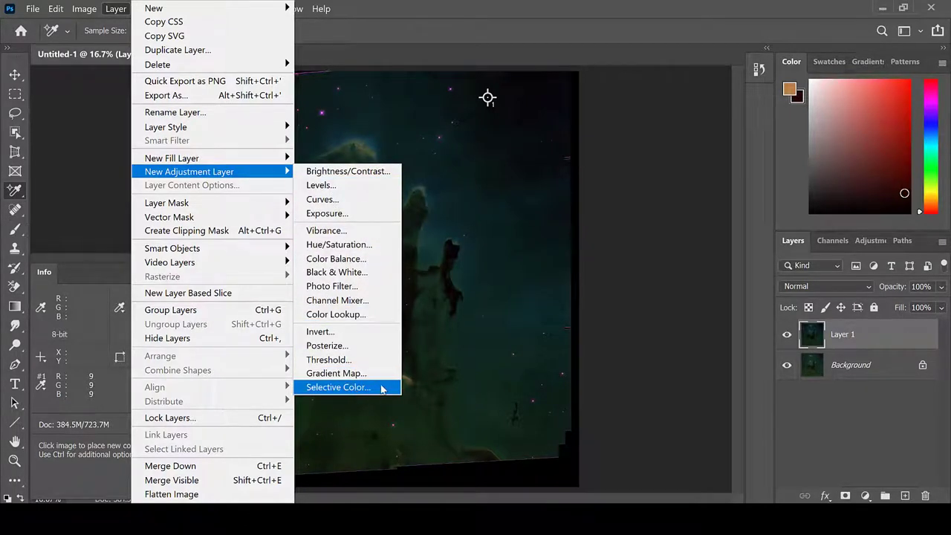
mouse_move(381, 360)
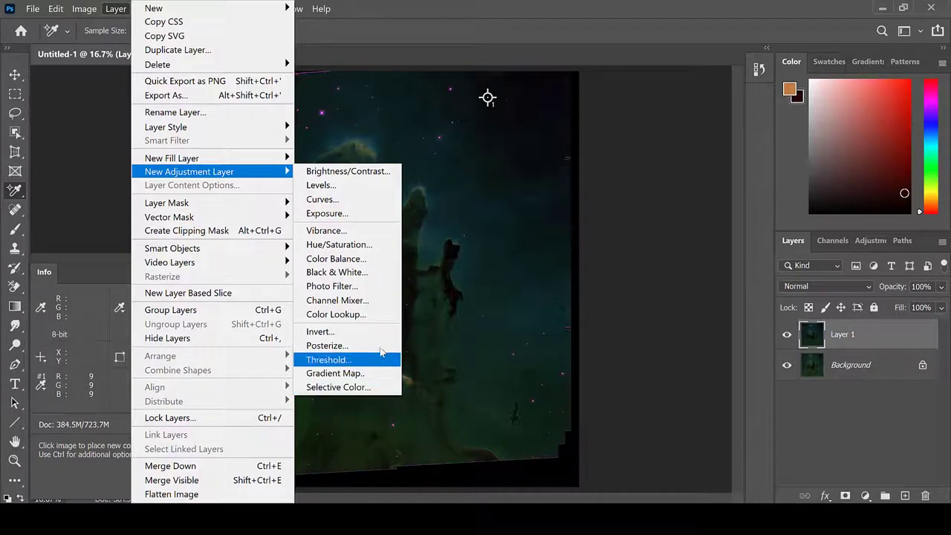
mouse_move(604, 178)
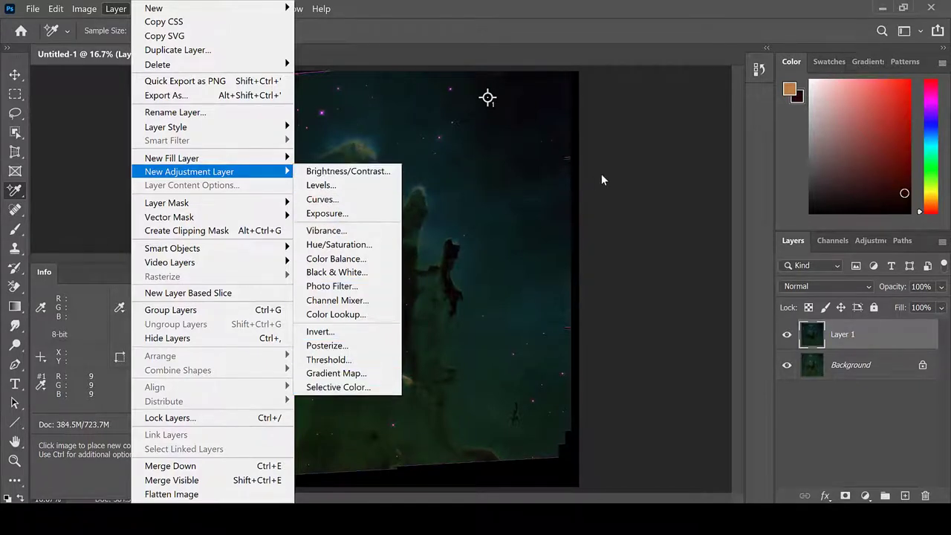
left_click(206, 9)
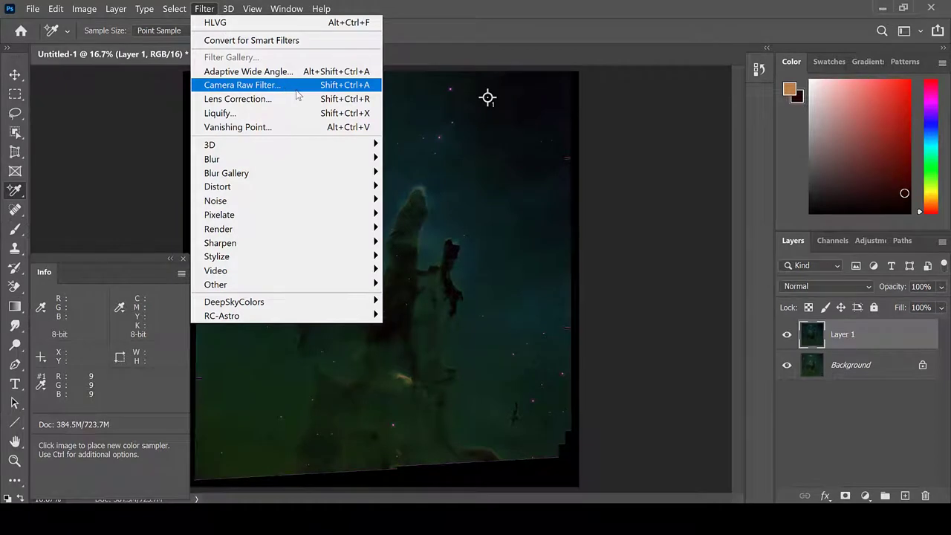
mouse_move(528, 128)
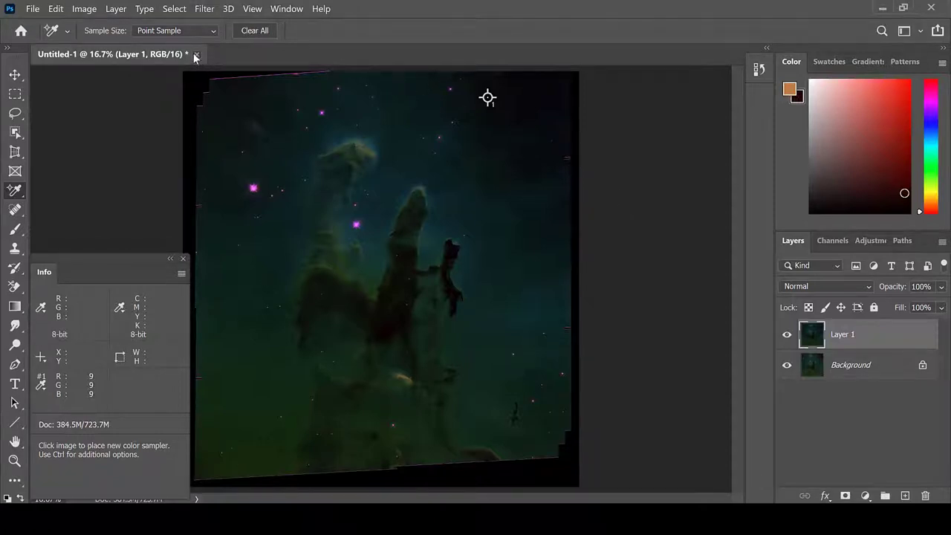
Close the composite and load the F110W blue and F160W yellow TIFFs into a new layer stack.
left_click(196, 57)
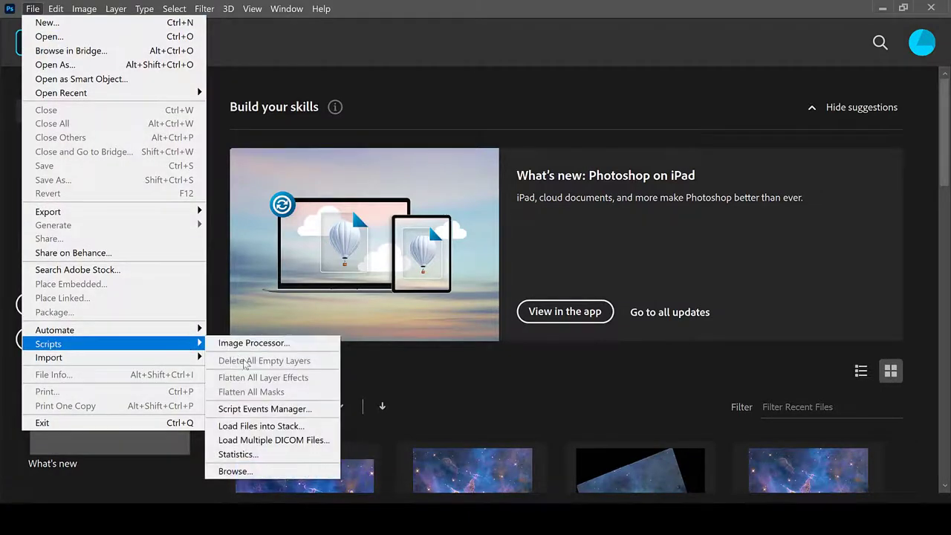
left_click(261, 425)
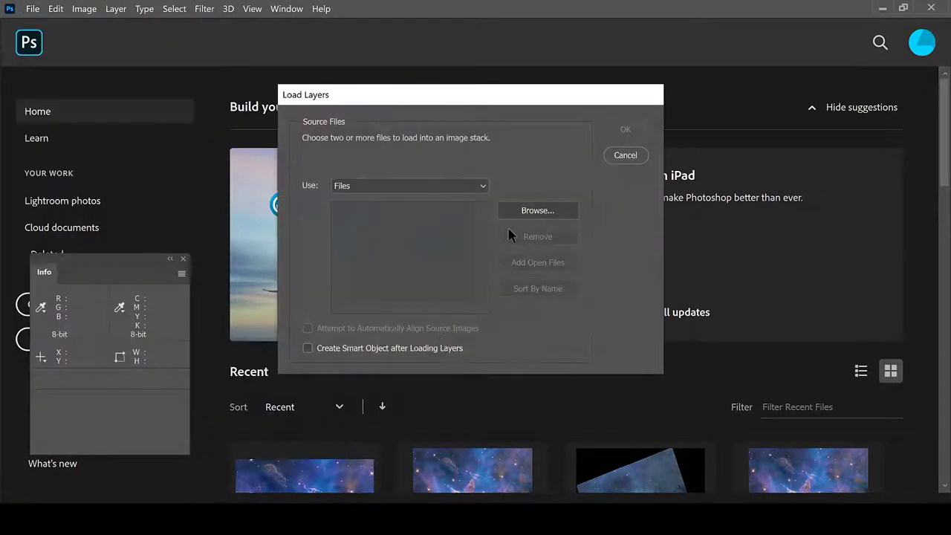
left_click(538, 211)
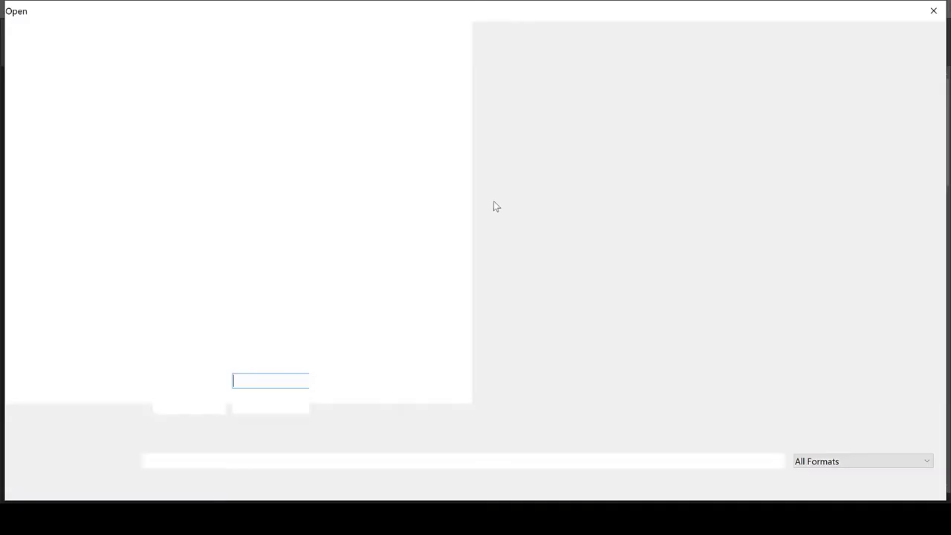
left_click(381, 113)
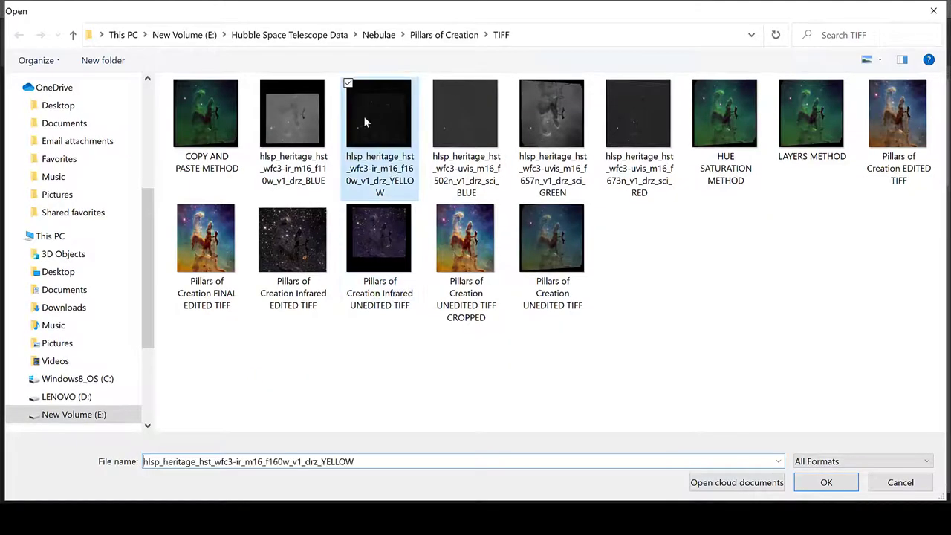
left_click(292, 113)
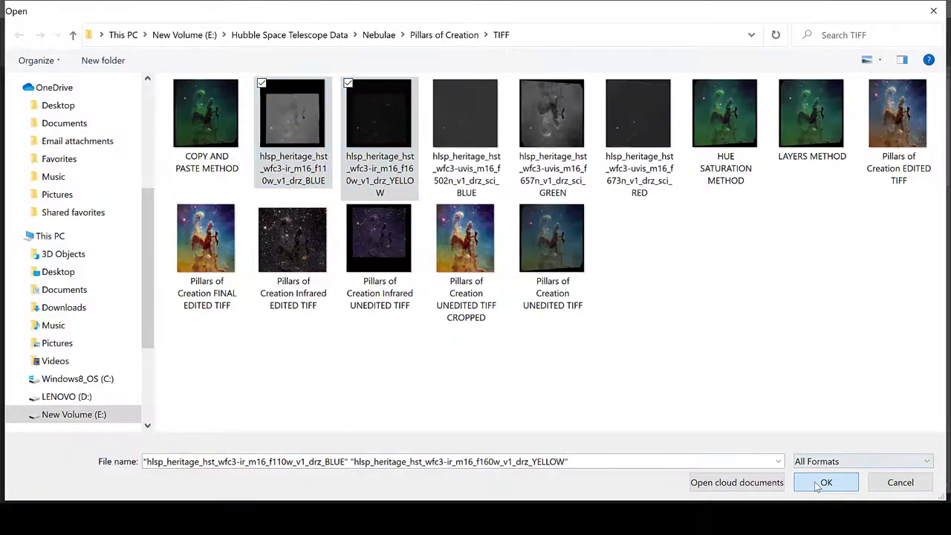
left_click(826, 482)
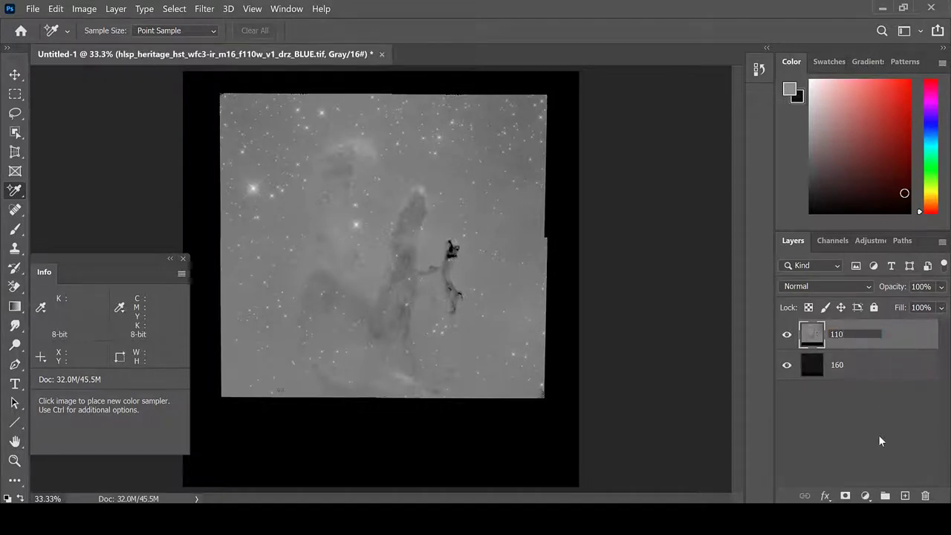
Hide layer 110 and apply a Levels stretch to layer 160.
left_click(788, 334)
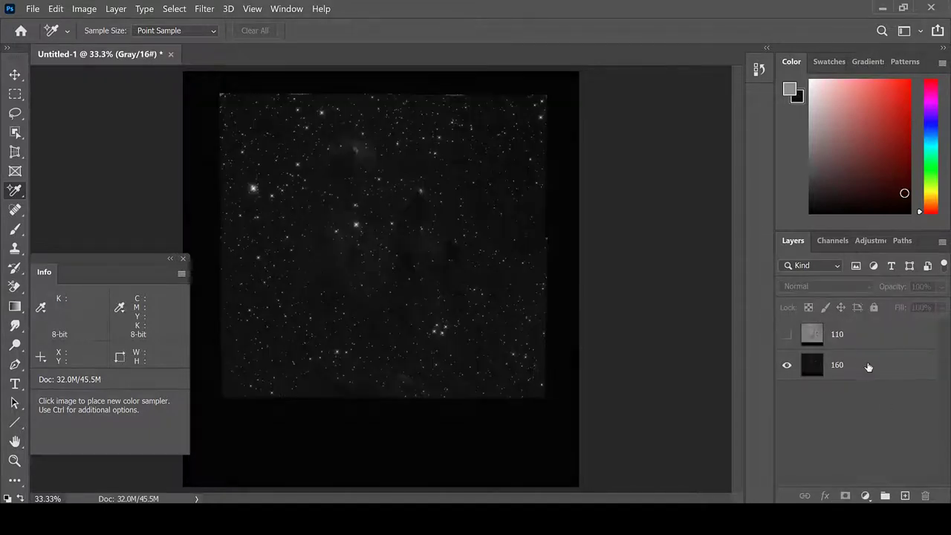
left_click(85, 9)
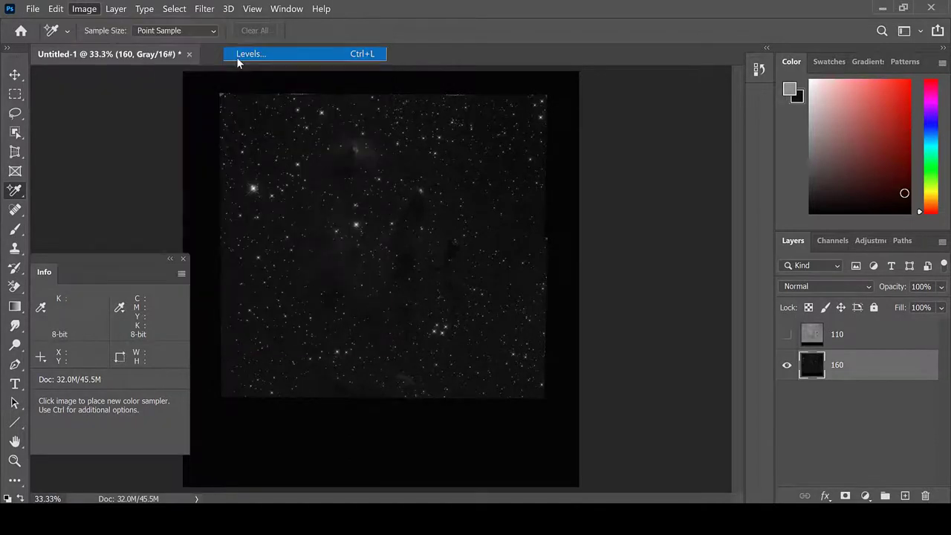
left_click(252, 54)
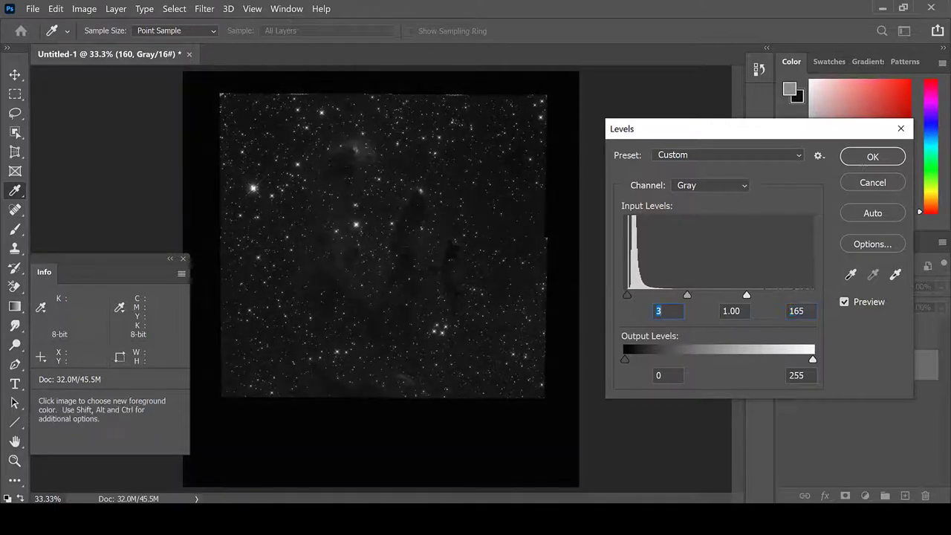
left_click(872, 156)
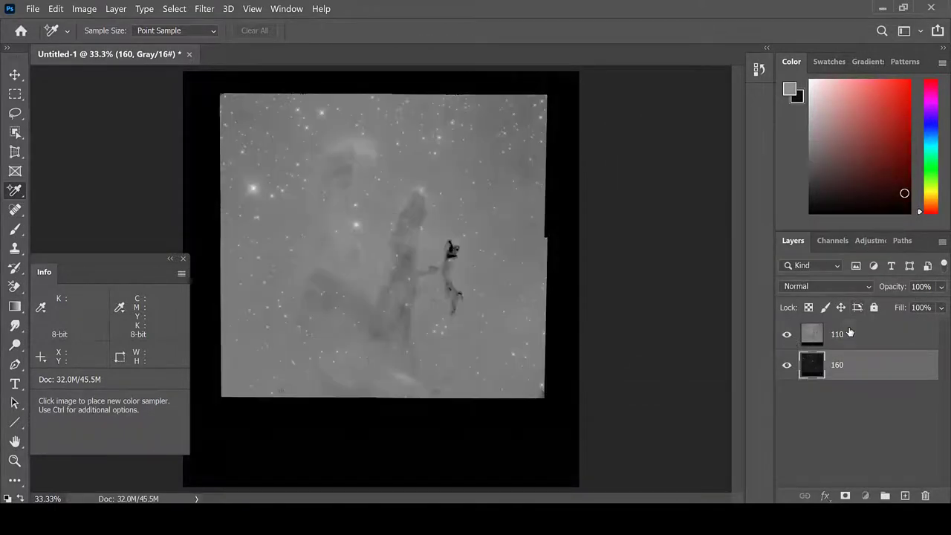
Show layer 110 again and stretch its levels with the black point raised to about 71.
left_click(83, 9)
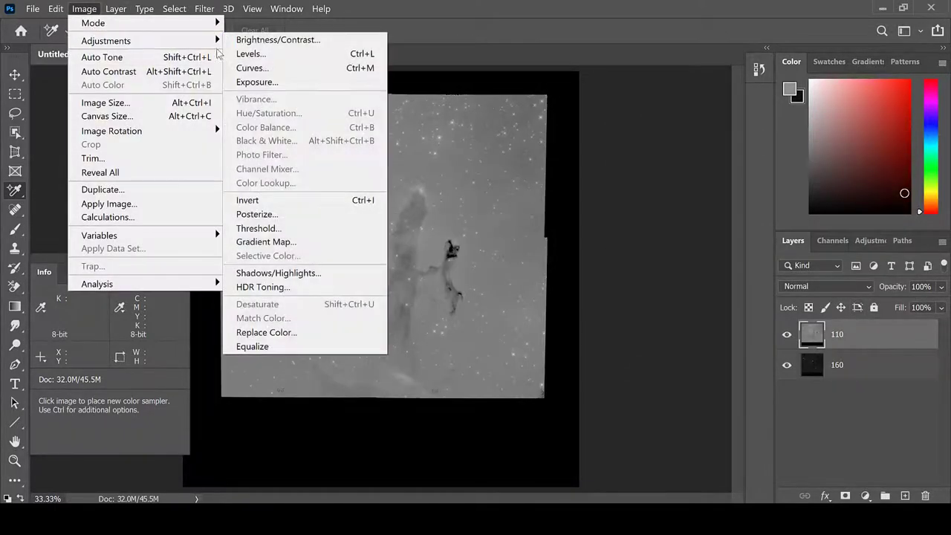
left_click(251, 54)
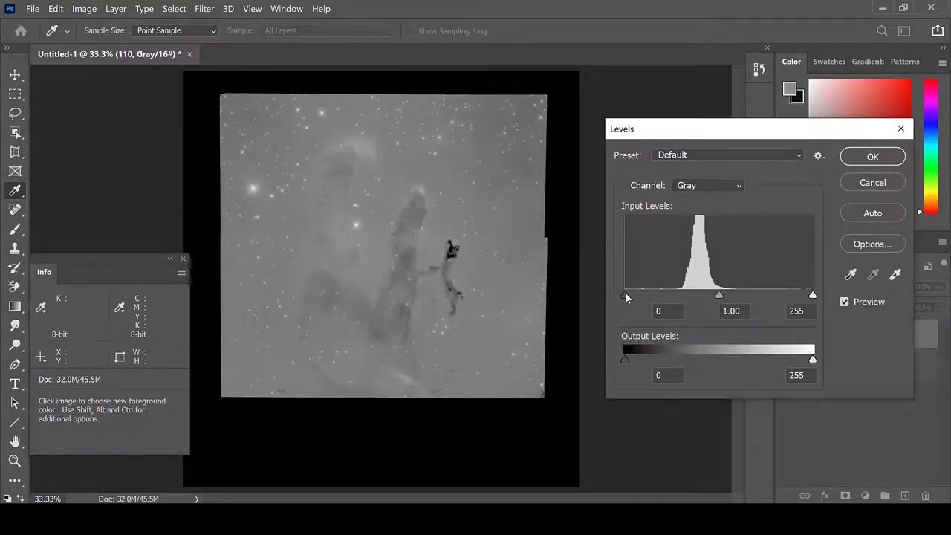
left_click_drag(625, 295, 677, 294)
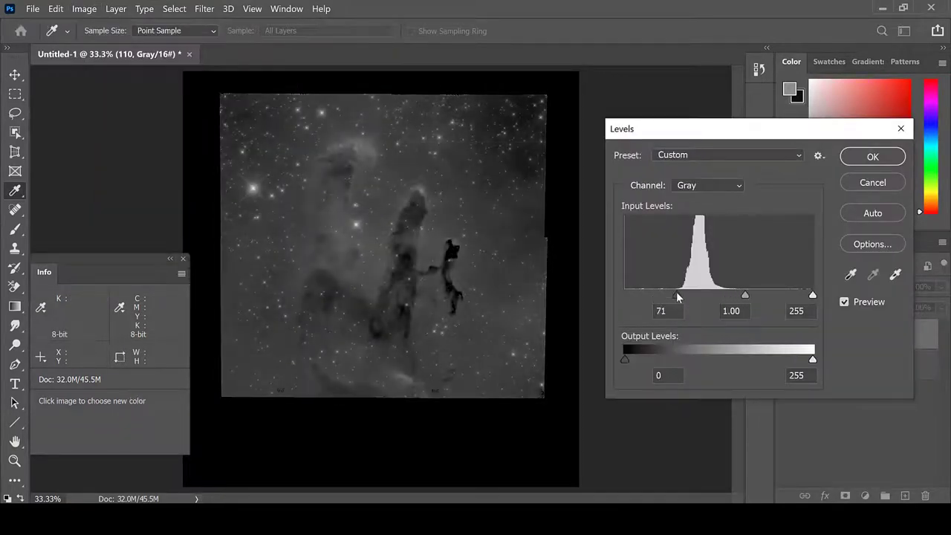
left_click(873, 156)
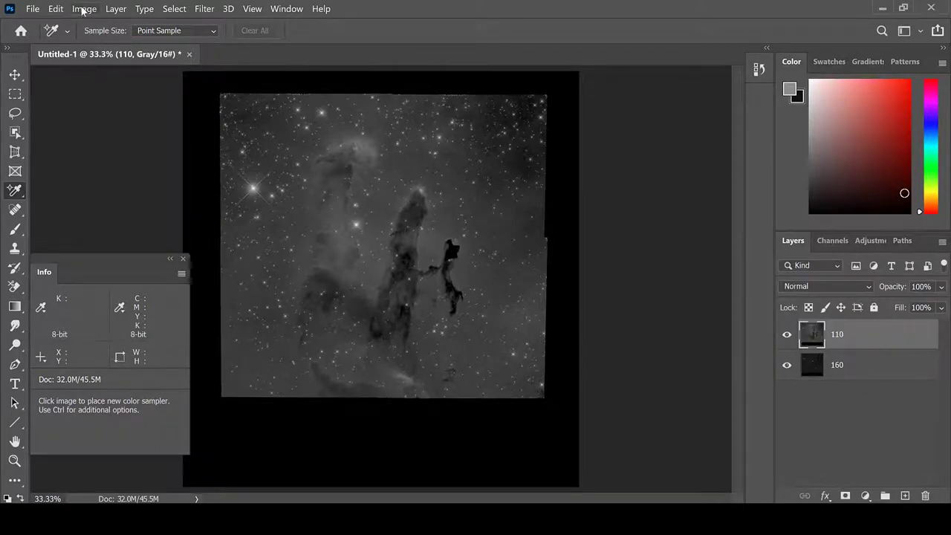
Convert the document to RGB Color without merging, leaving only layer 160 visible.
left_click(83, 9)
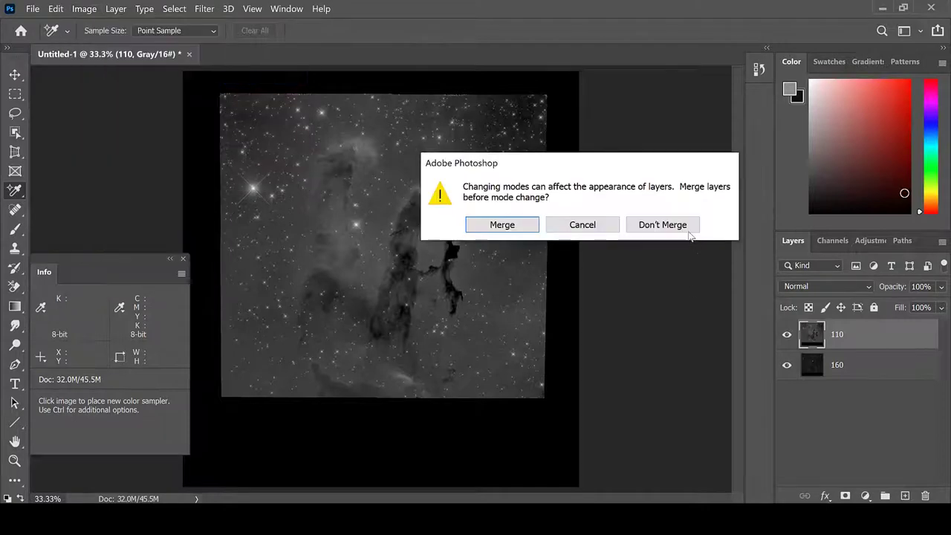
left_click(663, 225)
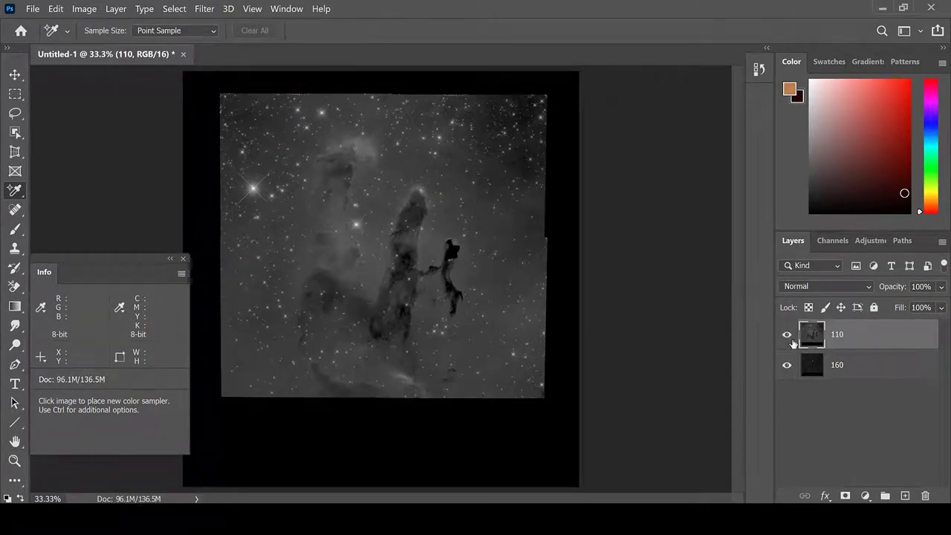
left_click(788, 335)
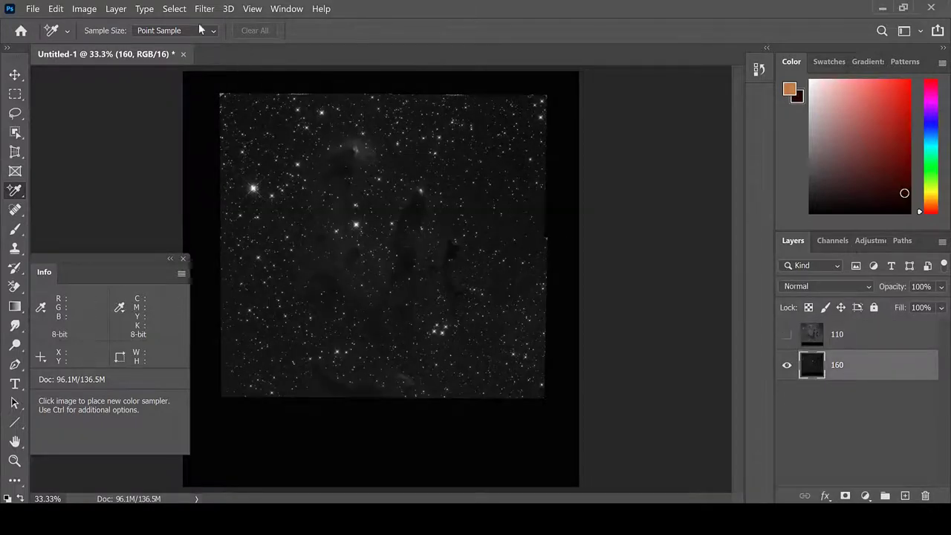
Add a colorizing Hue/Saturation layer over 160 and tint it a saturated yellow-orange.
left_click(92, 9)
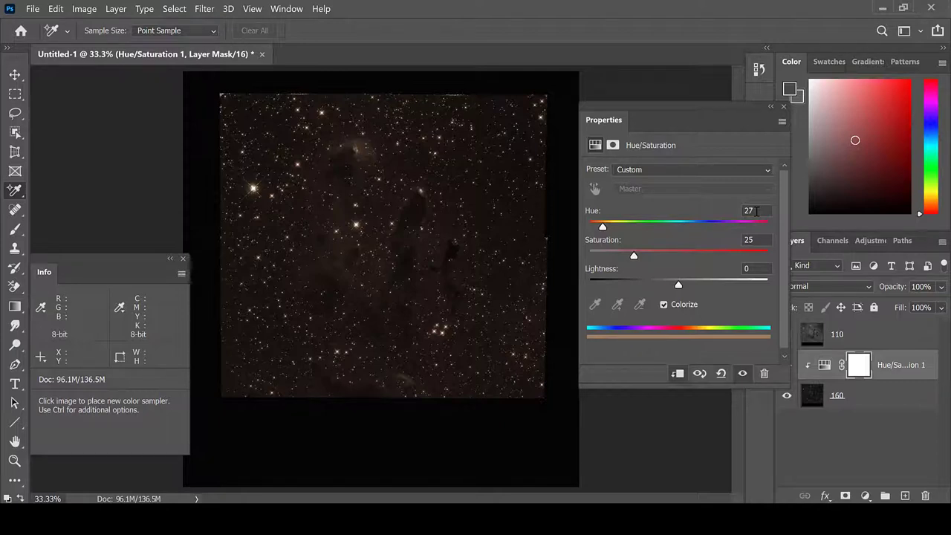
double_click(757, 211)
type("30")
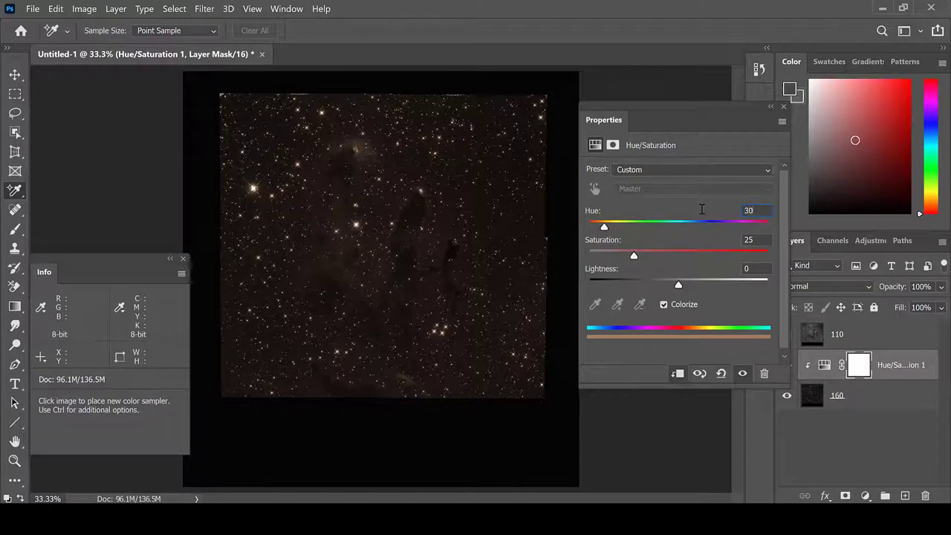
left_click_drag(604, 226, 591, 226)
type("+50")
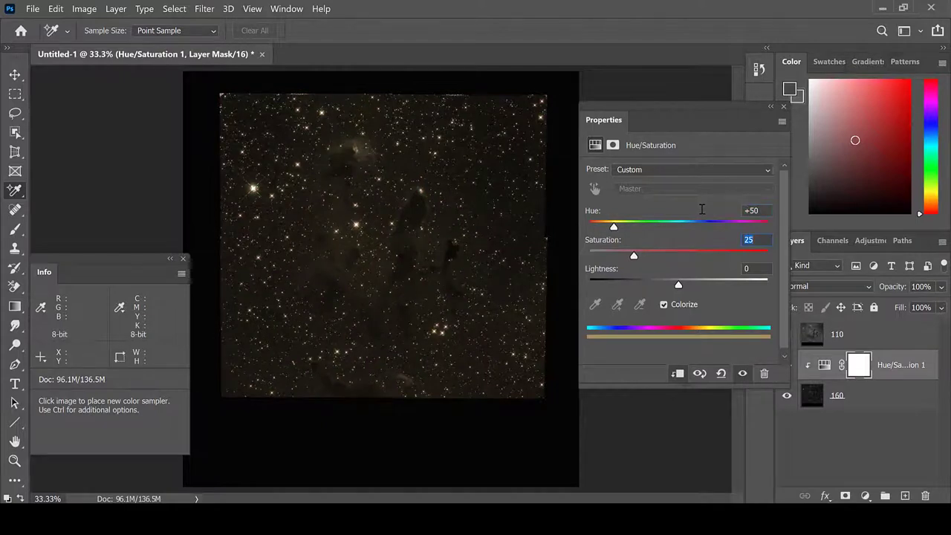
left_click_drag(634, 256, 767, 256)
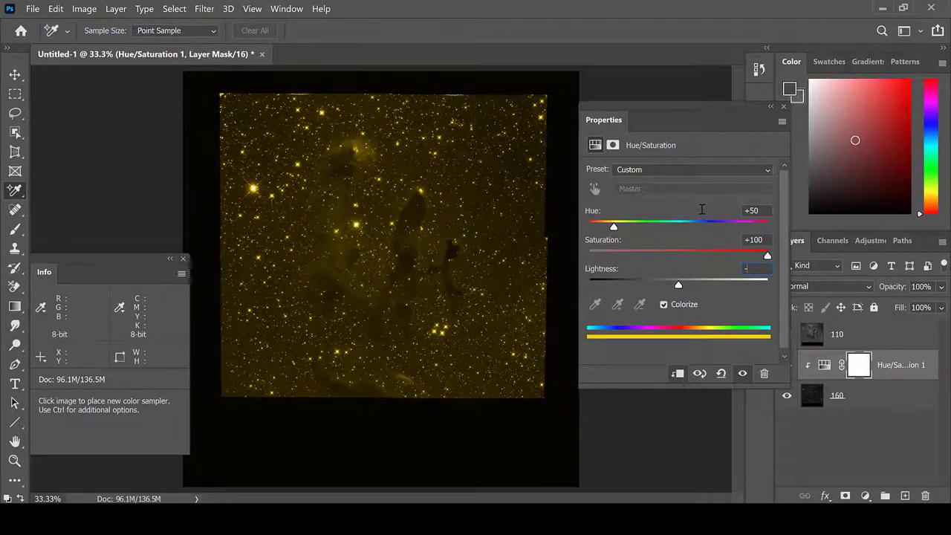
left_click_drag(678, 285, 633, 286)
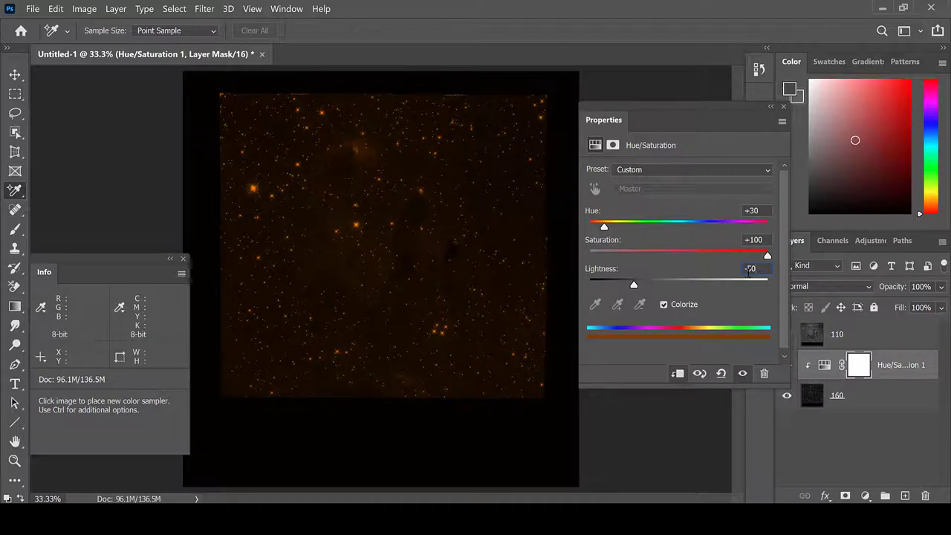
Settle the lightness of the orange-tinted layer and make layer 110 visible again.
left_click_drag(633, 286, 651, 285)
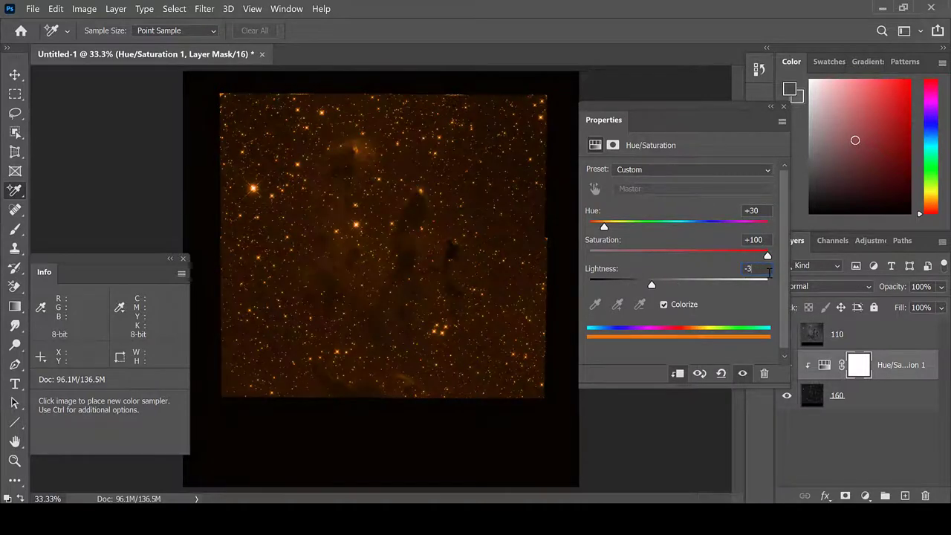
left_click_drag(651, 285, 675, 286)
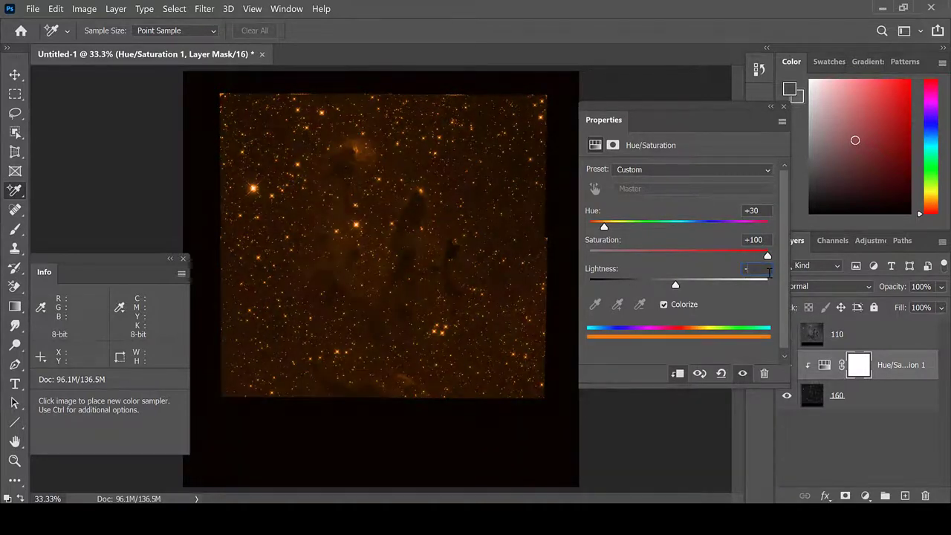
left_click_drag(675, 285, 616, 286)
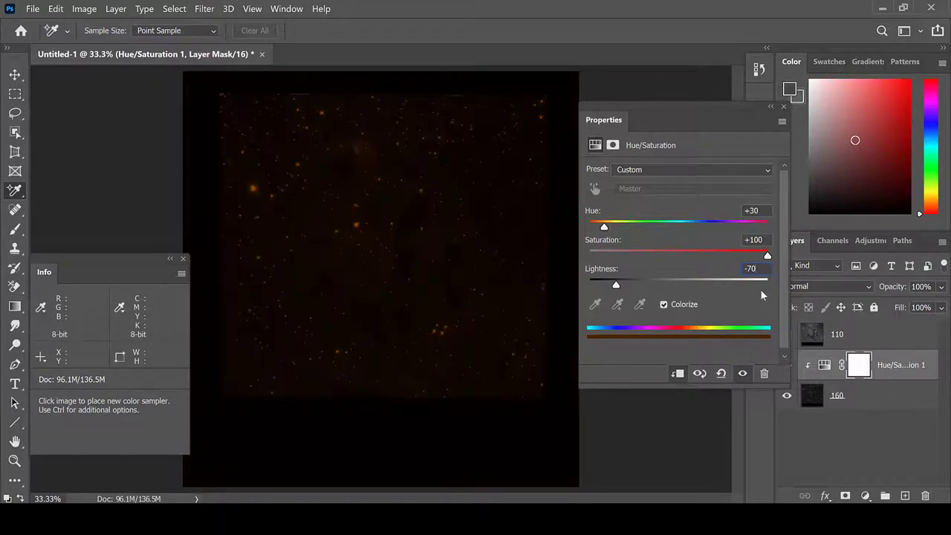
left_click_drag(615, 285, 674, 286)
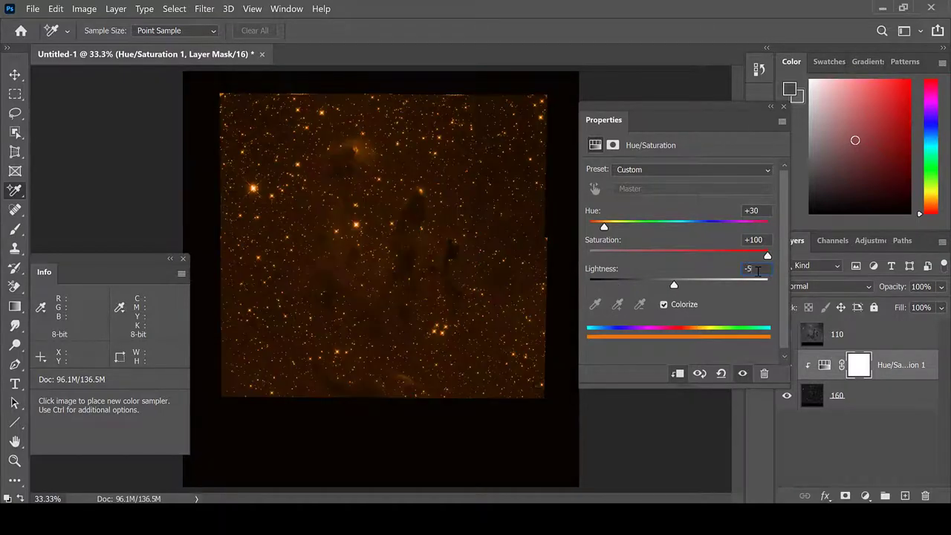
left_click_drag(675, 286, 633, 285)
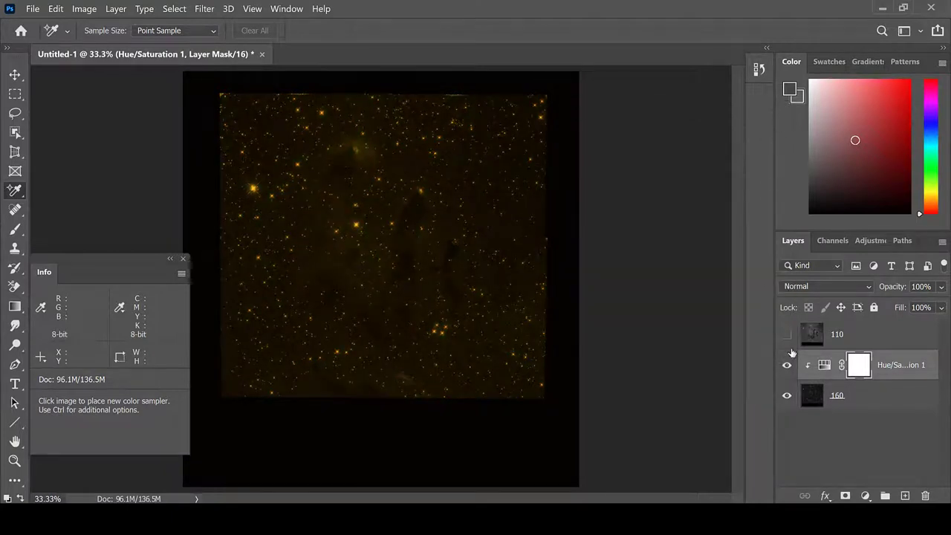
left_click(788, 334)
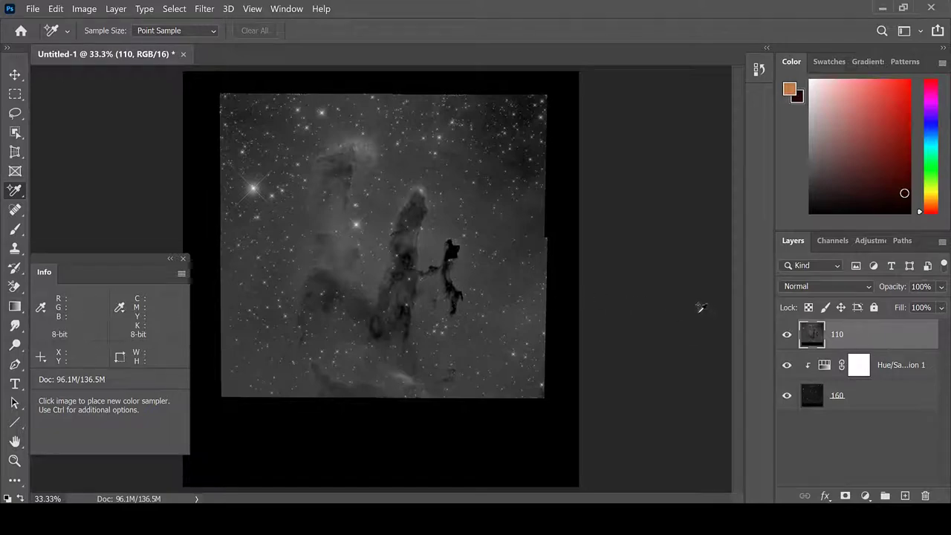
Add a Hue/Saturation layer above 110 and colorize it a saturated deep blue.
left_click(89, 9)
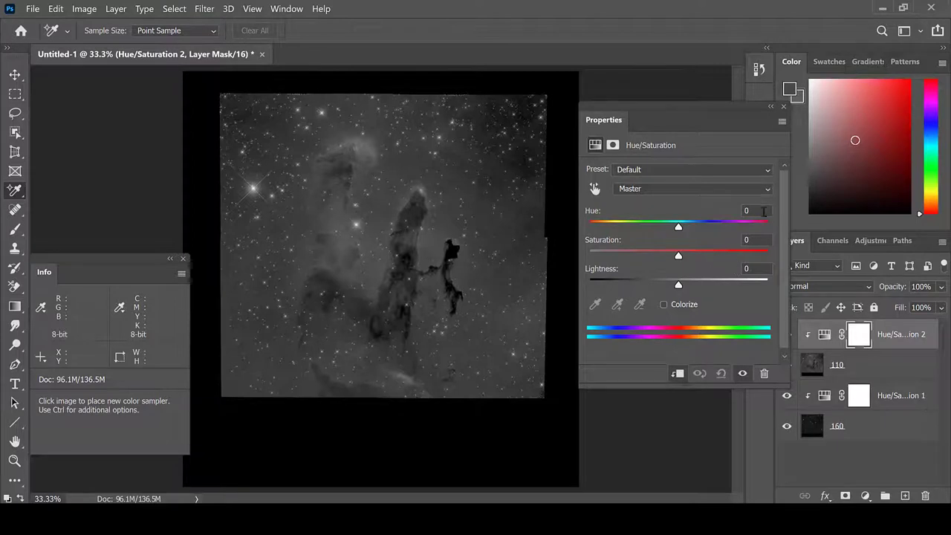
left_click_drag(678, 226, 767, 226)
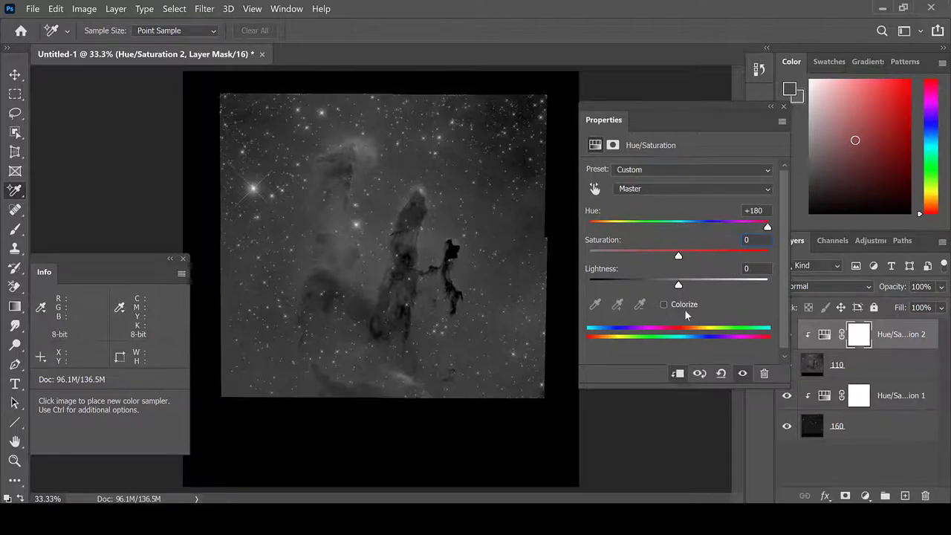
left_click(663, 303)
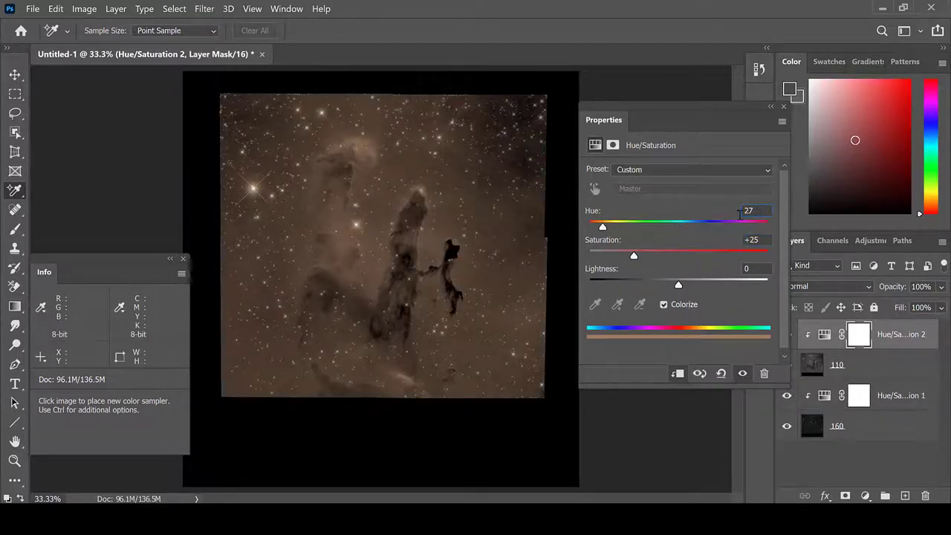
left_click_drag(603, 226, 707, 226)
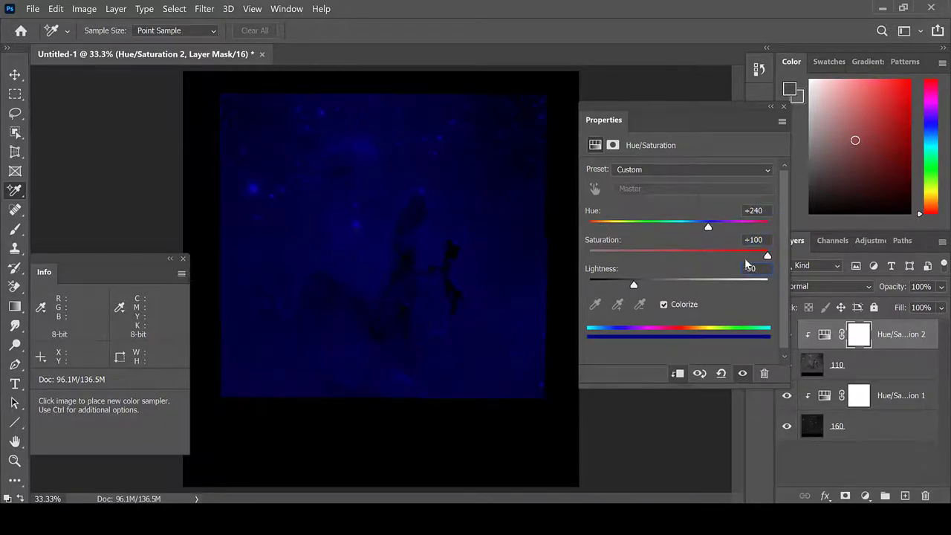
Set layer 110 to a lightening blend mode over the yellow layer and lower the blue layer's lightness.
left_click(784, 105)
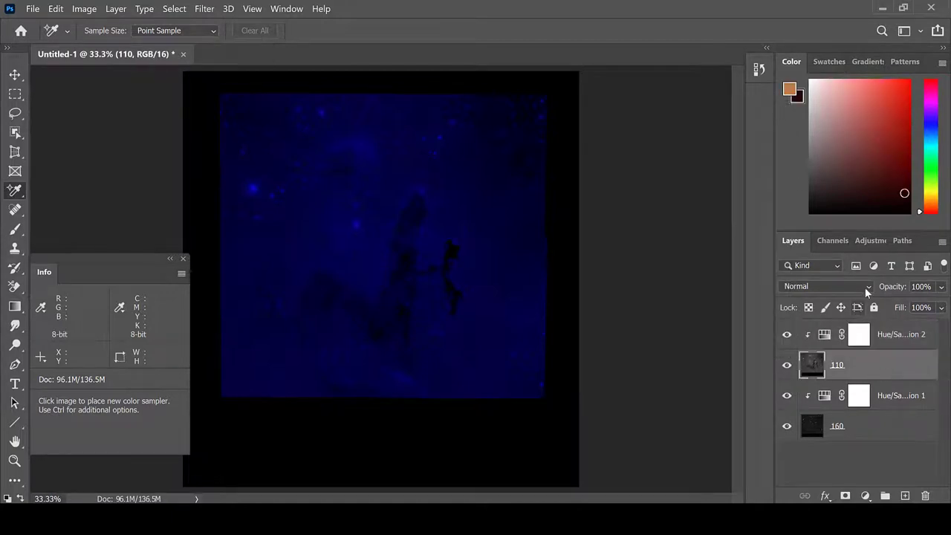
left_click(825, 286)
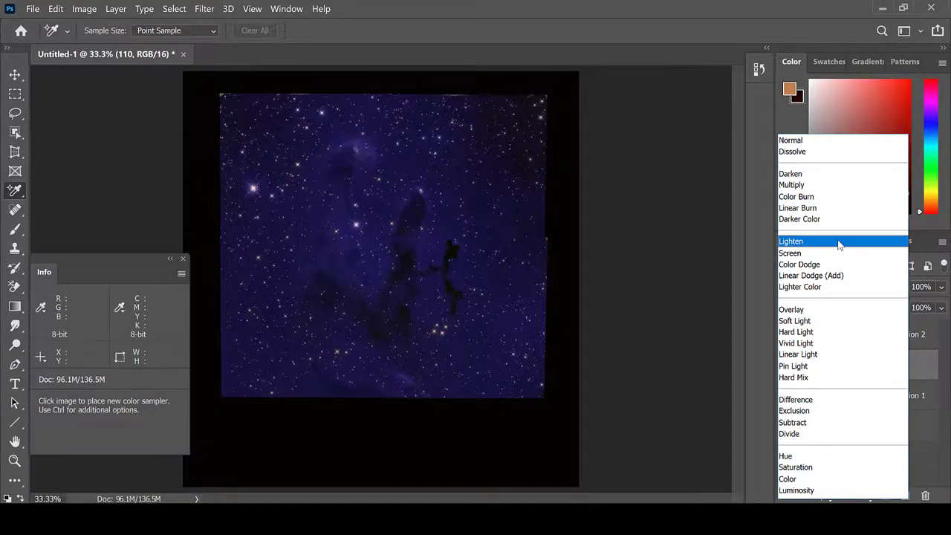
left_click(791, 241)
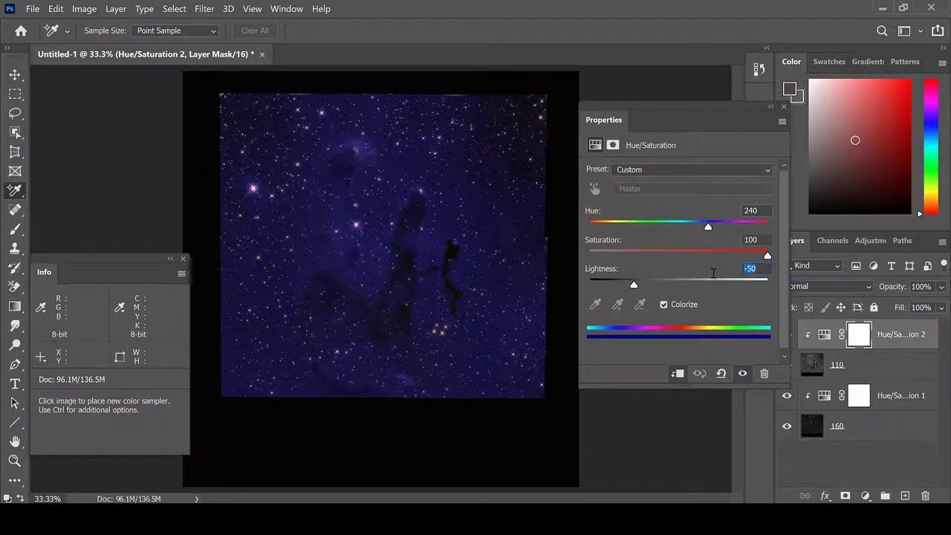
left_click_drag(633, 285, 652, 286)
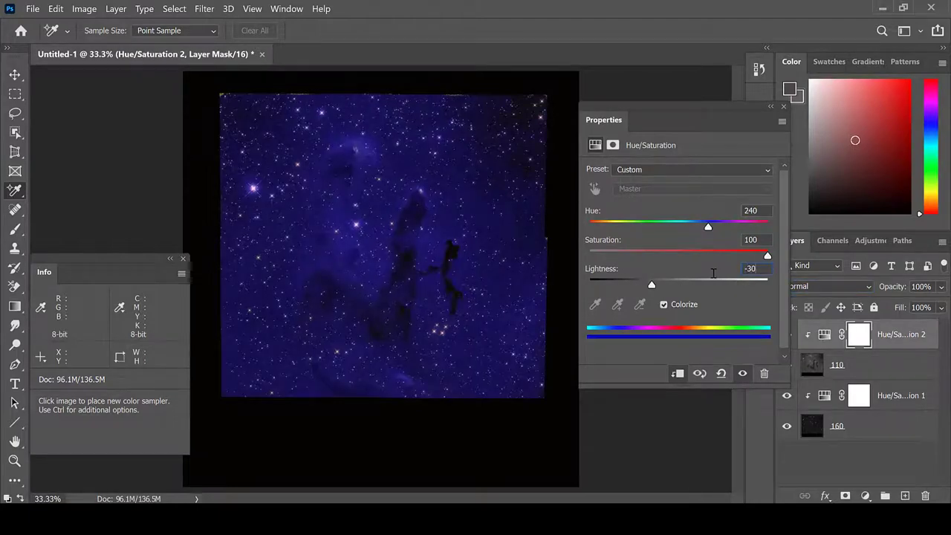
left_click_drag(652, 286, 615, 285)
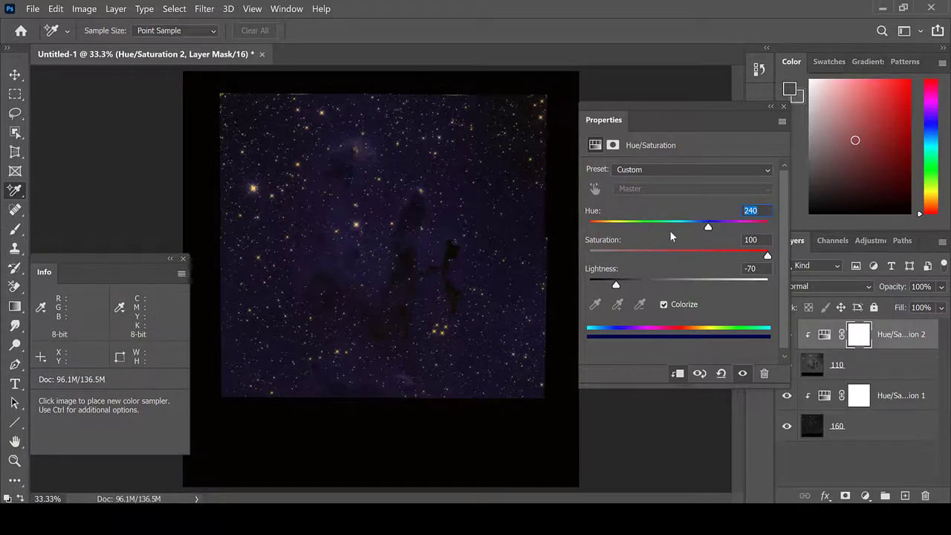
Try yellow, orange, cyan and teal hues on the upper layer, then return it to blue.
left_click_drag(707, 226, 590, 226)
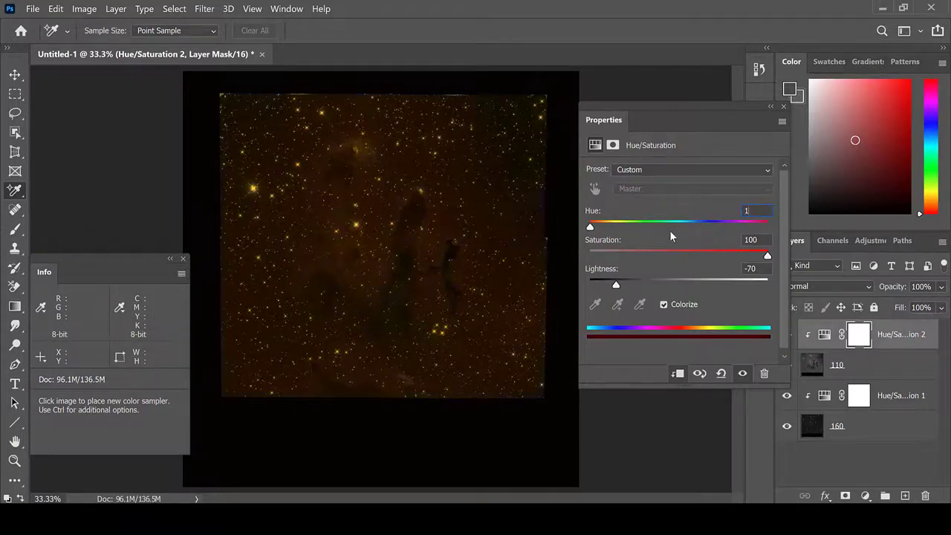
left_click_drag(590, 226, 687, 226)
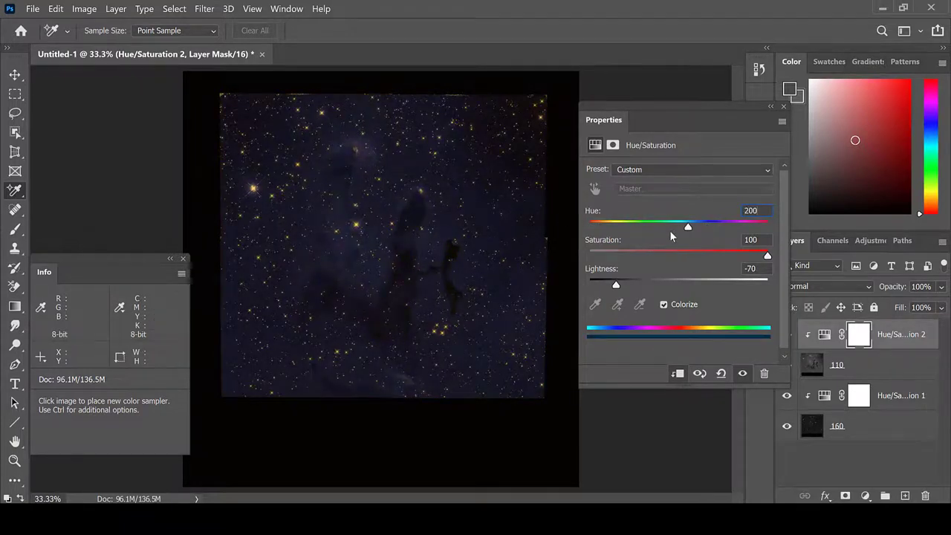
left_click_drag(686, 226, 601, 226)
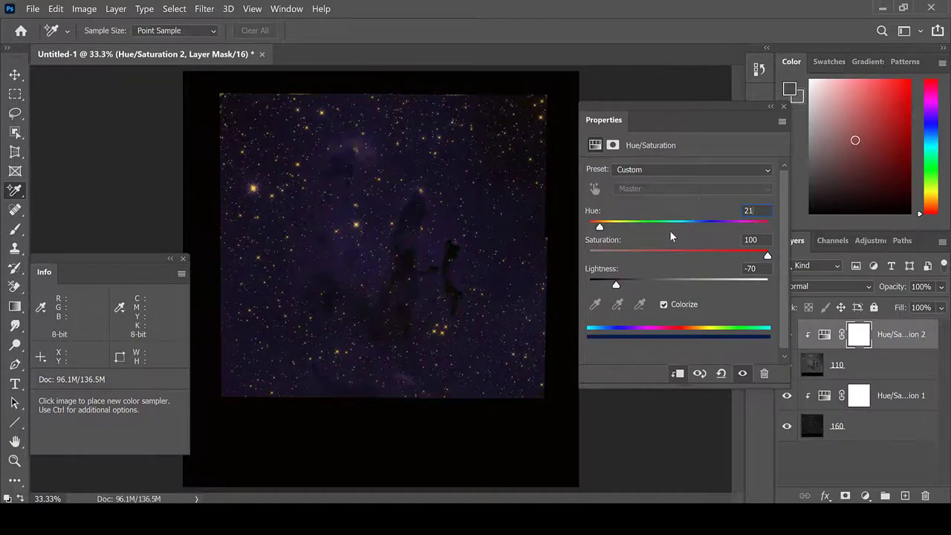
left_click_drag(600, 226, 684, 226)
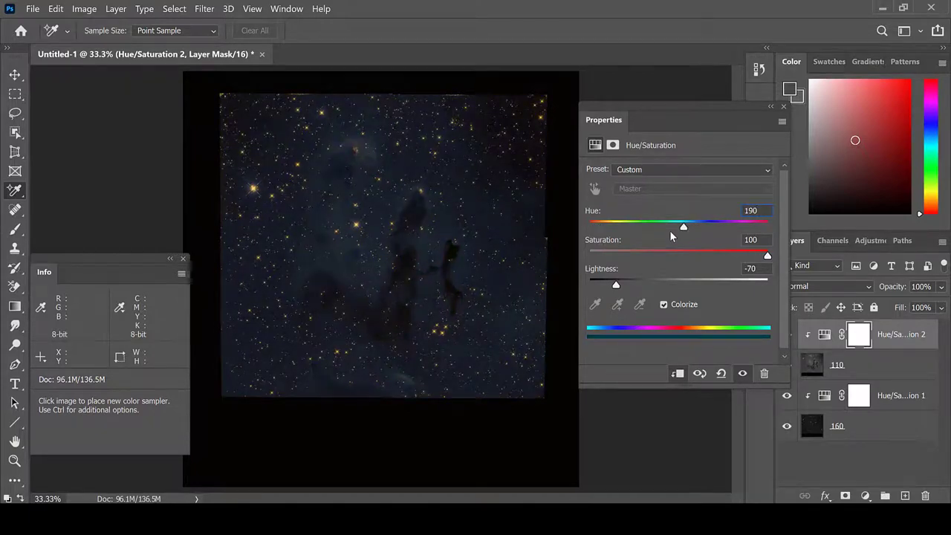
left_click_drag(684, 226, 677, 226)
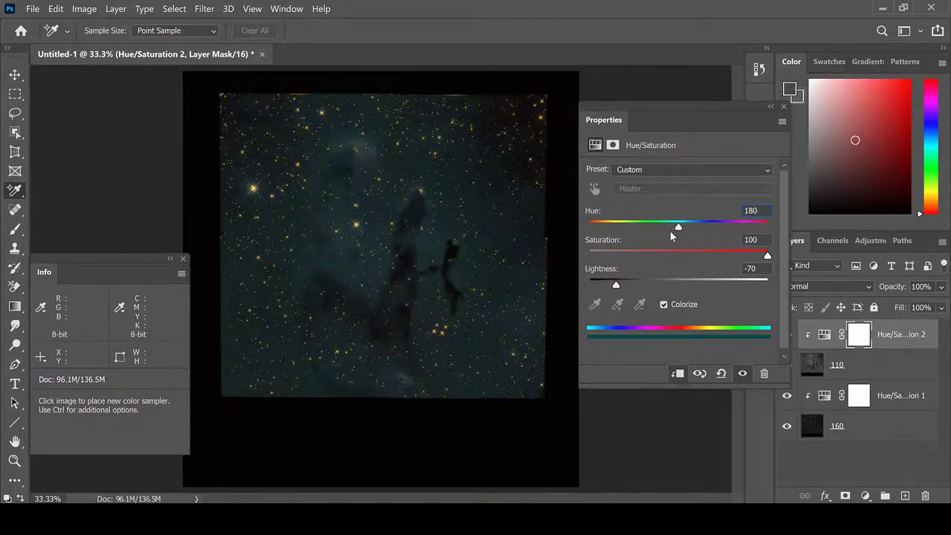
left_click_drag(678, 226, 687, 226)
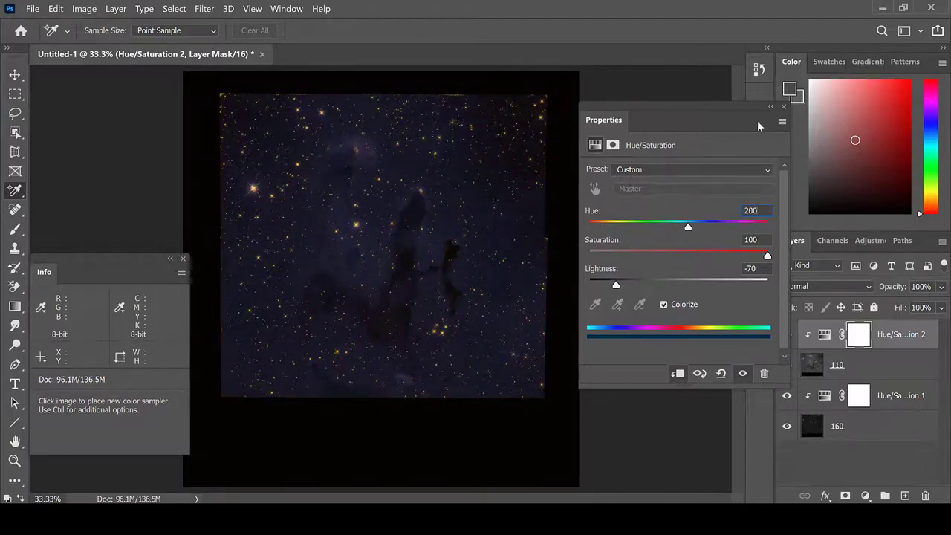
left_click_drag(687, 226, 601, 226)
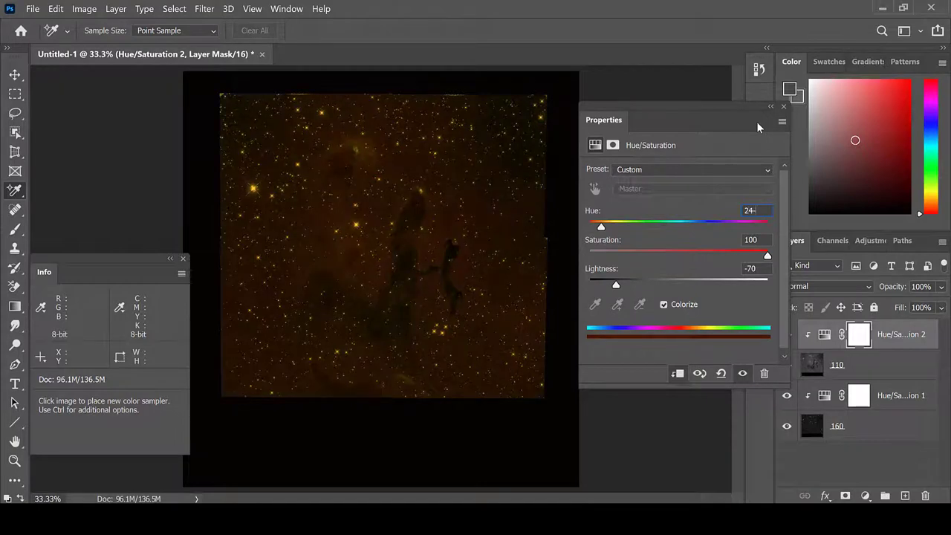
left_click_drag(601, 226, 707, 226)
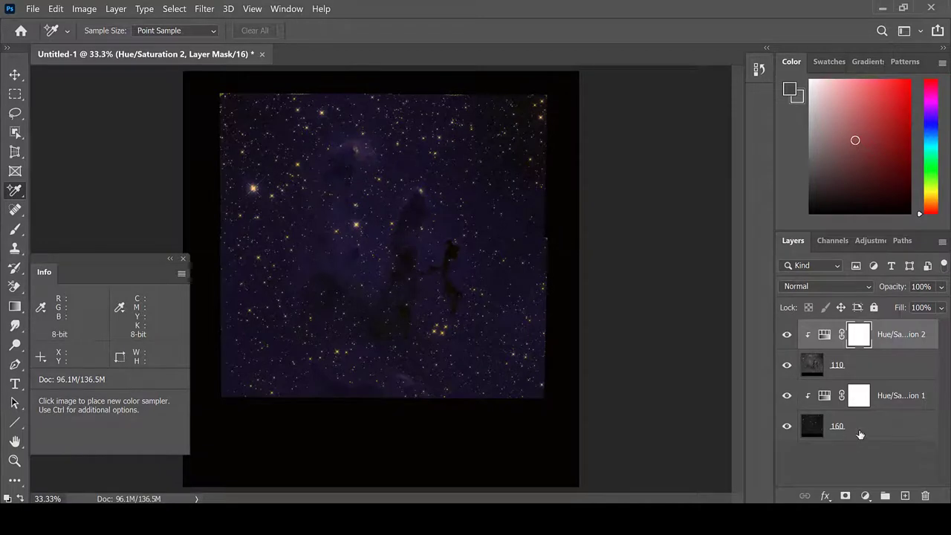
mouse_move(665, 340)
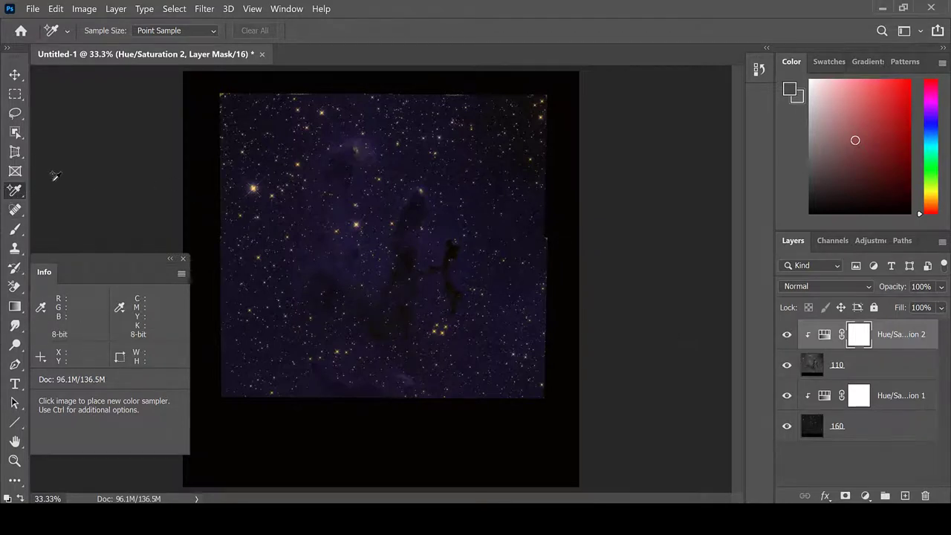
Crop the canvas to the star field, removing the black strip below the image.
left_click(484, 119)
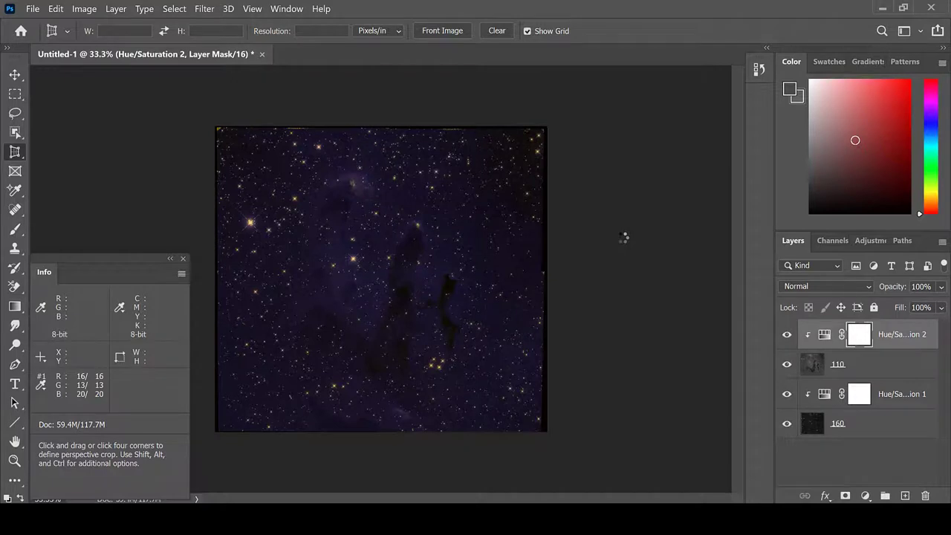
mouse_move(595, 223)
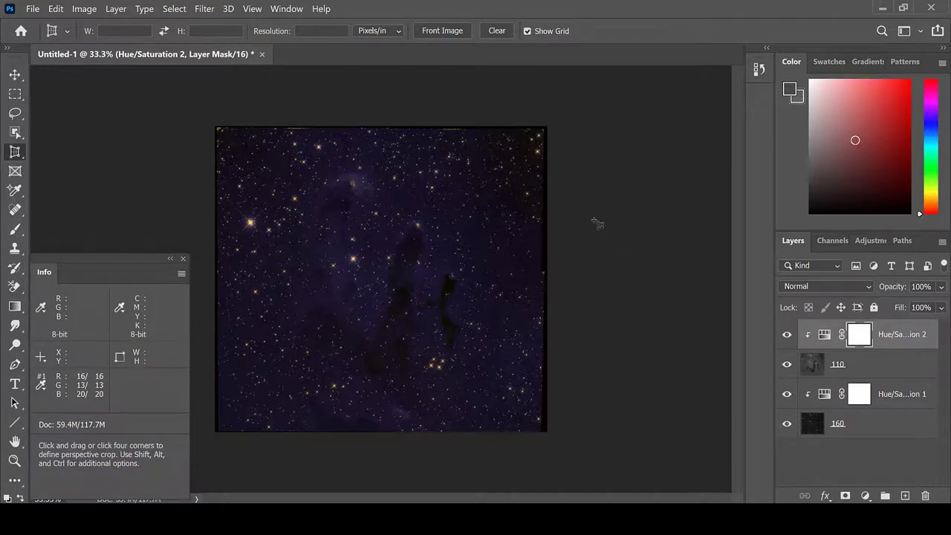
mouse_move(419, 169)
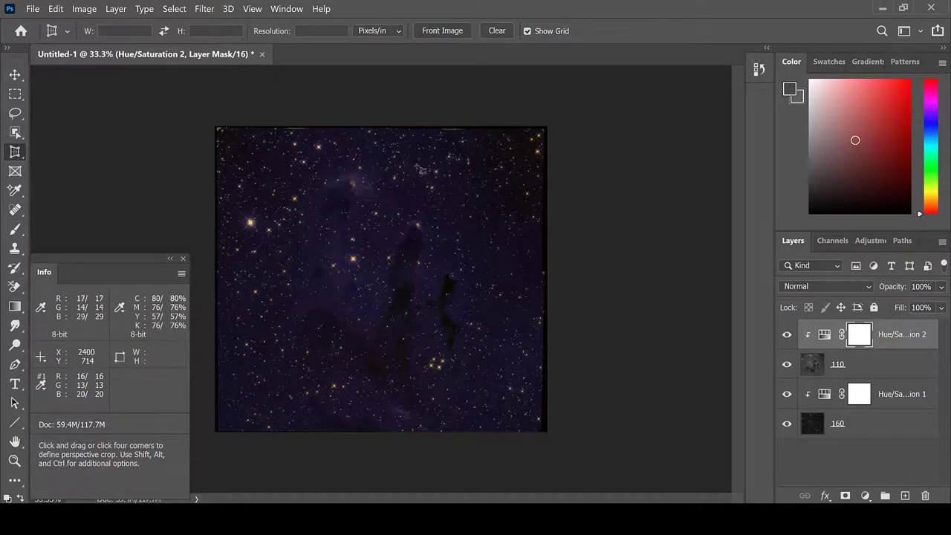
mouse_move(344, 160)
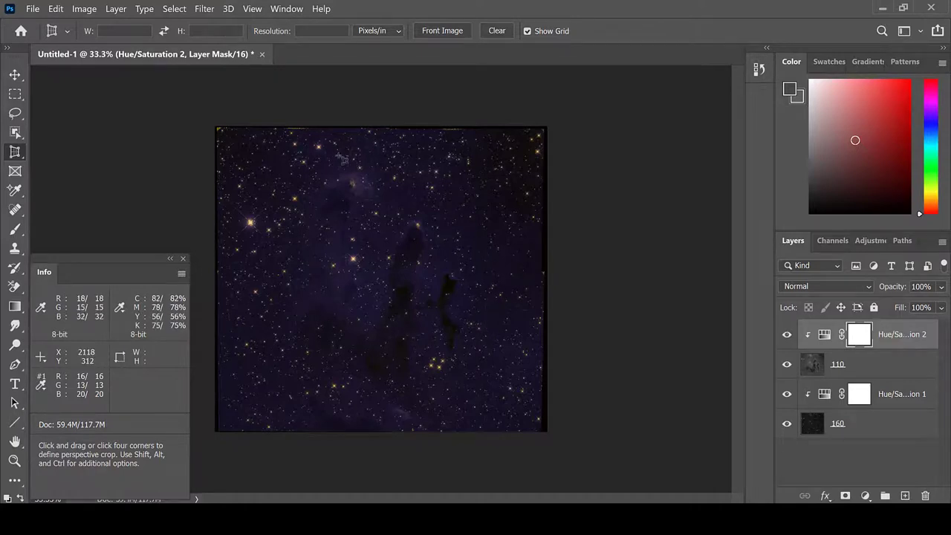
mouse_move(303, 192)
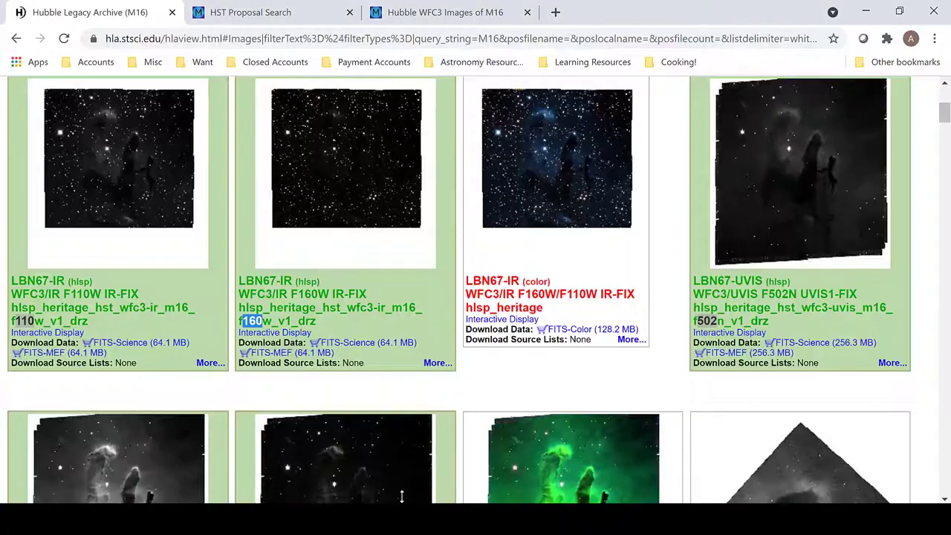
scroll("down", 3)
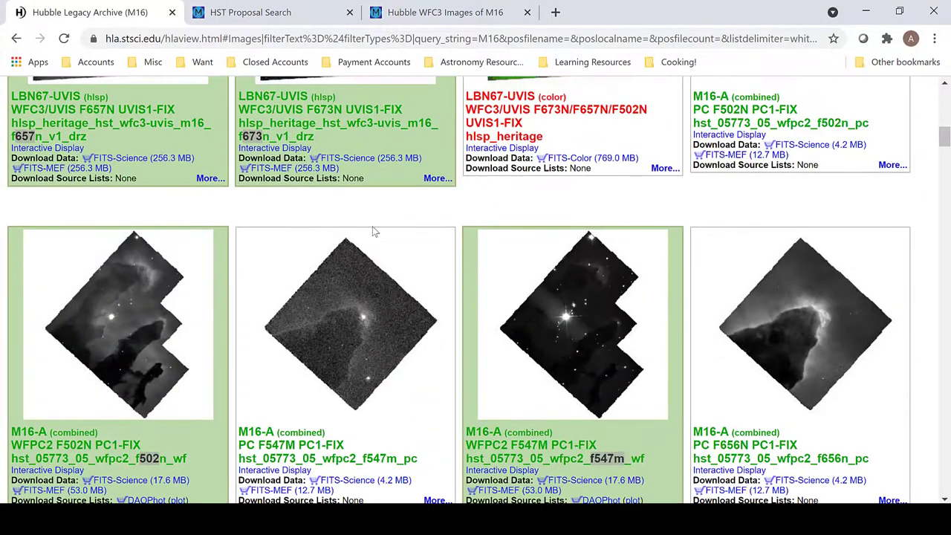
scroll("down", 3)
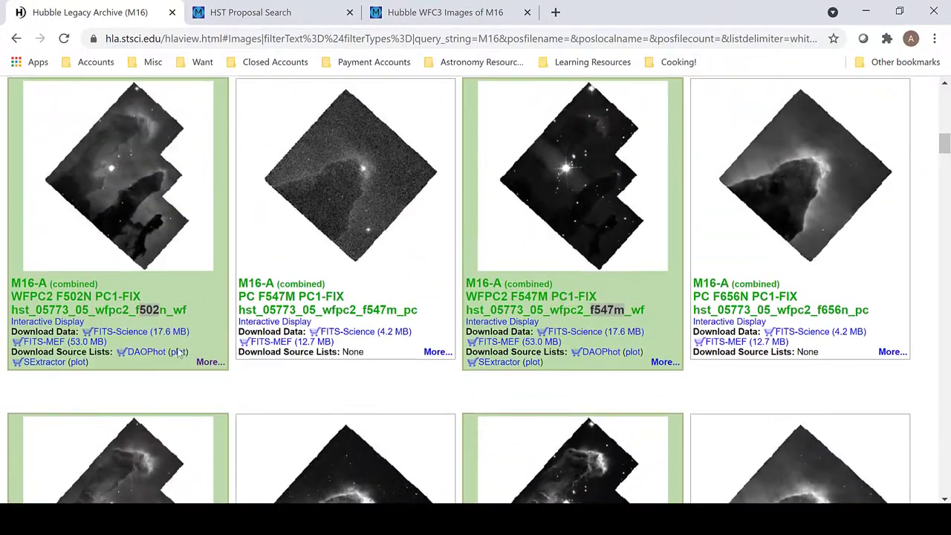
mouse_move(354, 285)
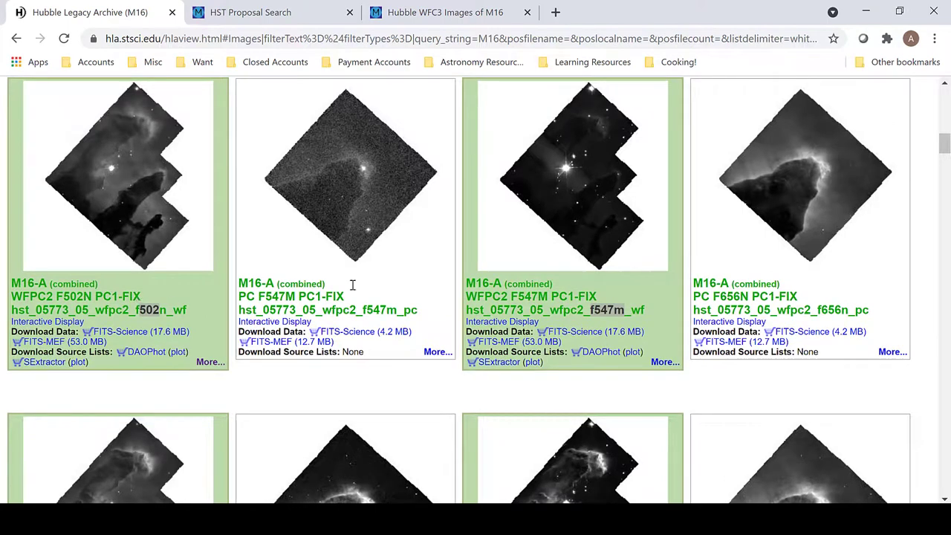
scroll("down", 3)
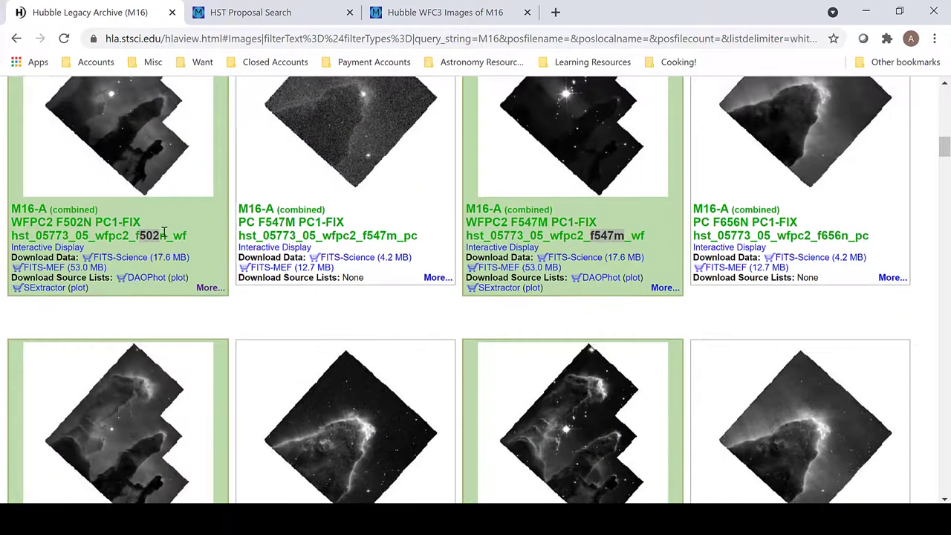
scroll("down", 3)
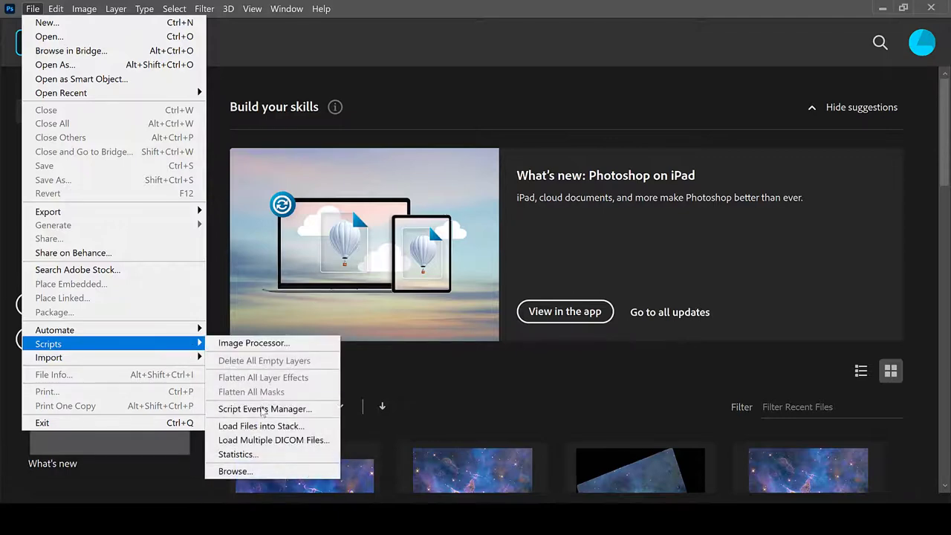
Load the three WFPC2 TIFFs into a stack and rename the top layer 502.
left_click(261, 425)
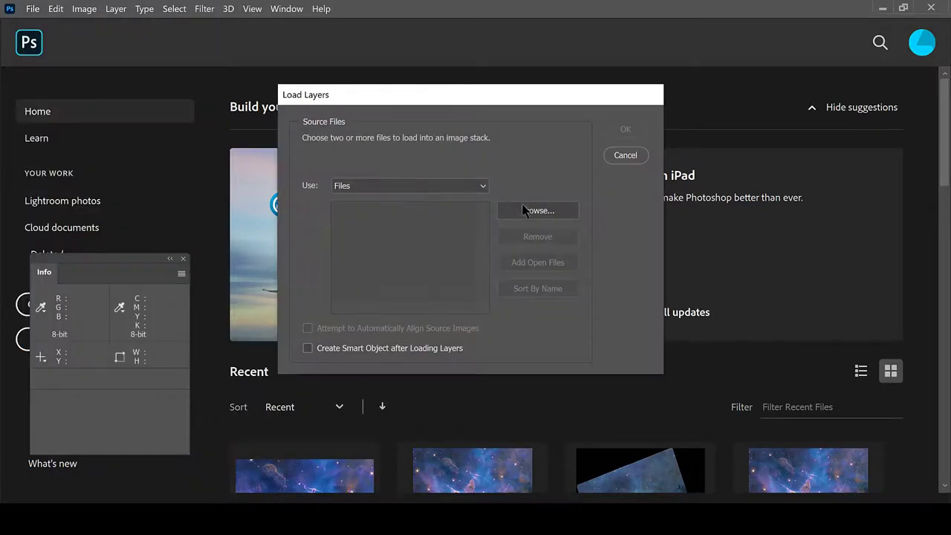
left_click(538, 211)
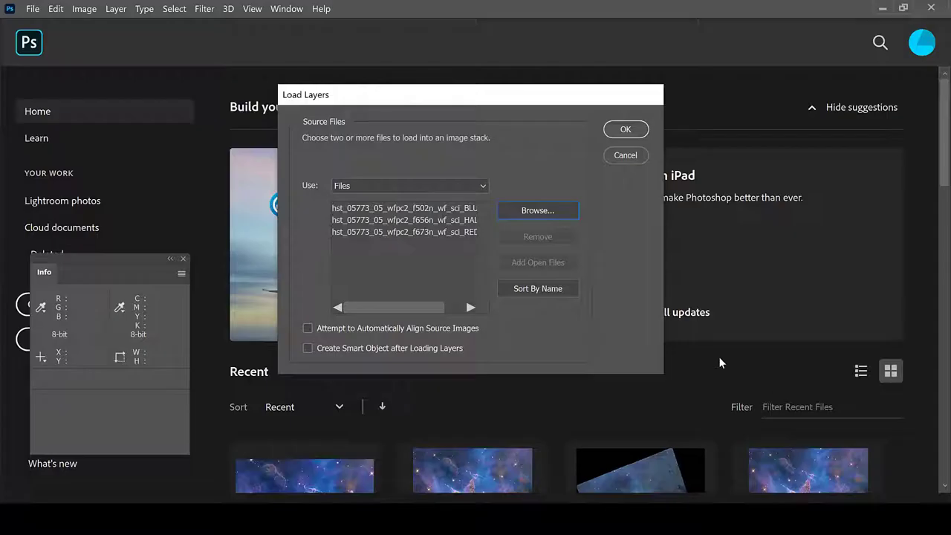
left_click(626, 128)
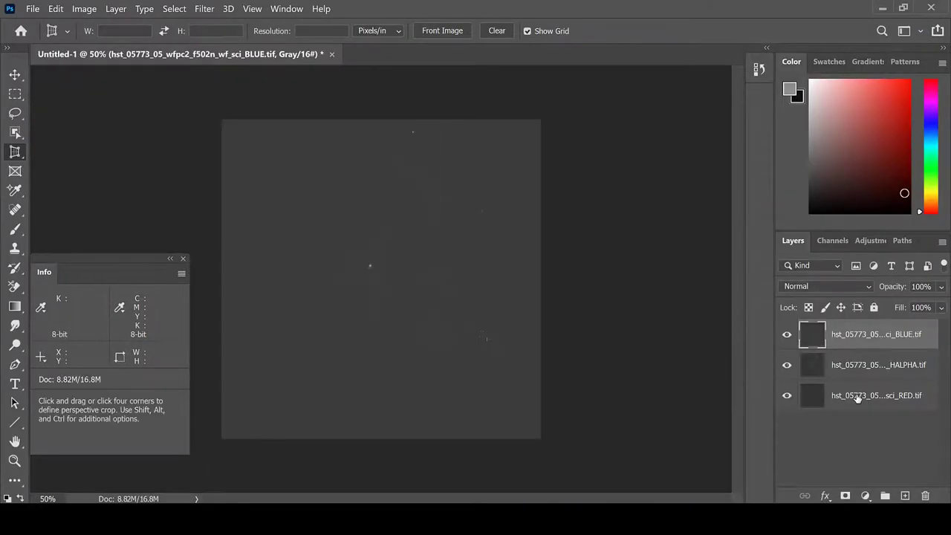
double_click(878, 395)
type("673")
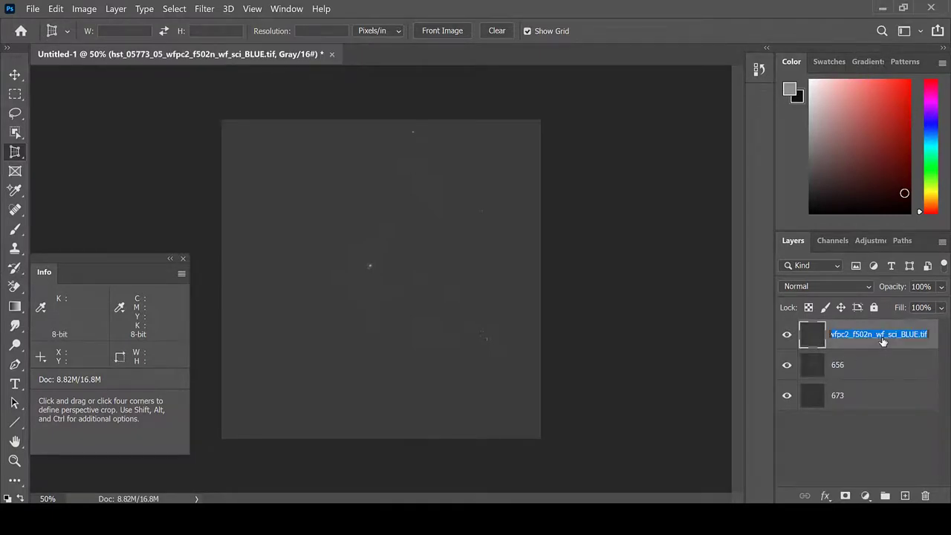
type("502")
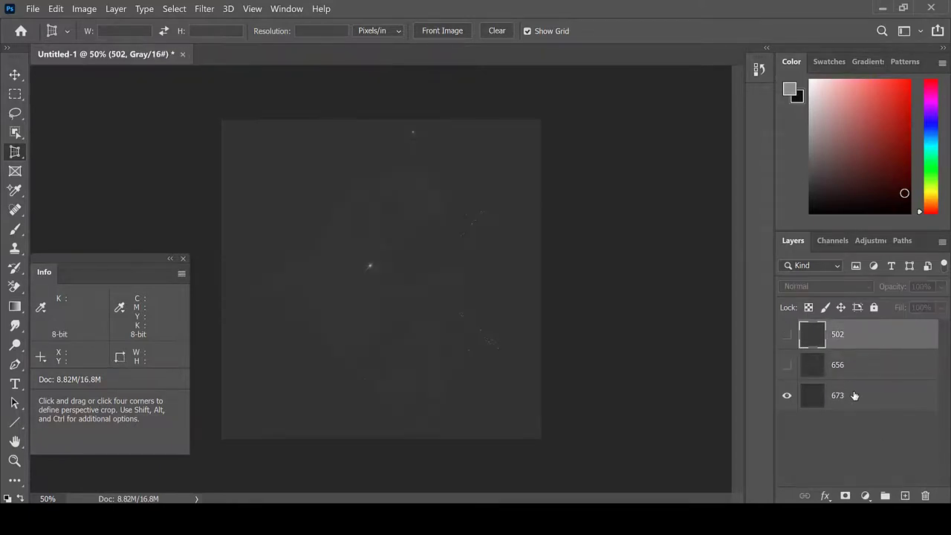
left_click(854, 396)
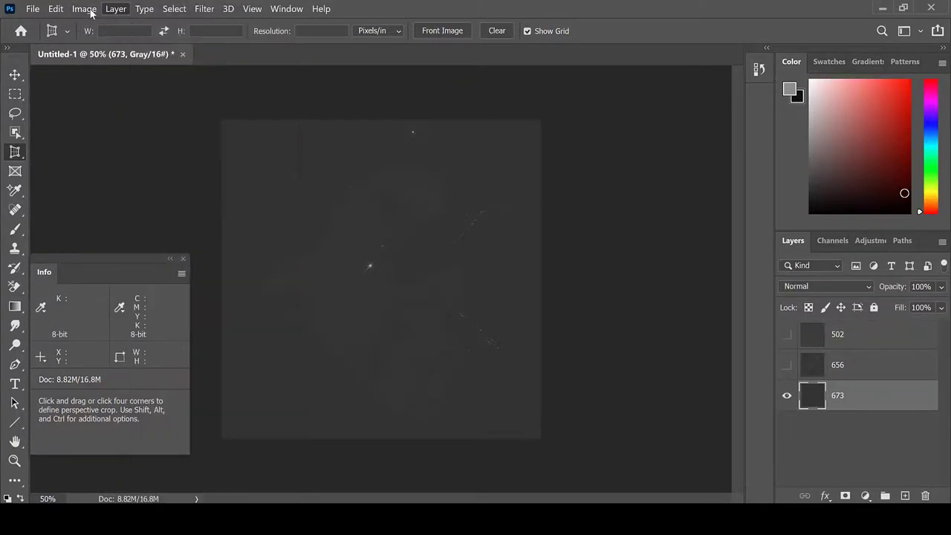
left_click(62, 9)
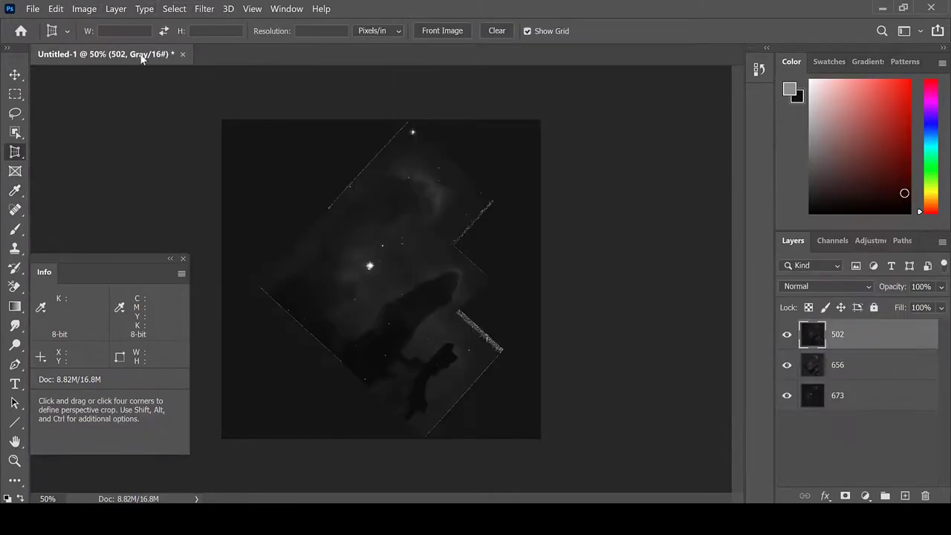
mouse_move(76, 9)
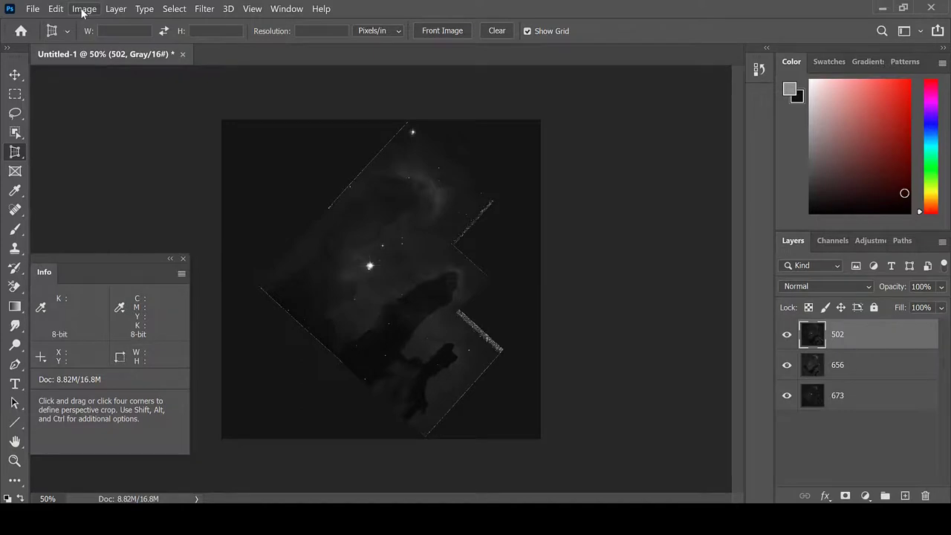
Convert the document to RGB Color without merging and select the 673 layer.
left_click(83, 9)
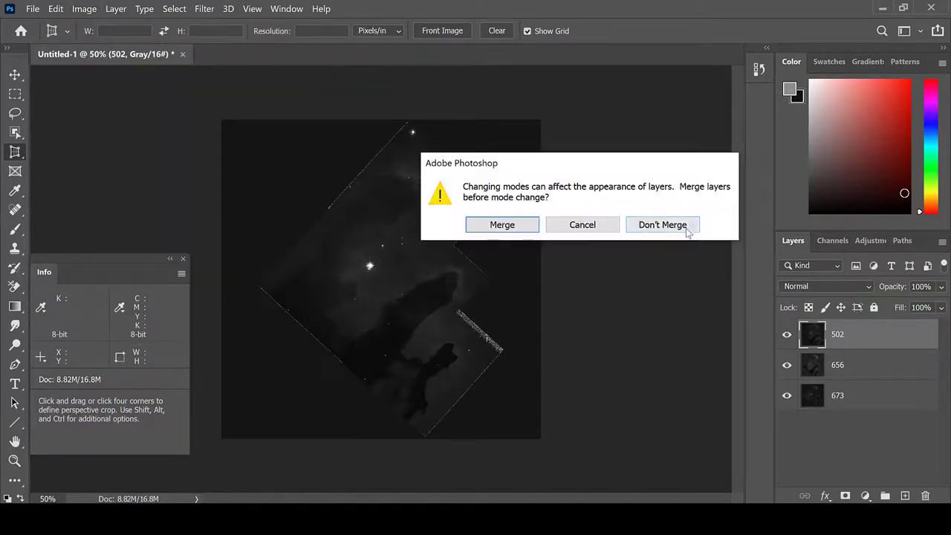
left_click(663, 225)
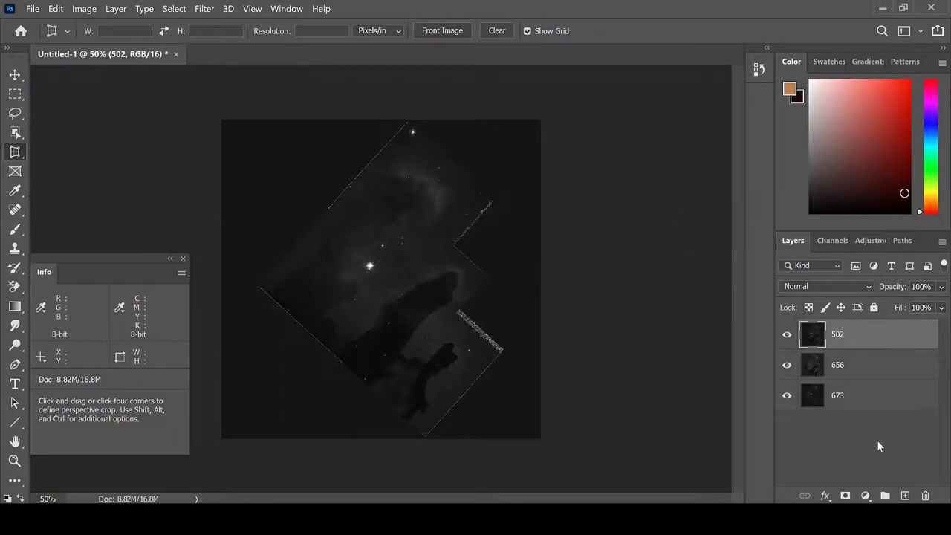
left_click(860, 395)
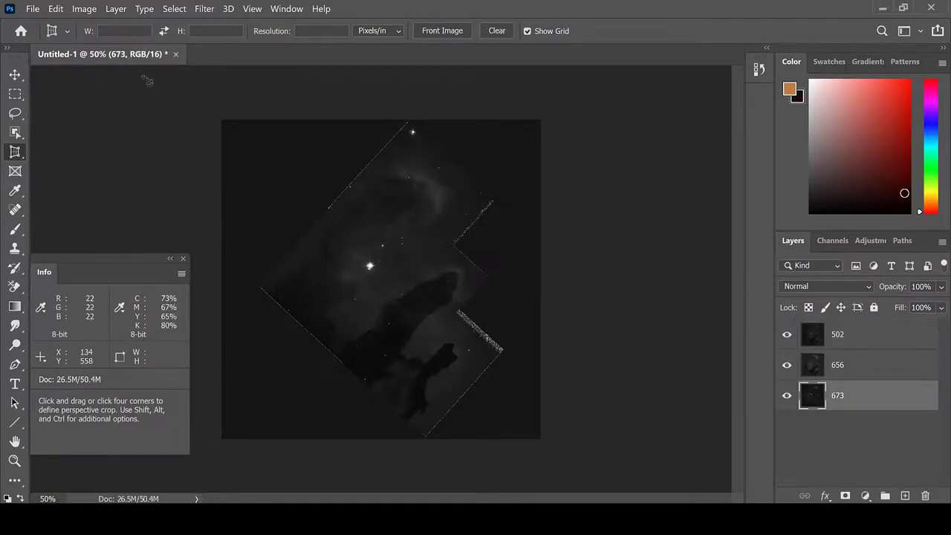
Add a clipped Hue/Saturation layer above 673, colorize it and set its hue.
left_click(83, 9)
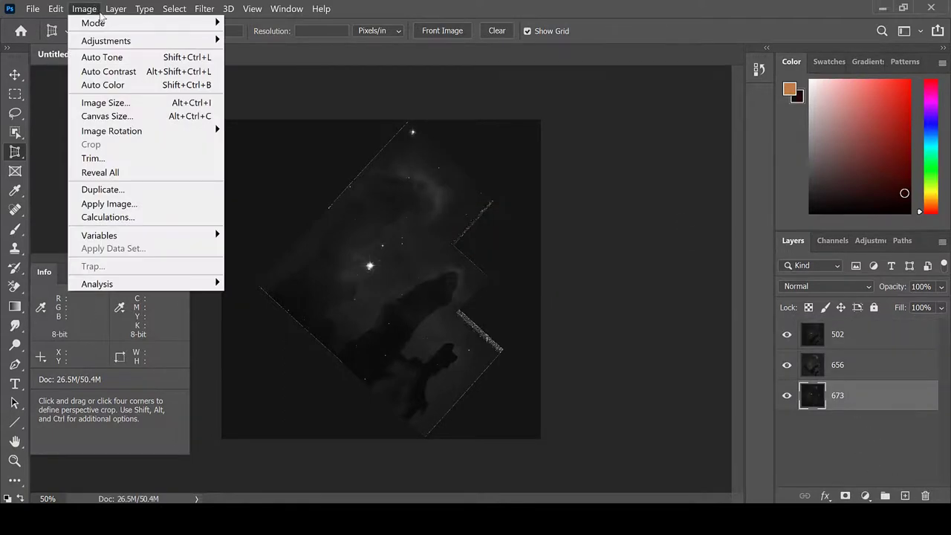
left_click(122, 9)
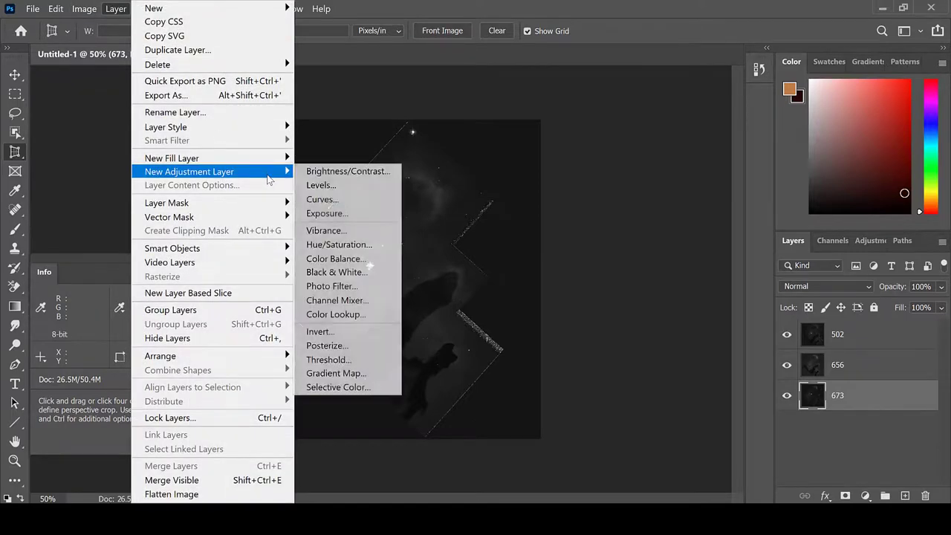
left_click(339, 244)
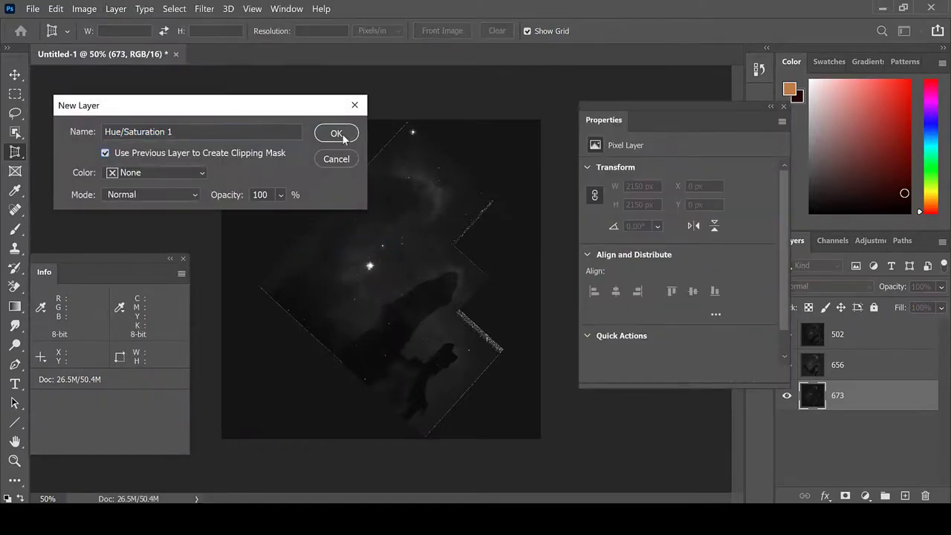
left_click(336, 134)
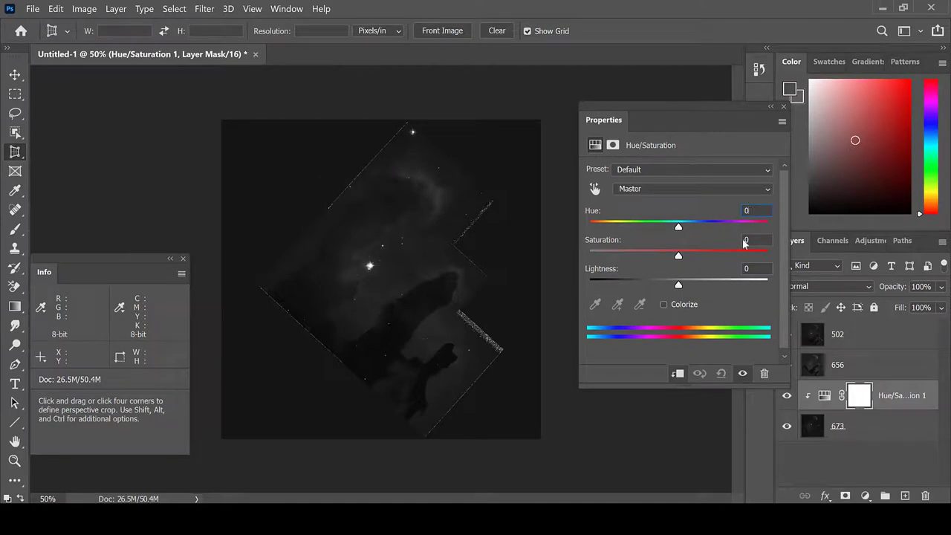
left_click(663, 303)
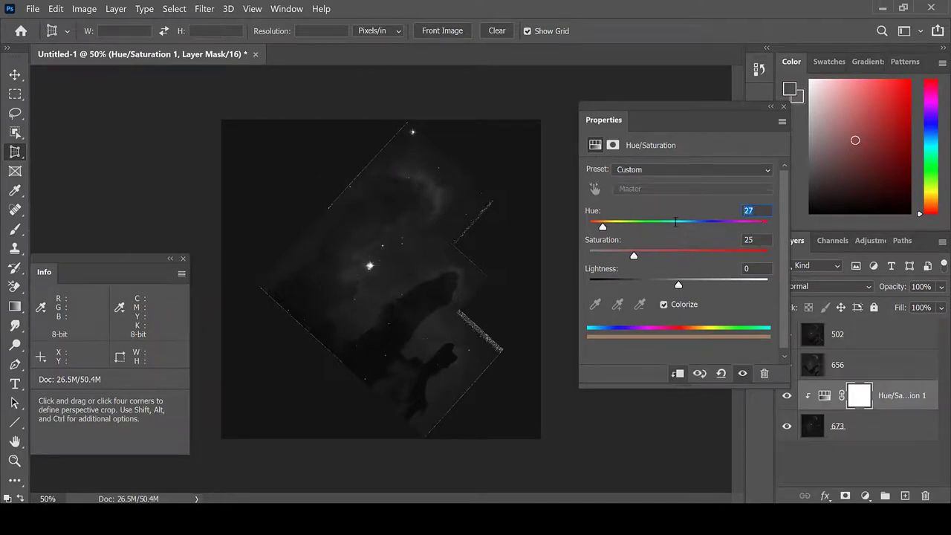
left_click_drag(633, 256, 767, 256)
type("-50")
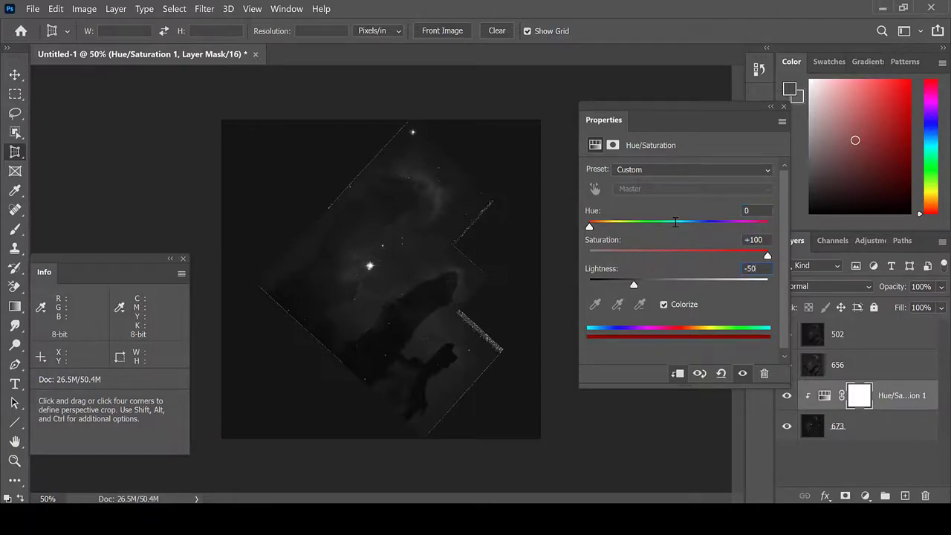
Add a second clipped Hue/Saturation adjustment layer above the 656 layer.
left_click(784, 107)
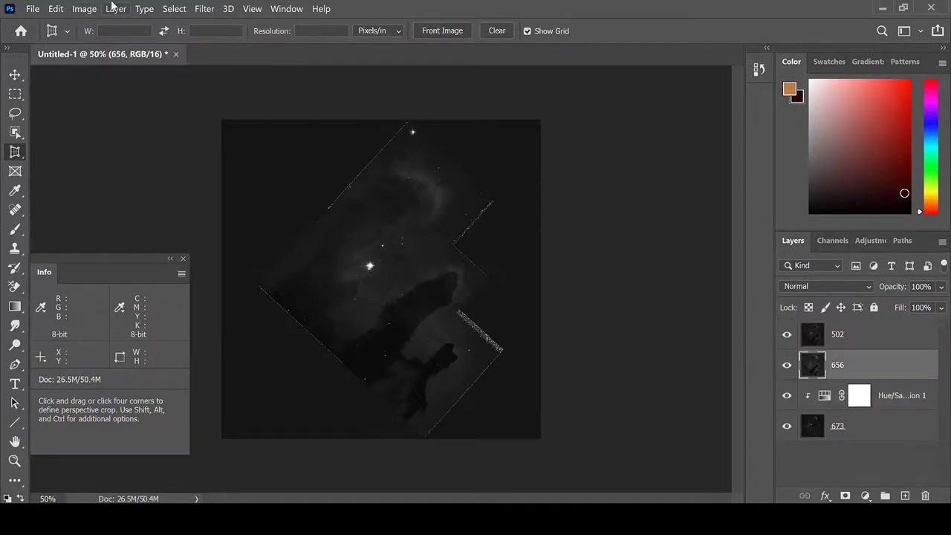
left_click(116, 9)
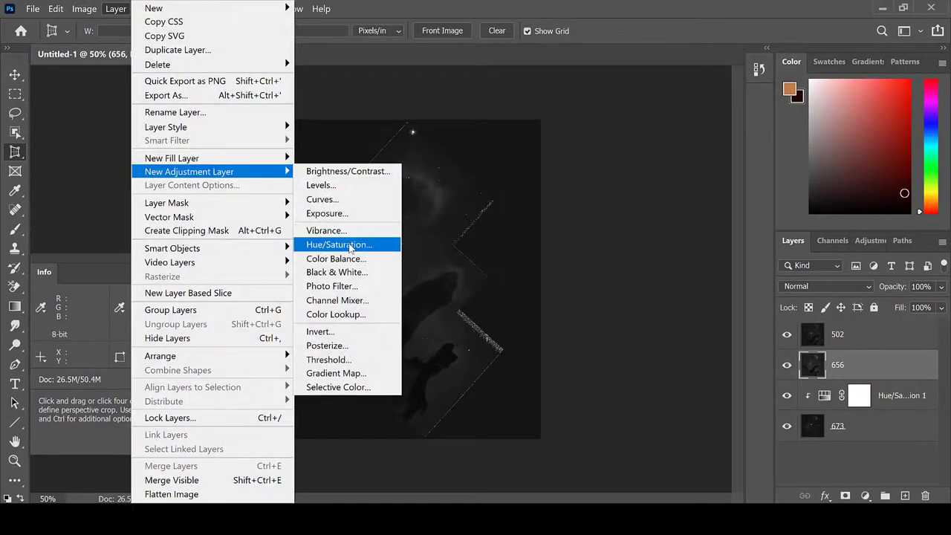
left_click(339, 244)
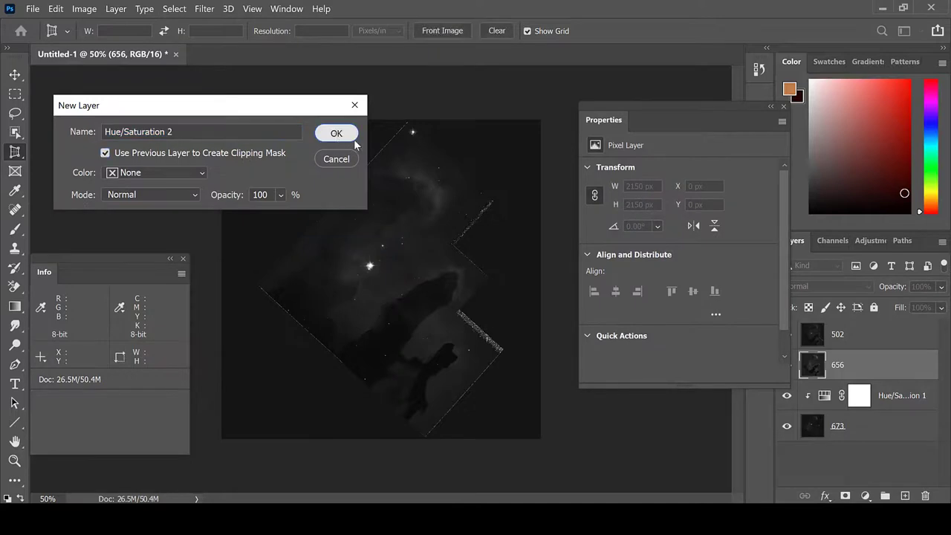
left_click(336, 134)
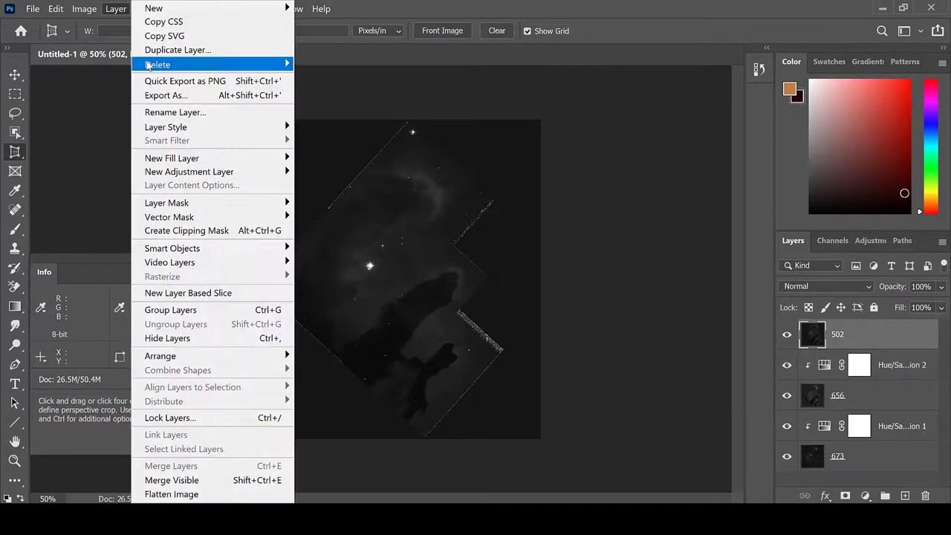
mouse_move(189, 173)
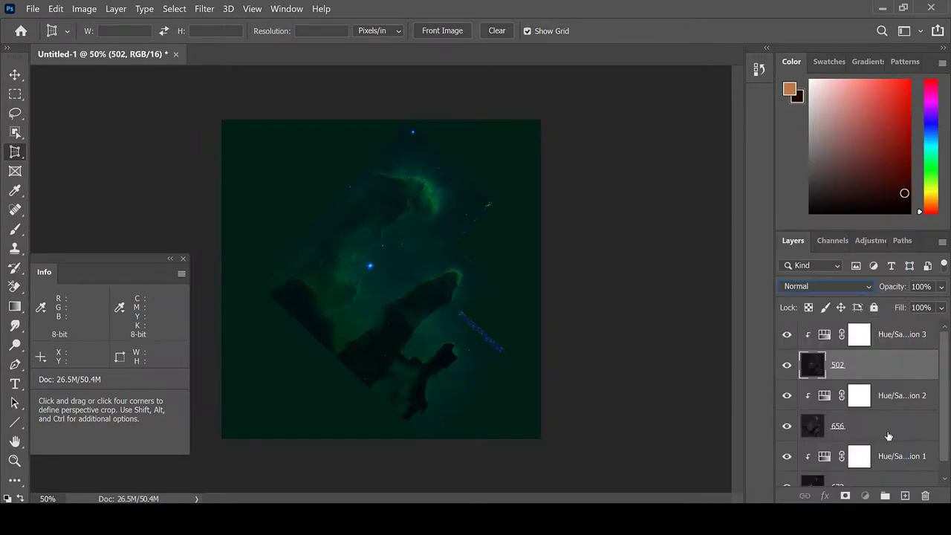
Flatten all the colourized WFPC2 layers into one background image.
left_click(825, 286)
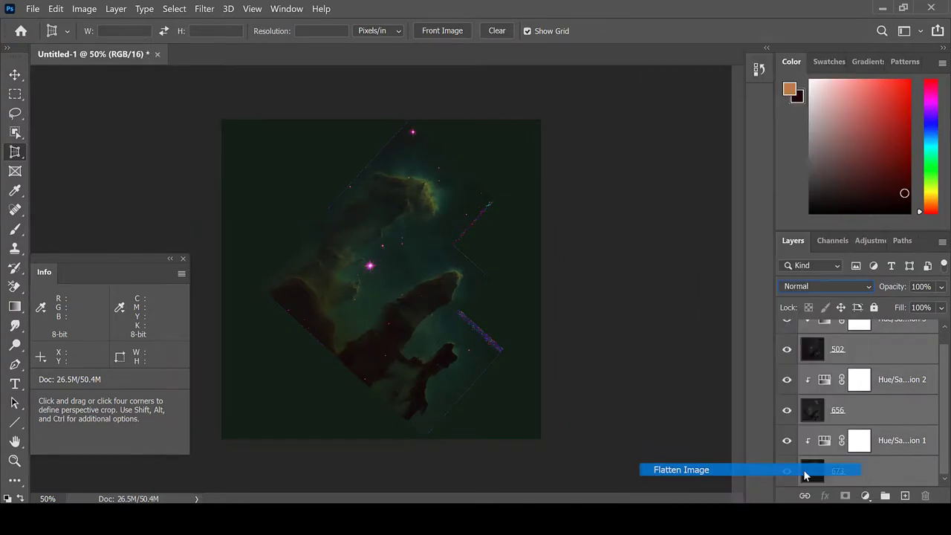
left_click(681, 469)
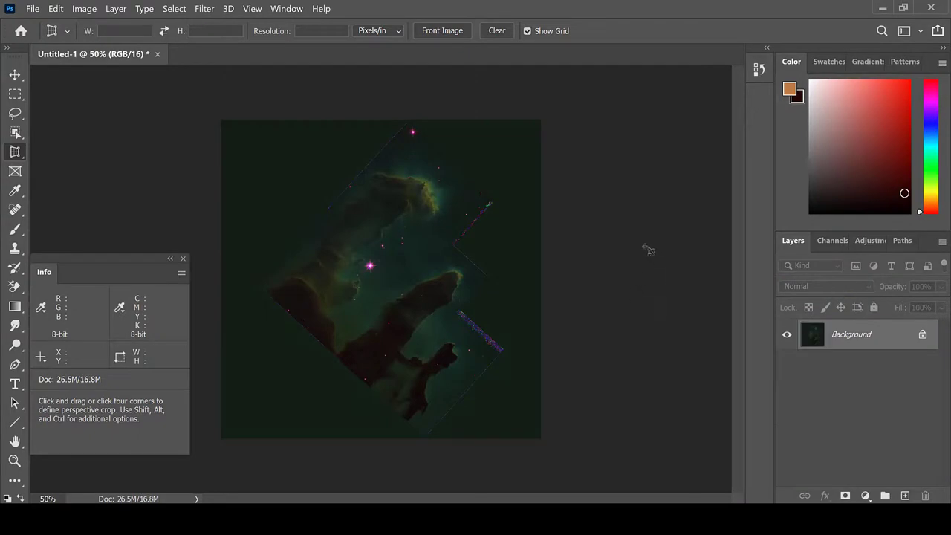